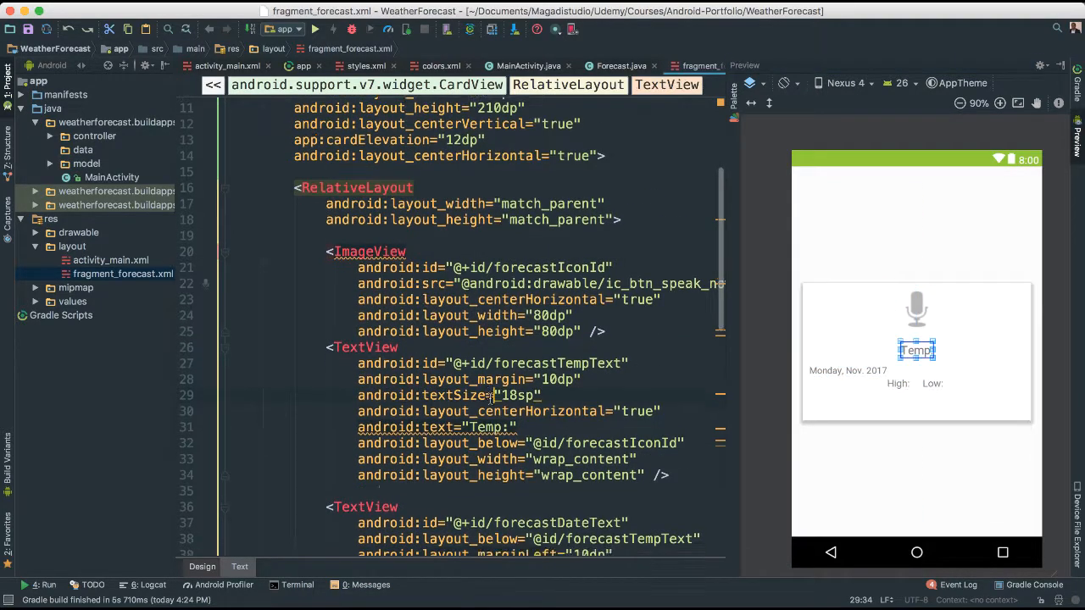
Step: Add a TextView with id forecastDescriptionTextview at the card's end and begin its layout_below
scroll(down, 3)
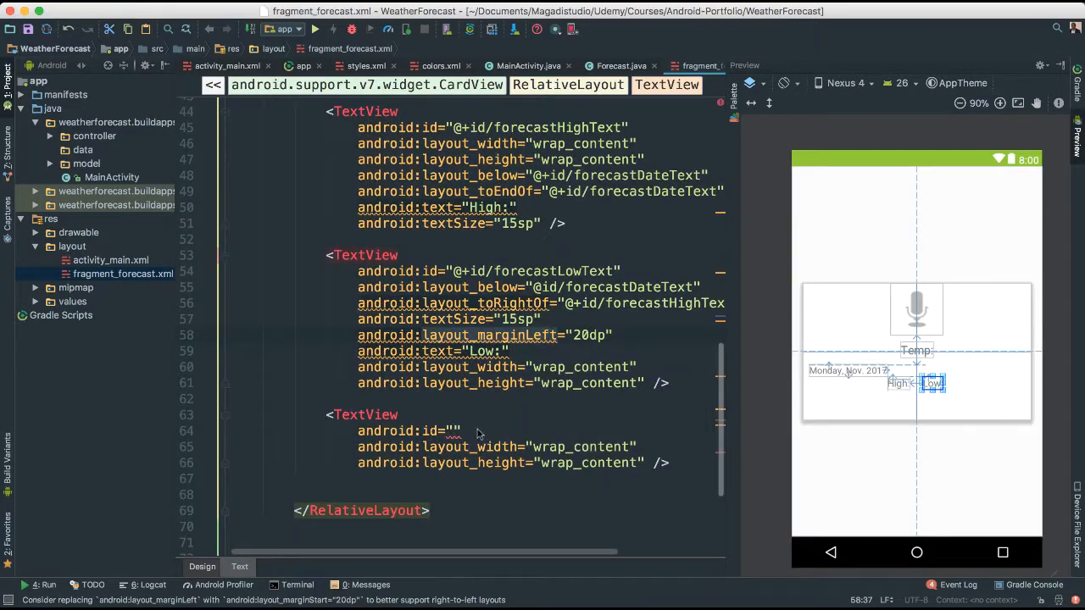
text(id/)
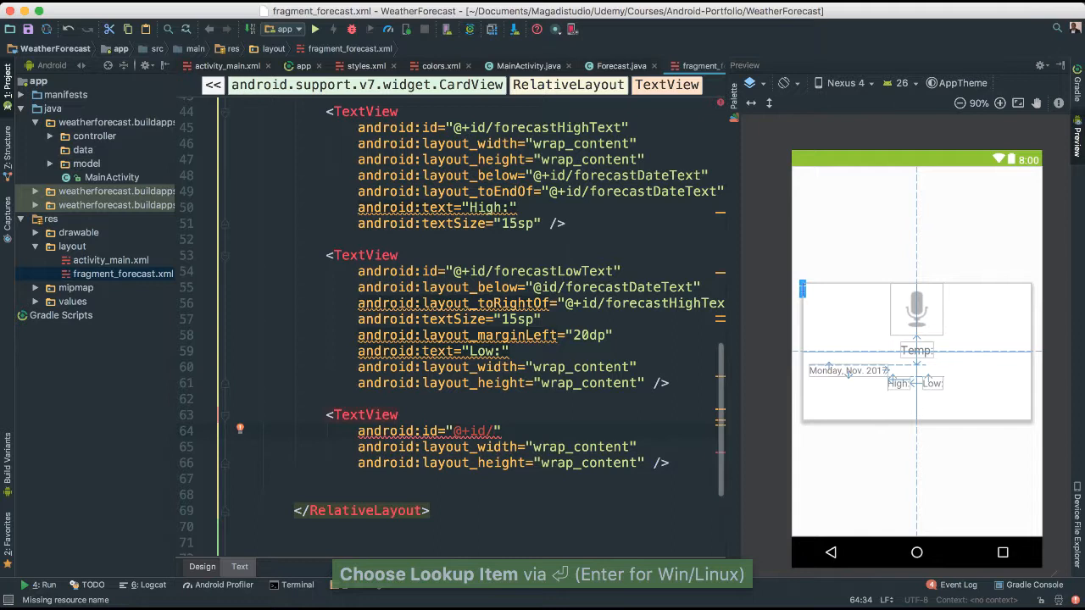
text(forecastDescription)
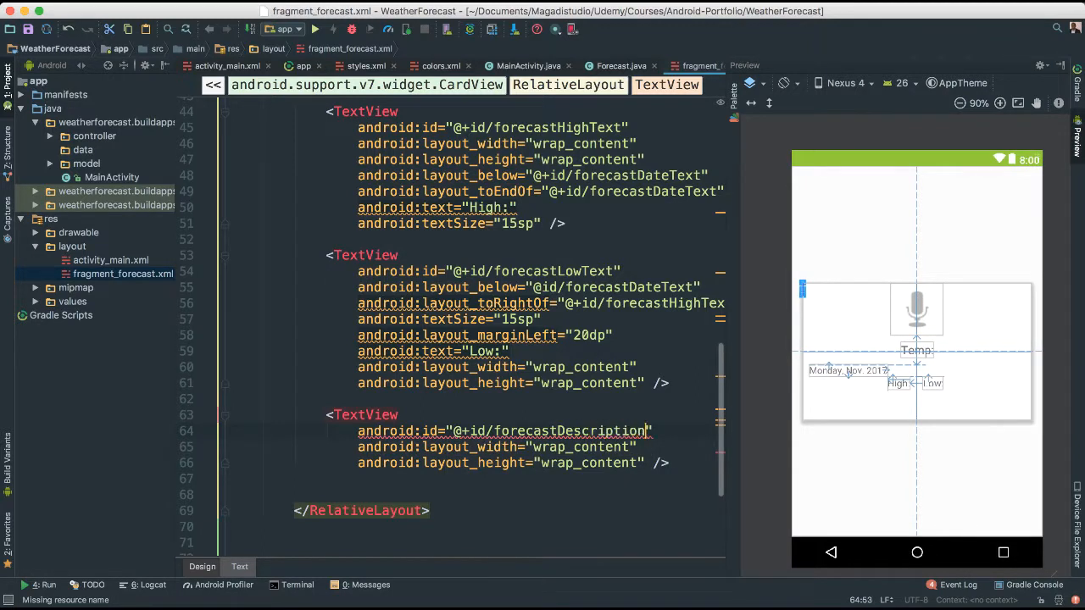
text(Textview)
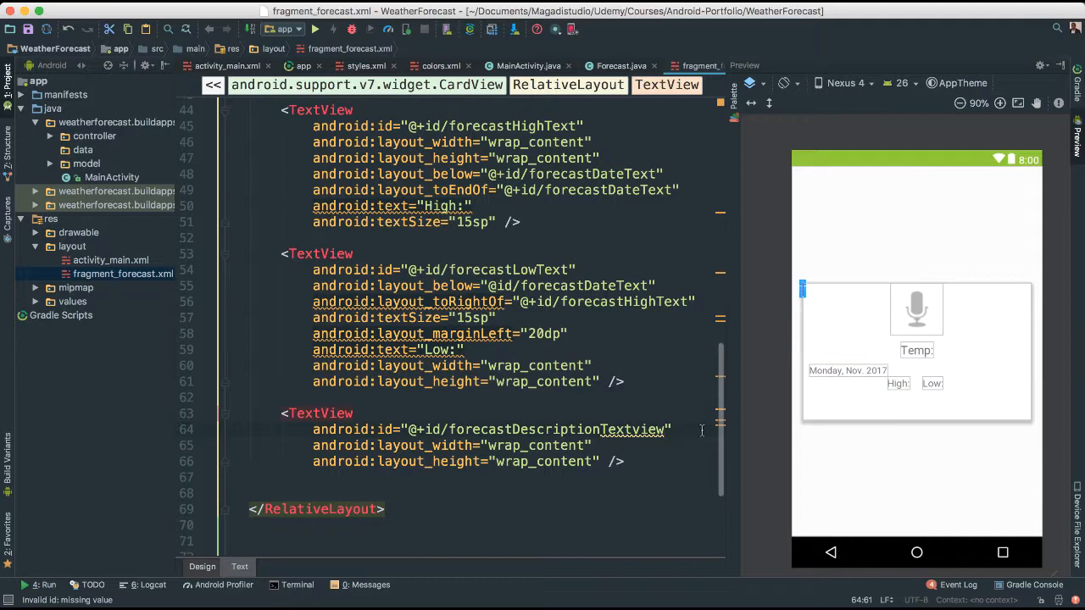
text(below="@+id/fore)
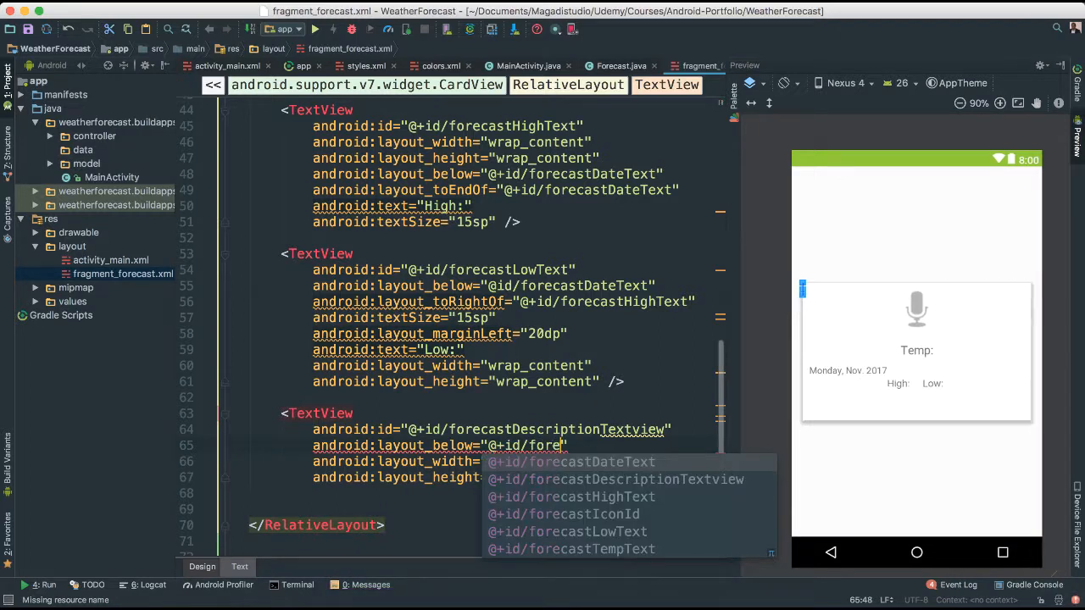
Step: Place the description below forecastHighText, centred horizontally, with padding 10 and 5dp top margin
click(572, 497)
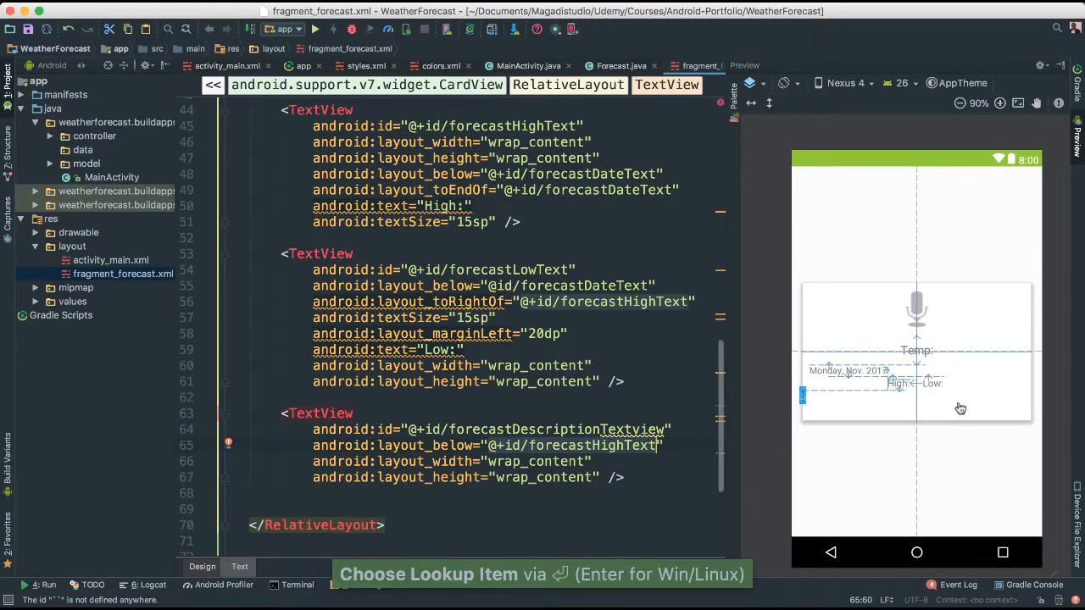
text(centerHorizontal="true)
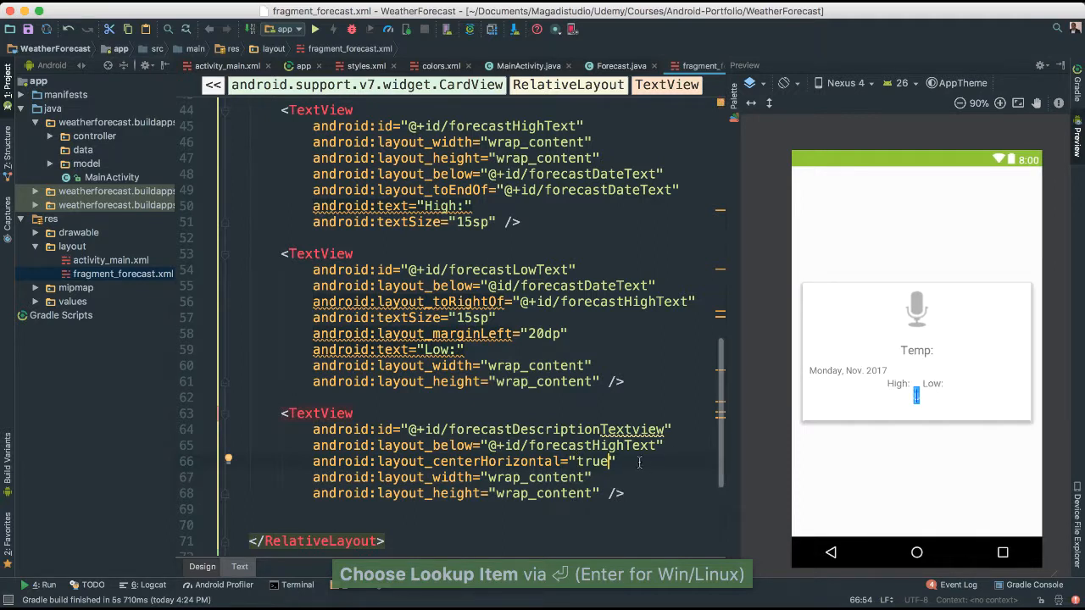
text(android:padding=")
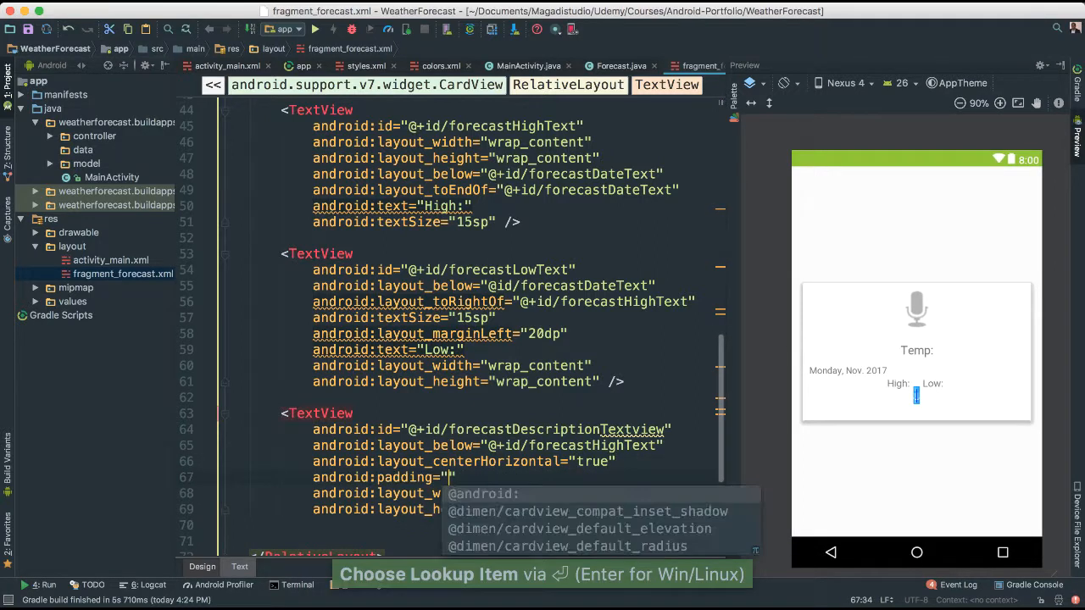
text(10)
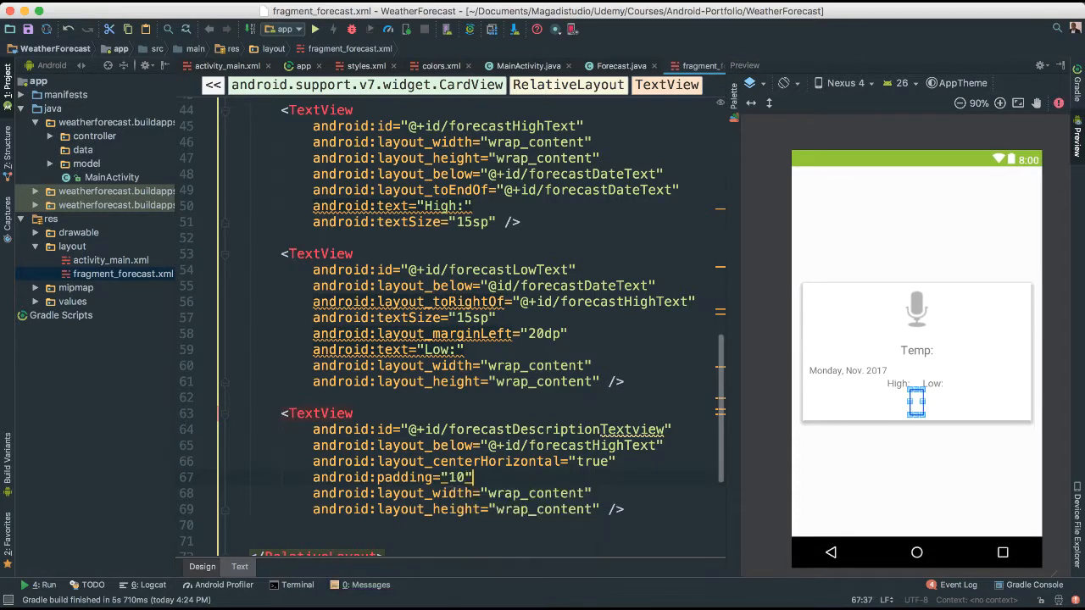
text(marginTop)
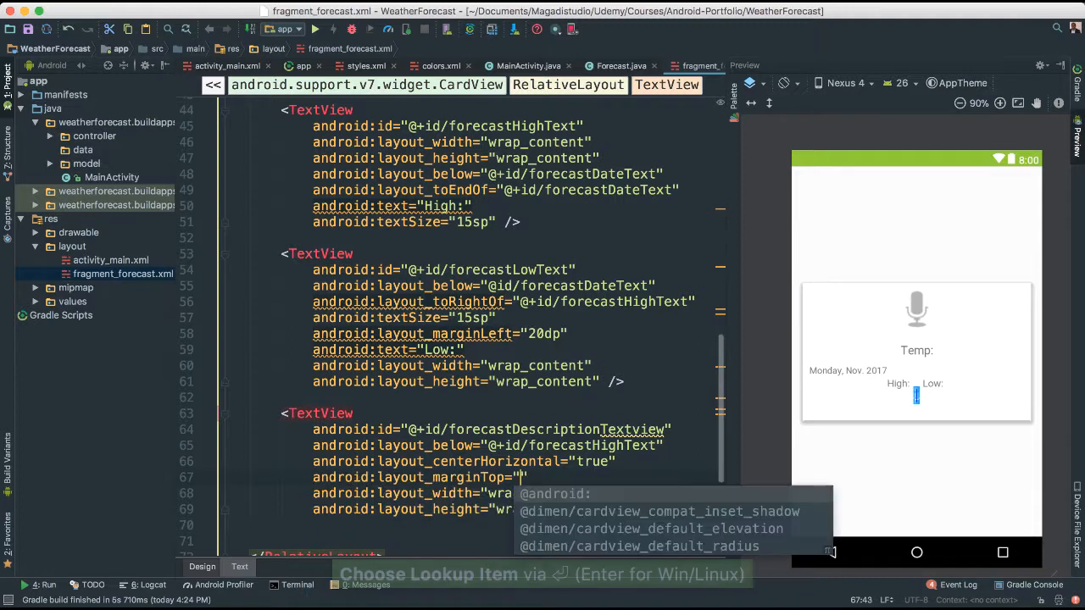
text(5)
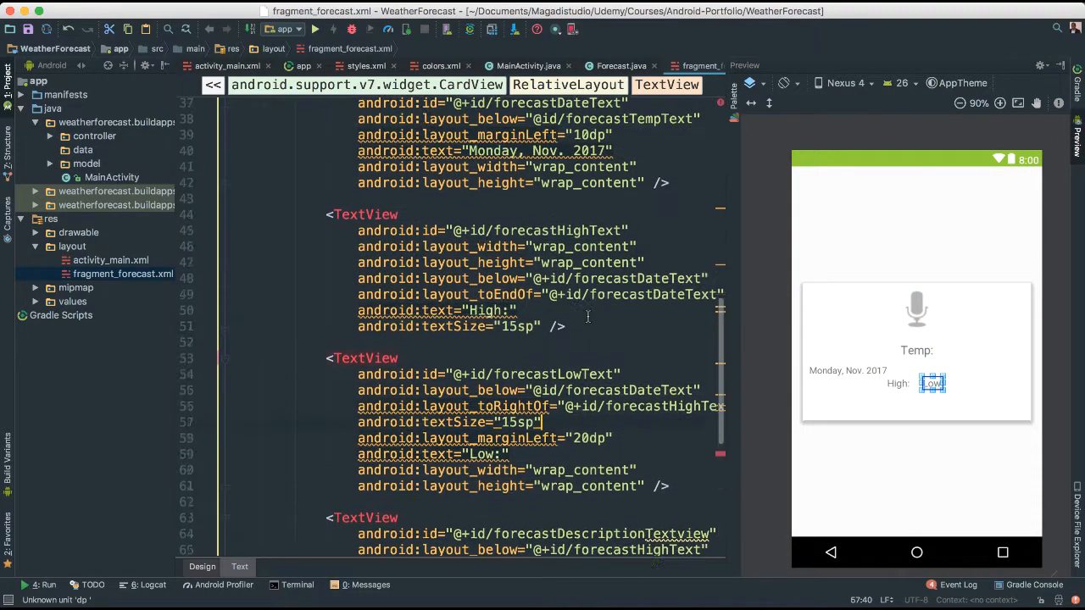
Step: Change the CardView's layout_height from 210dp to 220dp
scroll(up, 3)
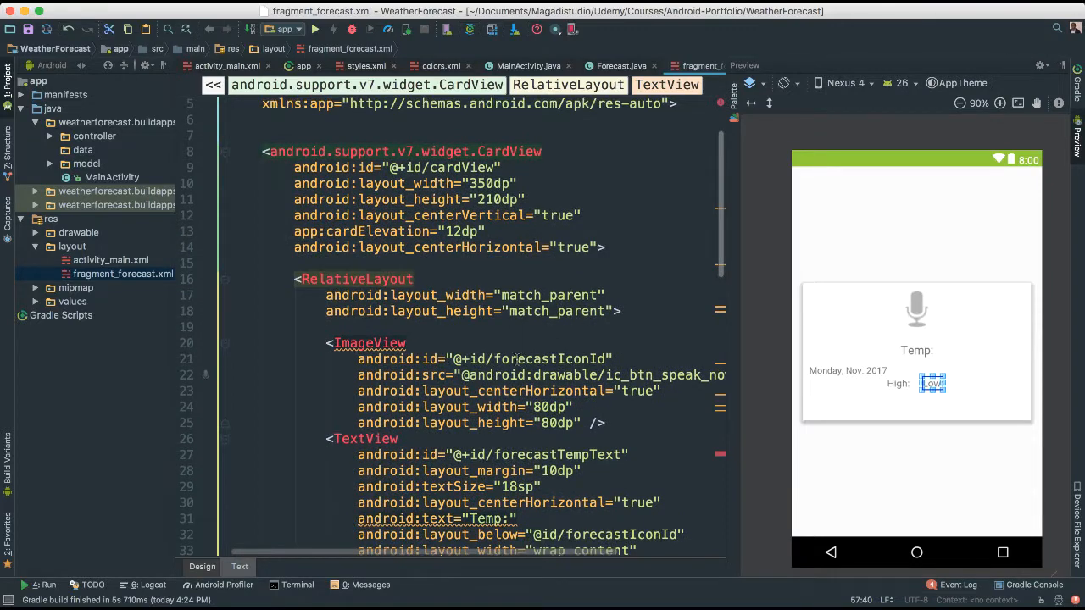
scroll(up, 3)
text(2)
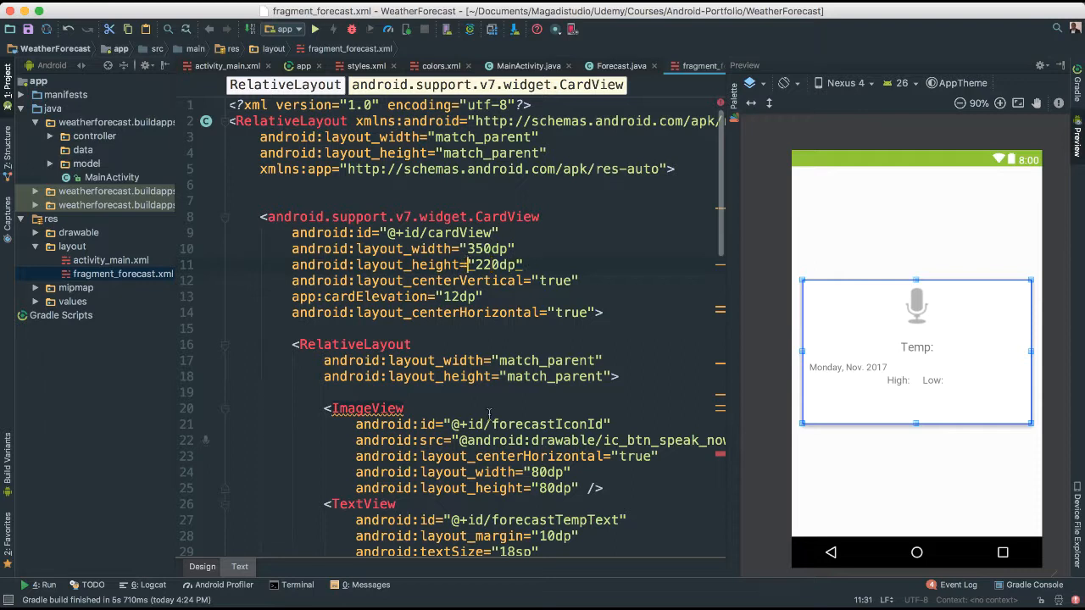
click(916, 352)
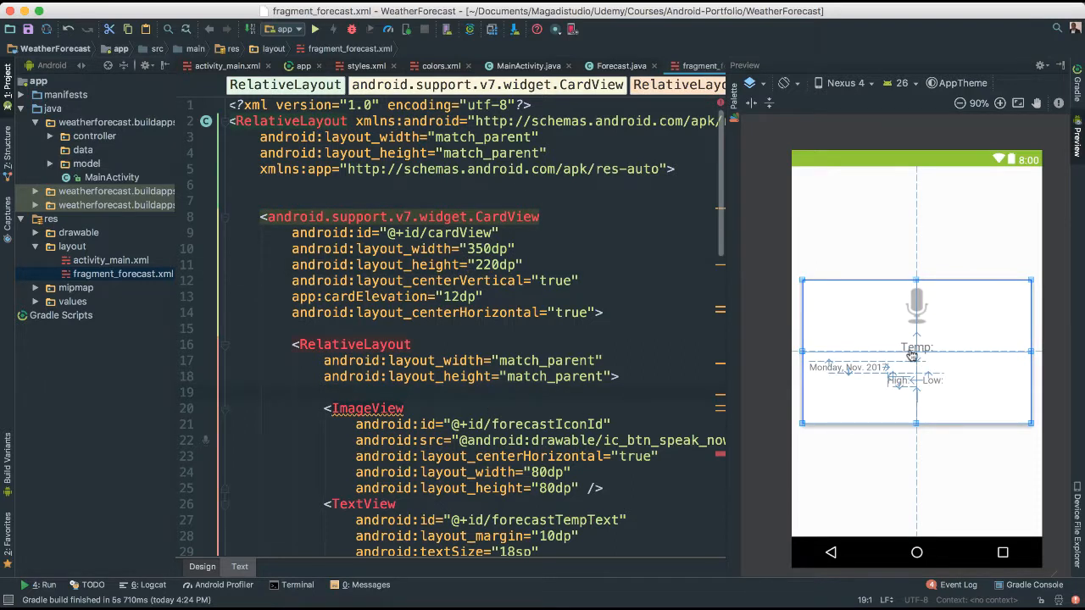
mouse_move(873, 521)
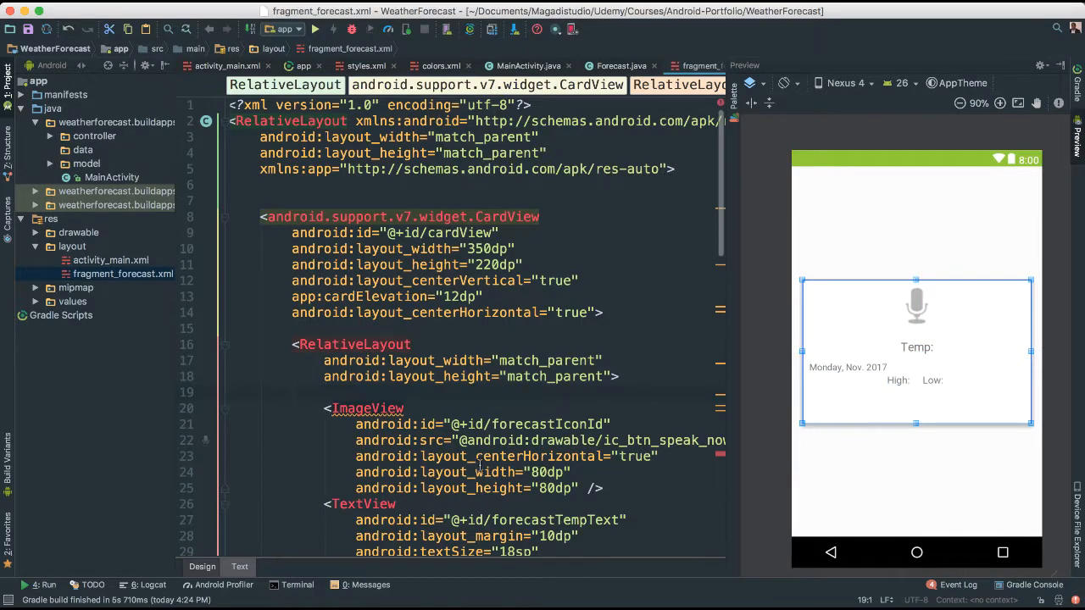
scroll(down, 3)
text(android:text=")
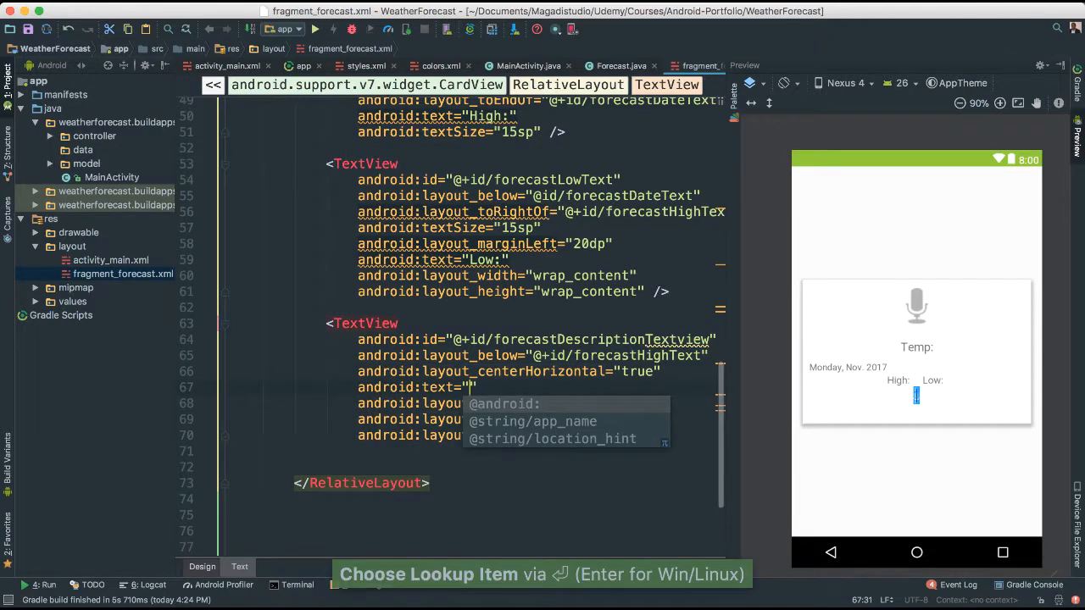
Step: Set the description text to 'Mostly Cloudy' in 15sp italic and check the preview
text(Mostly C)
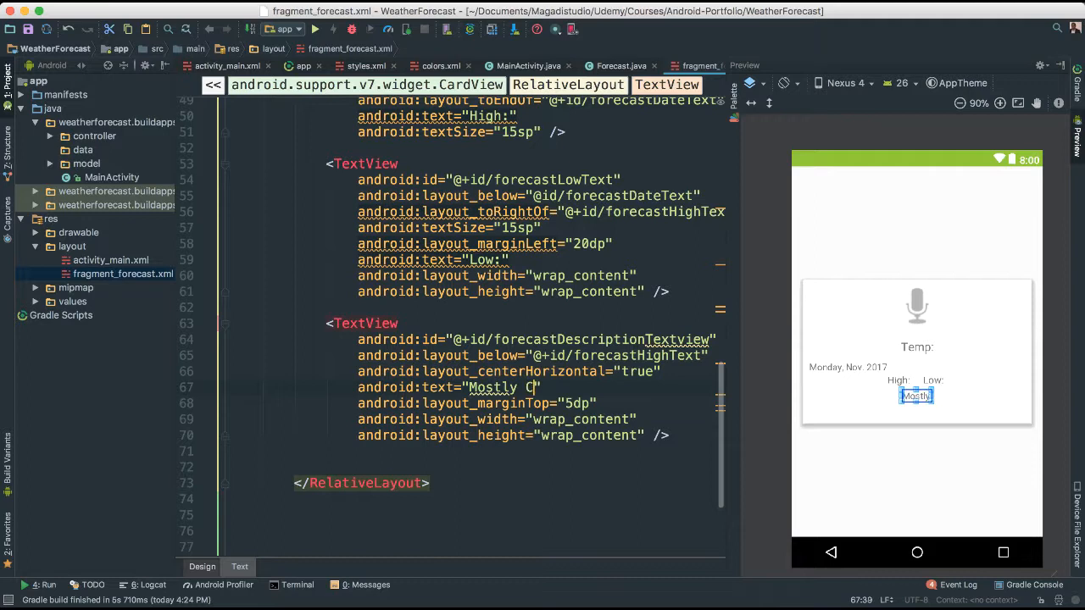
text(loudy)
text(android:textSize=")
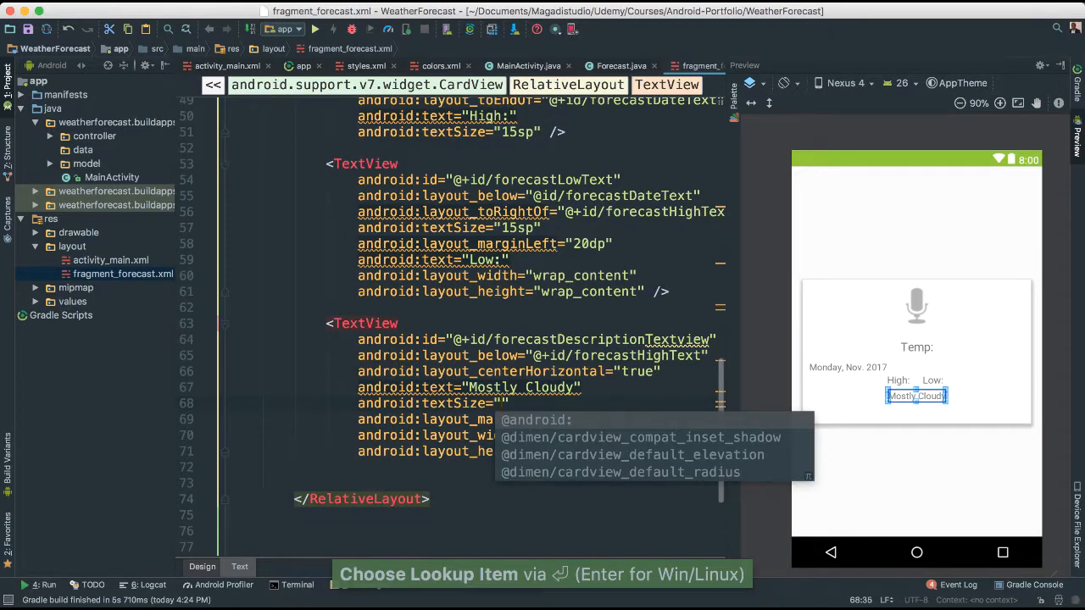
text(14)
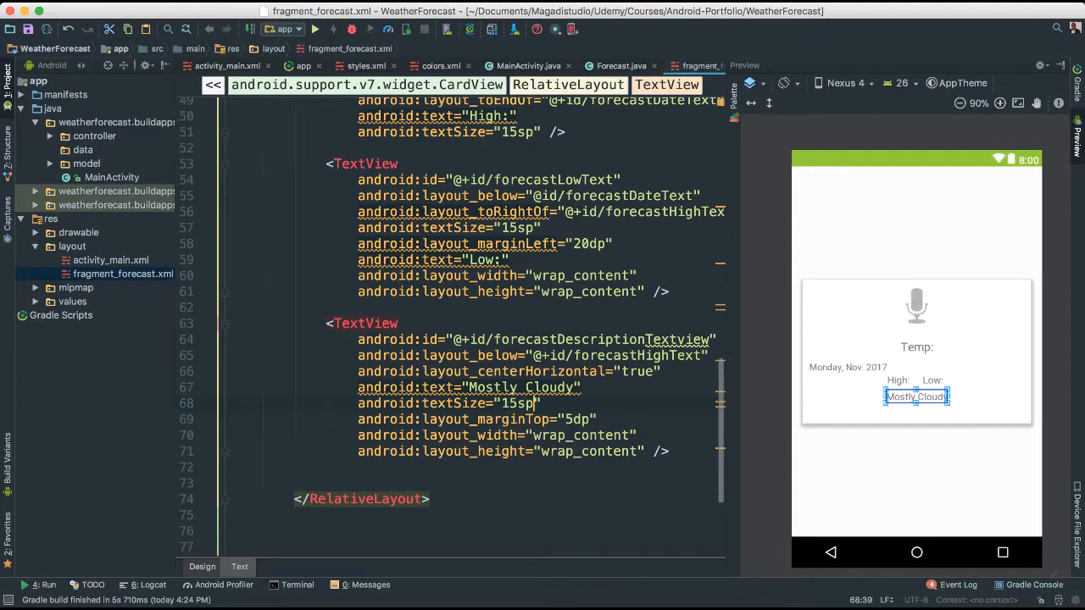
text(st)
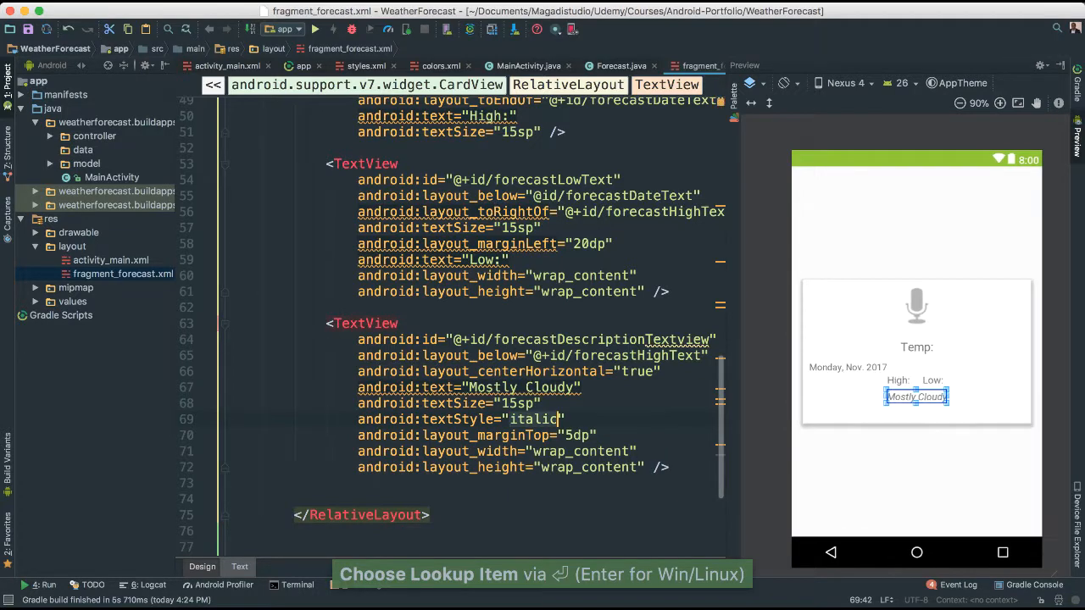
scroll(up, 3)
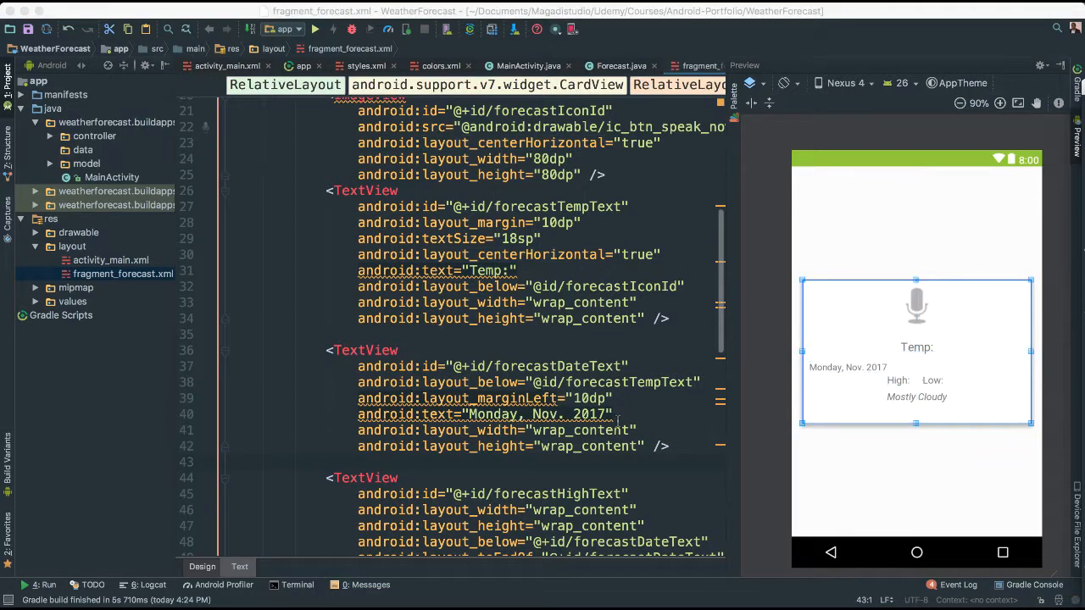
scroll(down, 3)
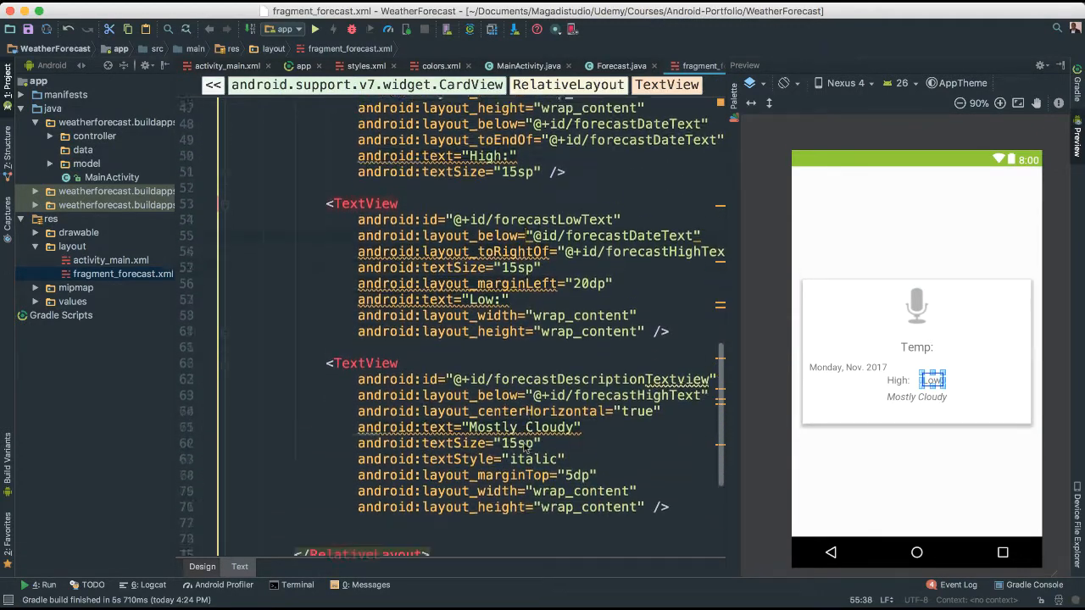
scroll(down, 3)
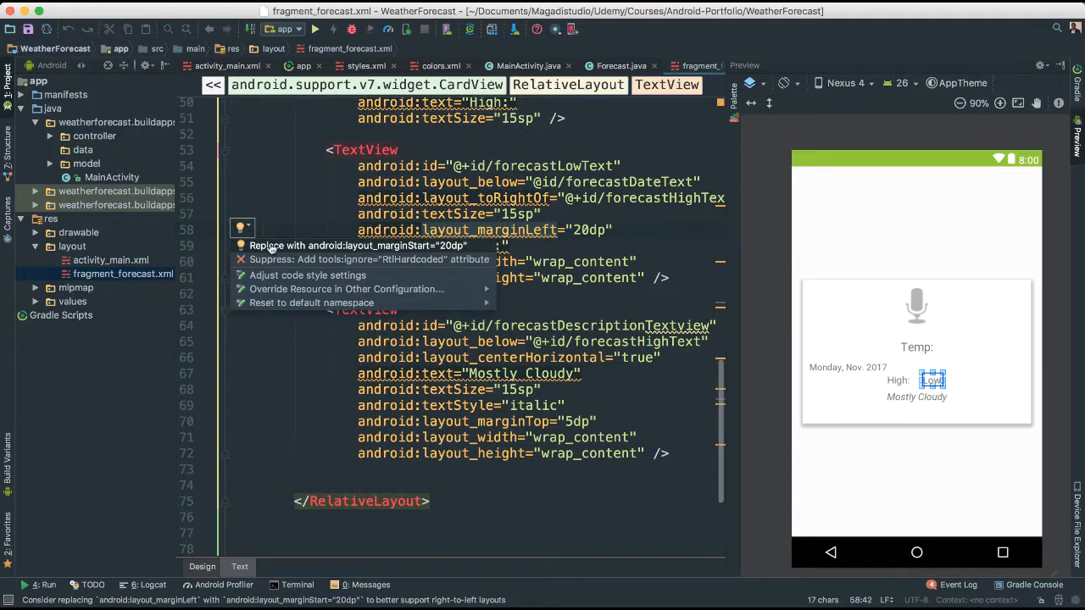
Step: Quick-fix the Low and date TextViews to layout_marginStart and layout_toEndOf, then close fragment_forecast.xml
click(339, 245)
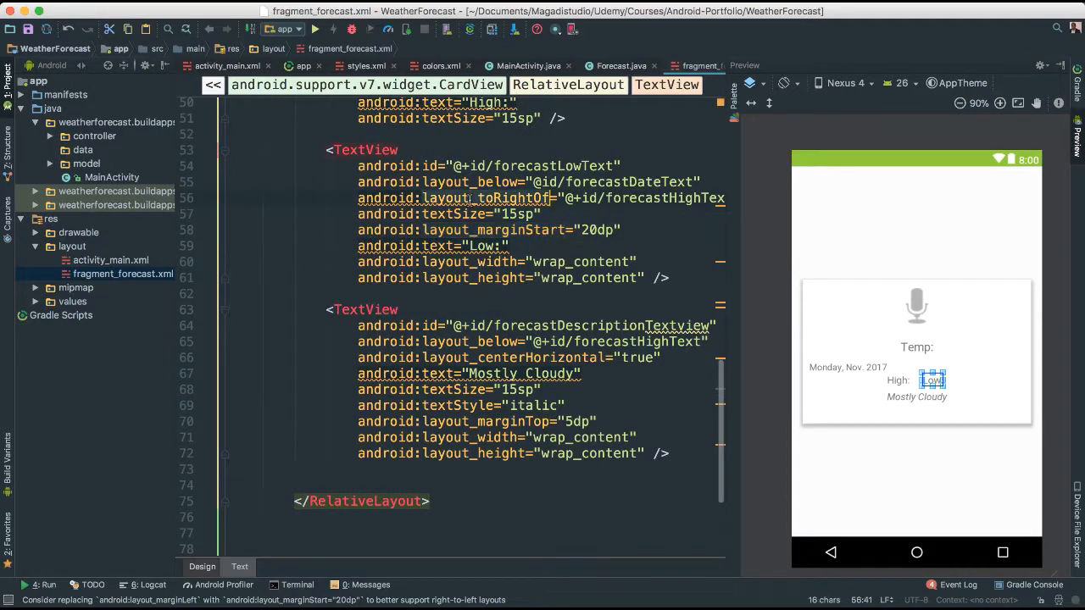
click(241, 195)
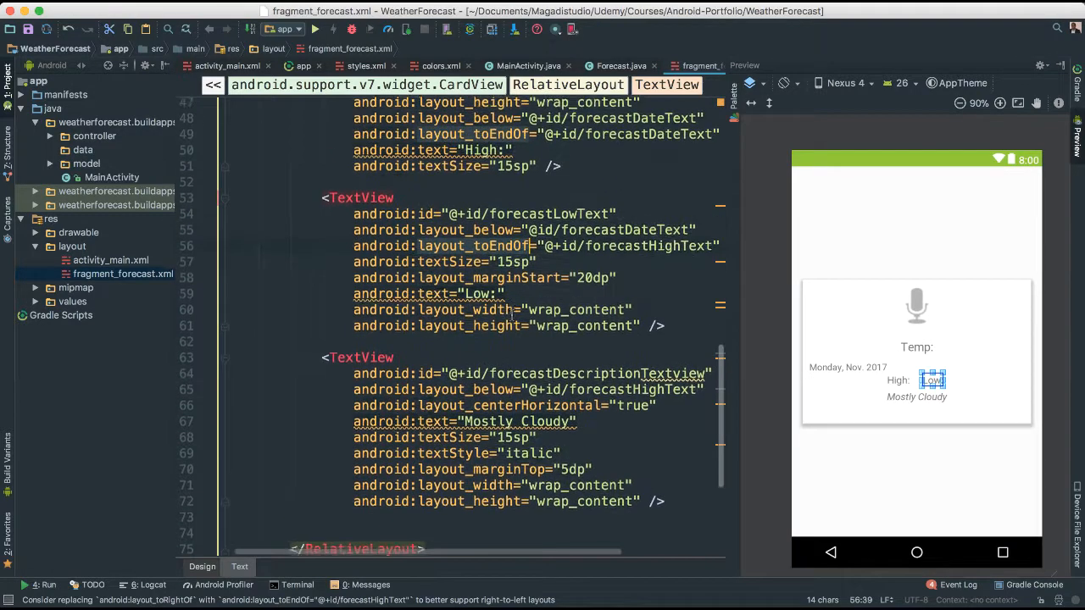
scroll(up, 3)
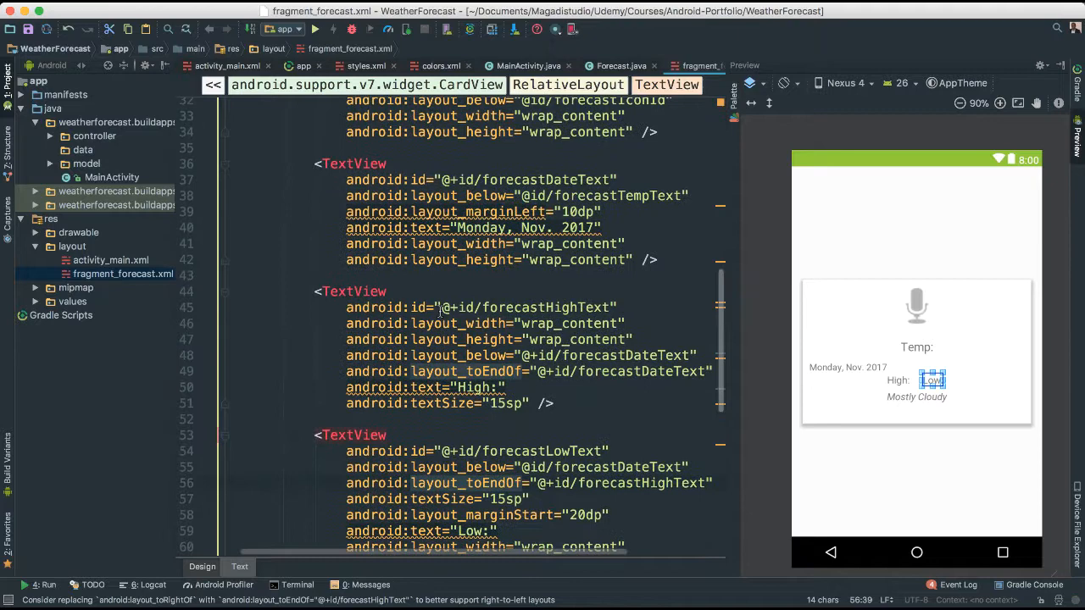
click(847, 367)
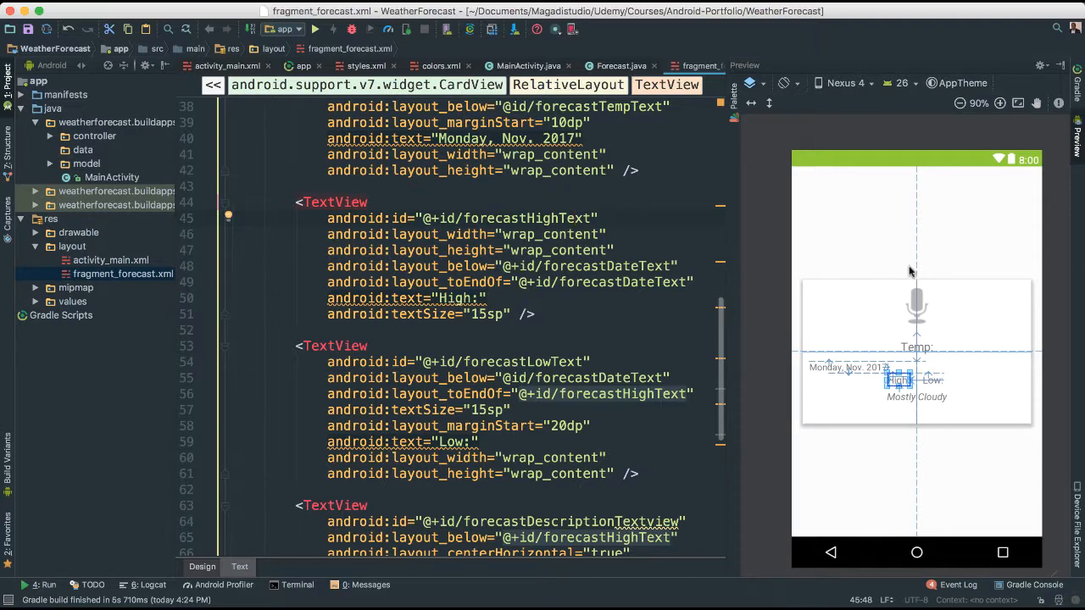
mouse_move(994, 371)
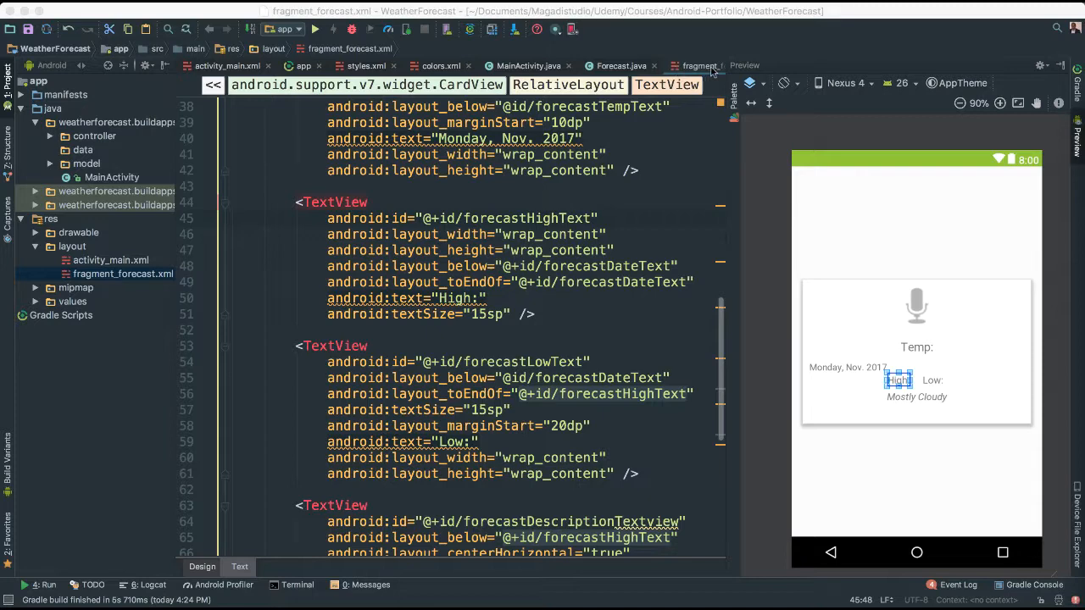
click(620, 65)
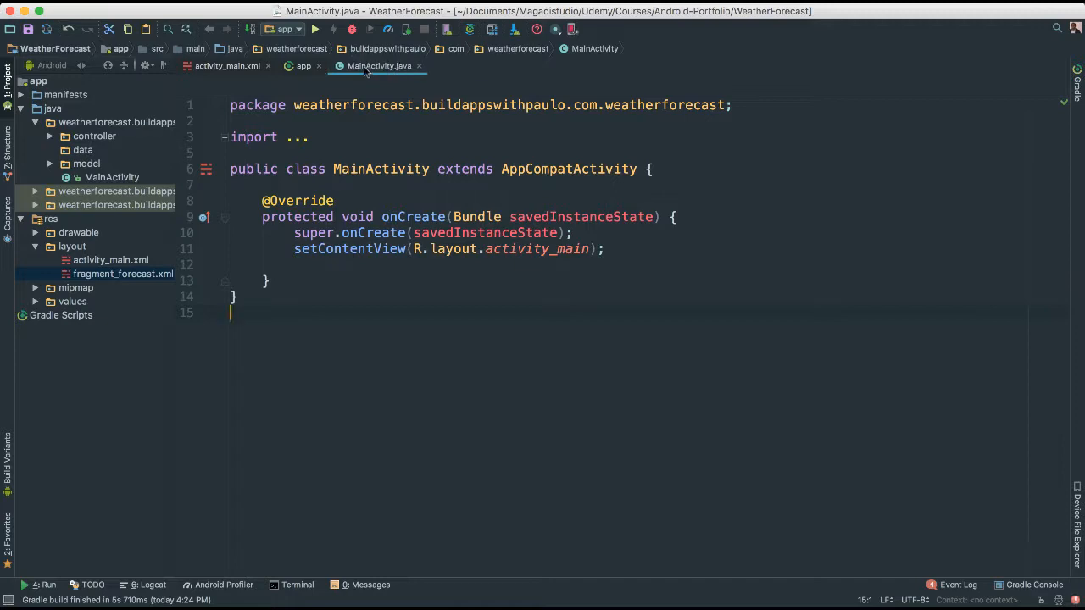
click(227, 66)
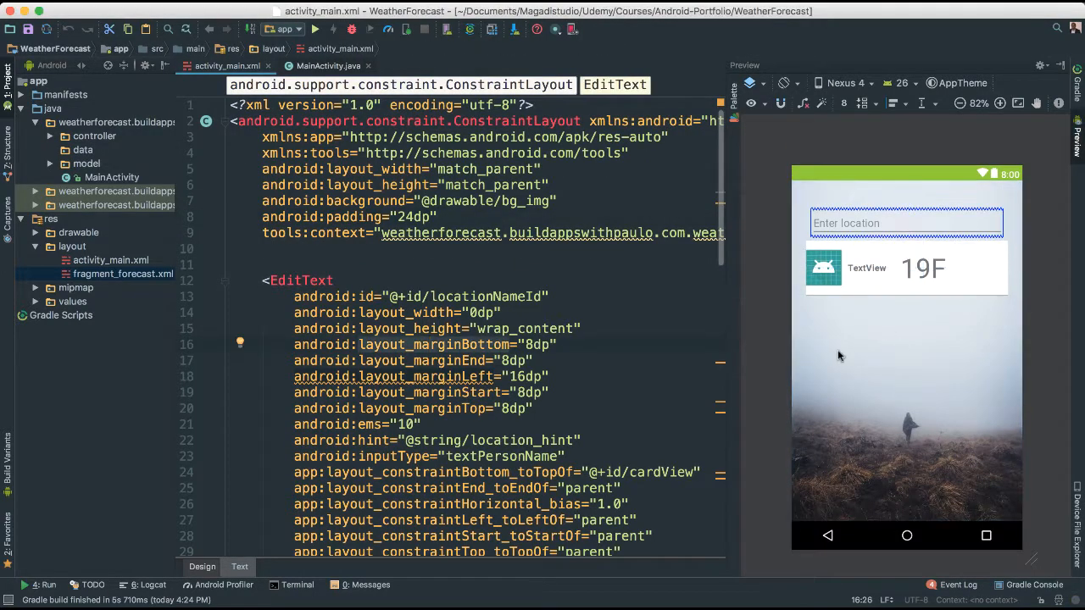
click(905, 223)
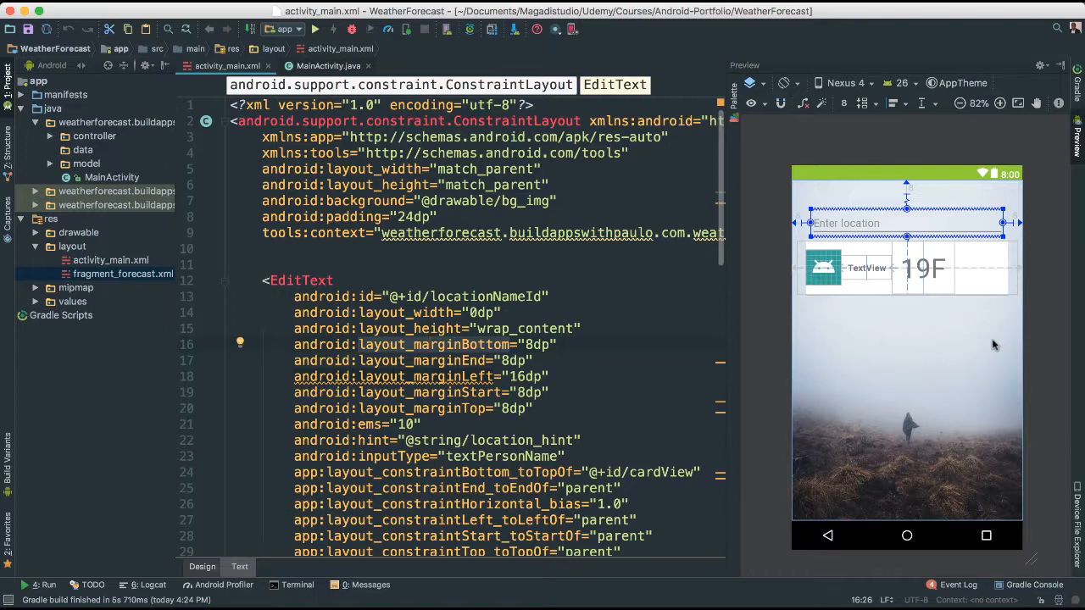
scroll(down, 3)
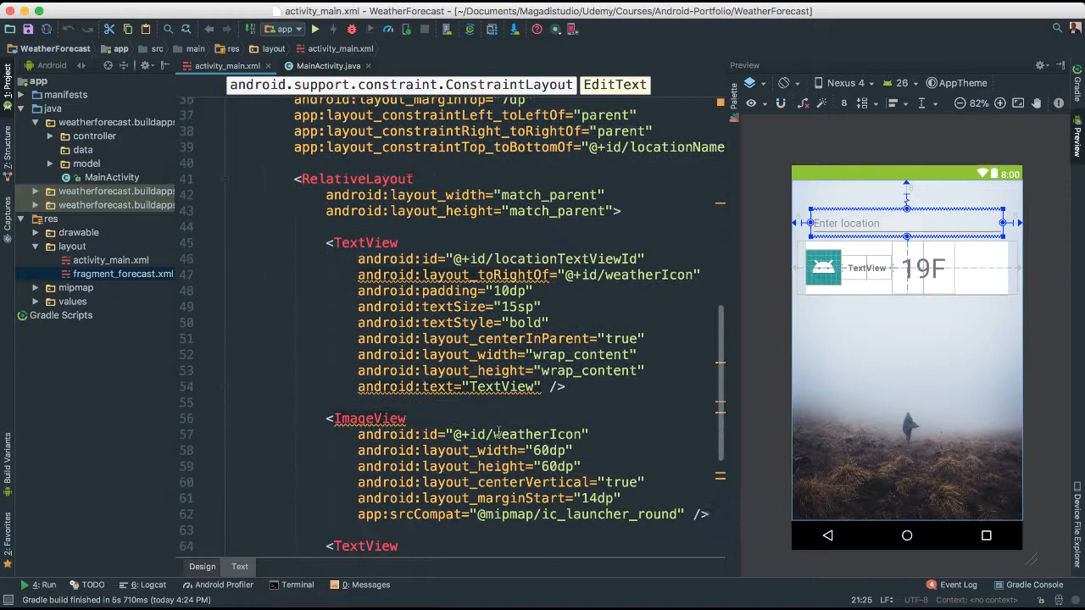
scroll(down, 3)
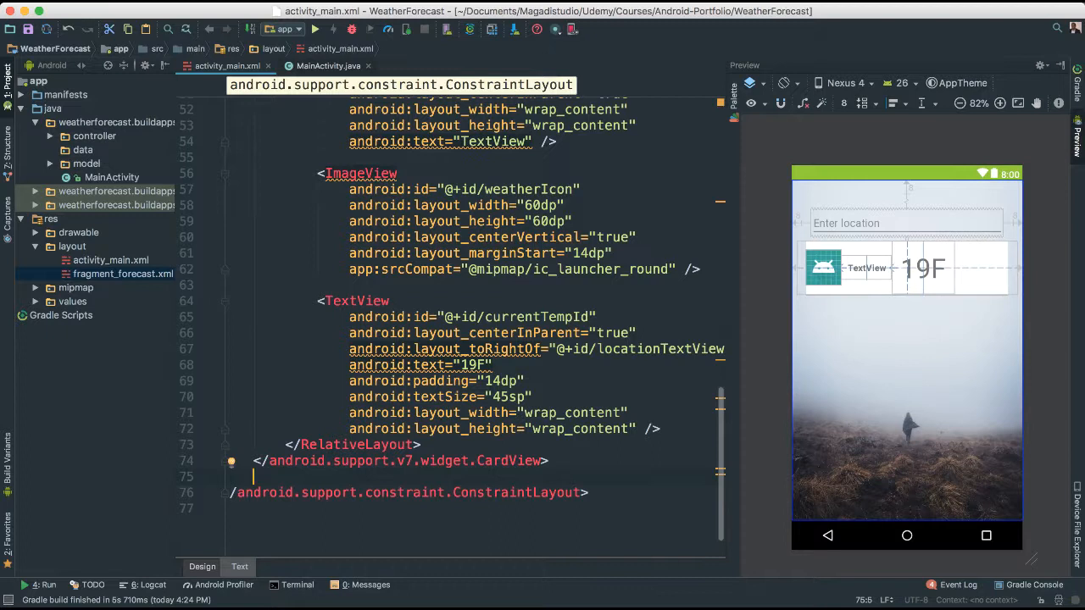
Step: Add a 326dp by 282dp ViewPager after the CardView, constrained to parent start and end
text(<ViewPager)
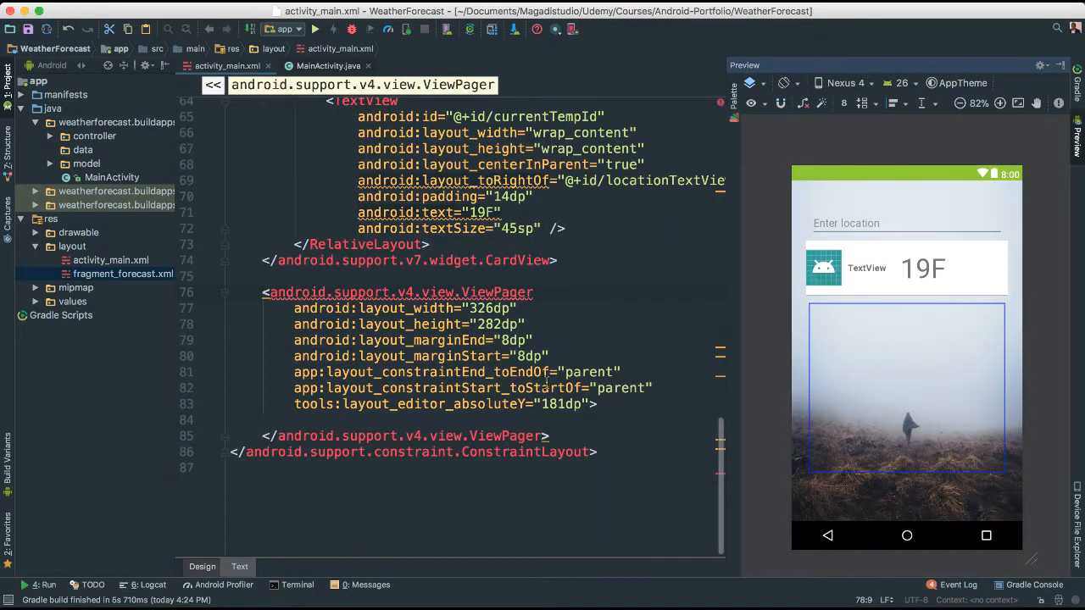
key(Return)
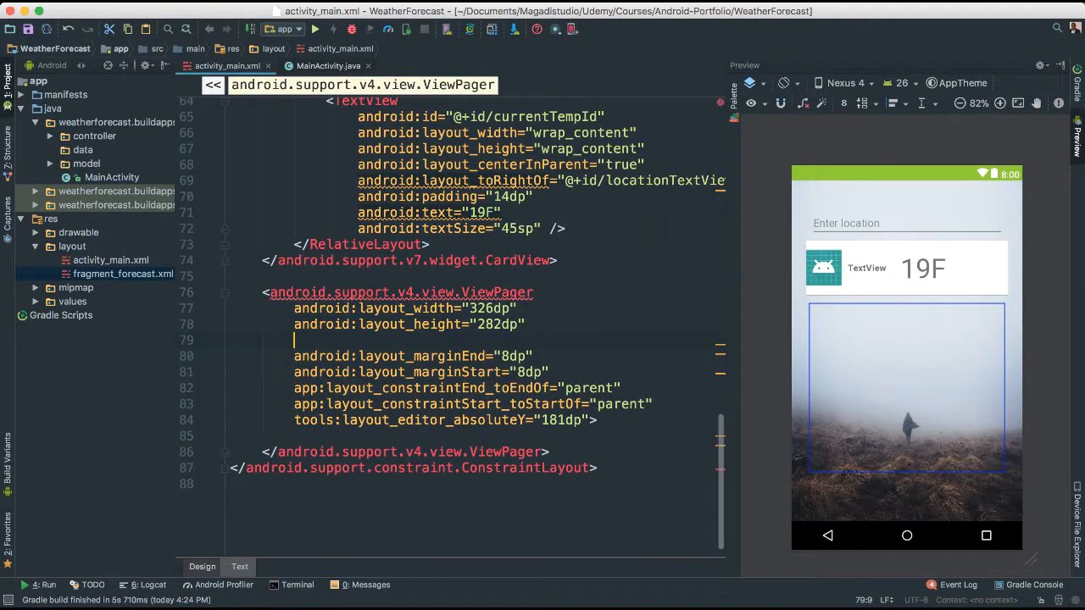
text(android:background=")
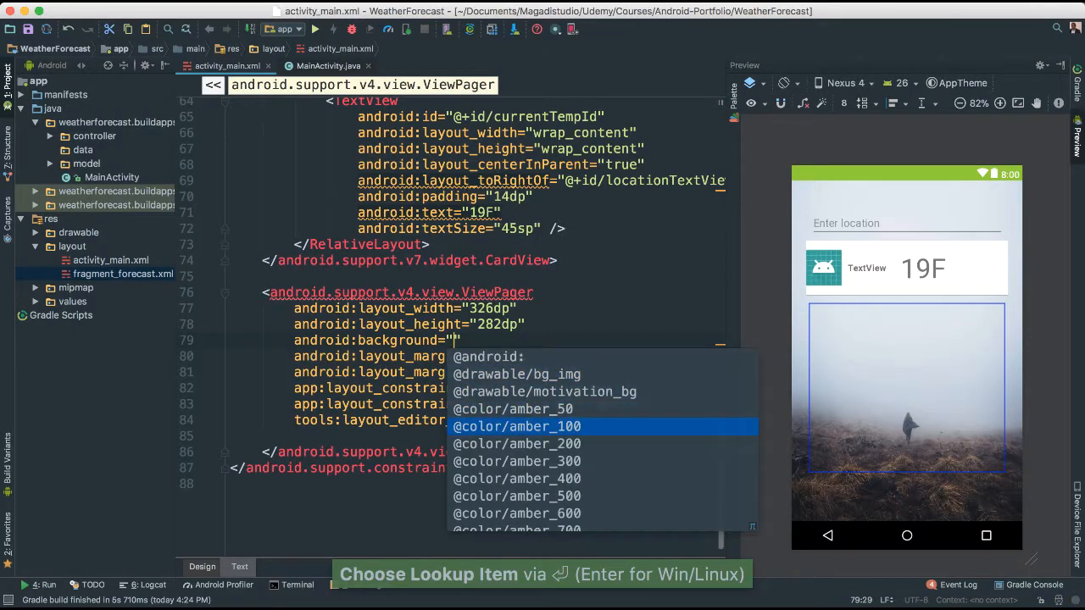
click(516, 426)
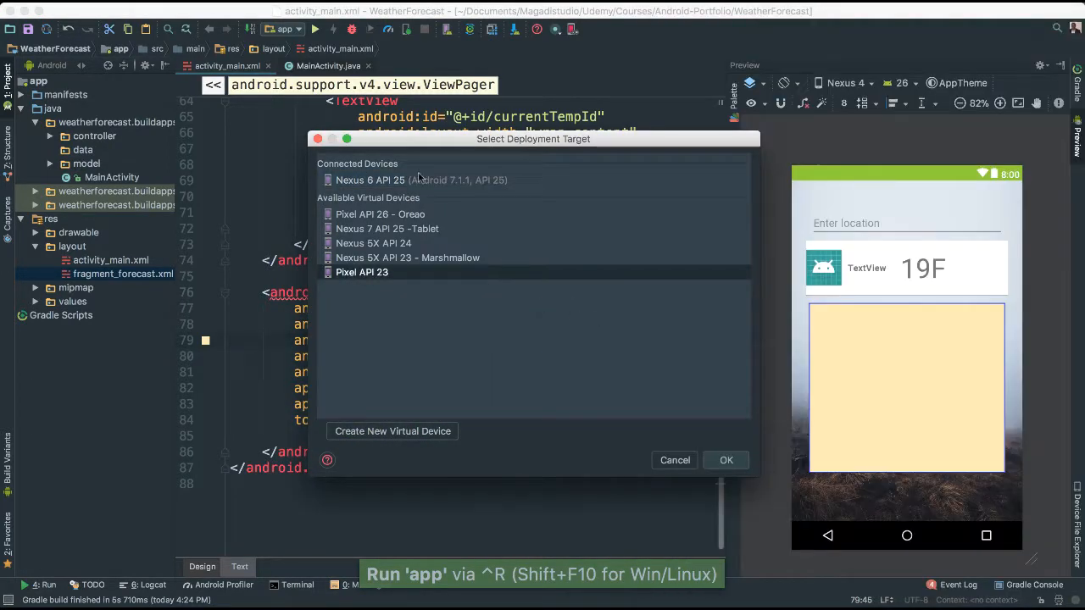
click(675, 460)
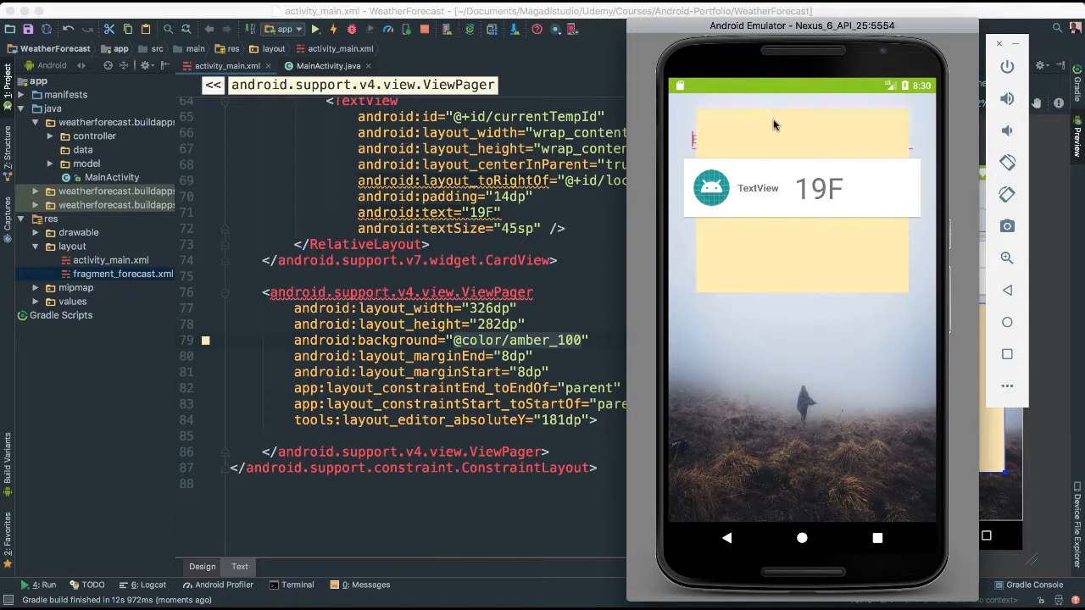
mouse_move(778, 214)
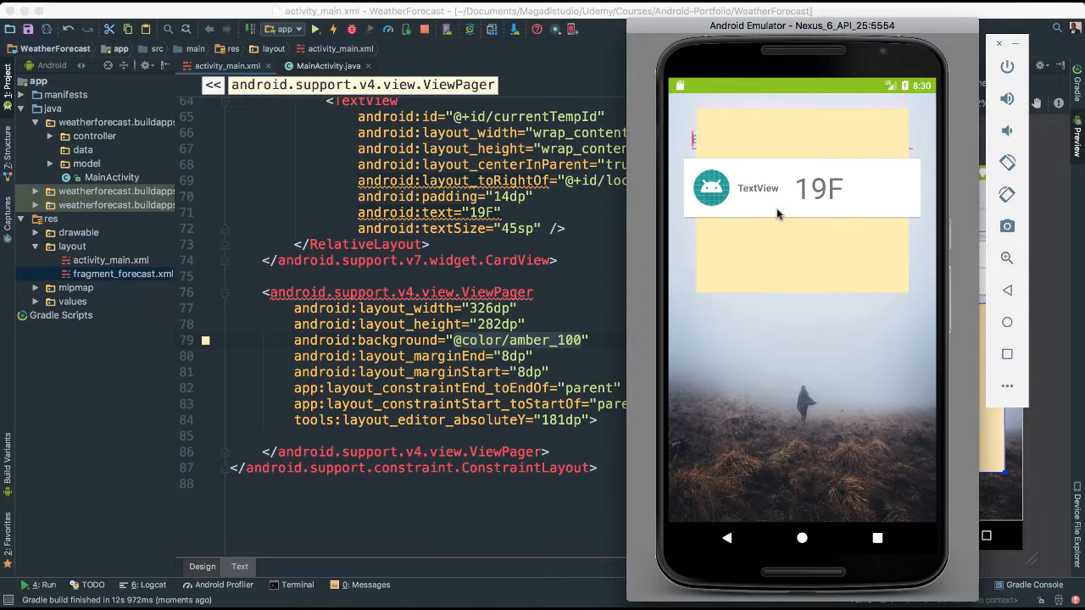
mouse_move(796, 227)
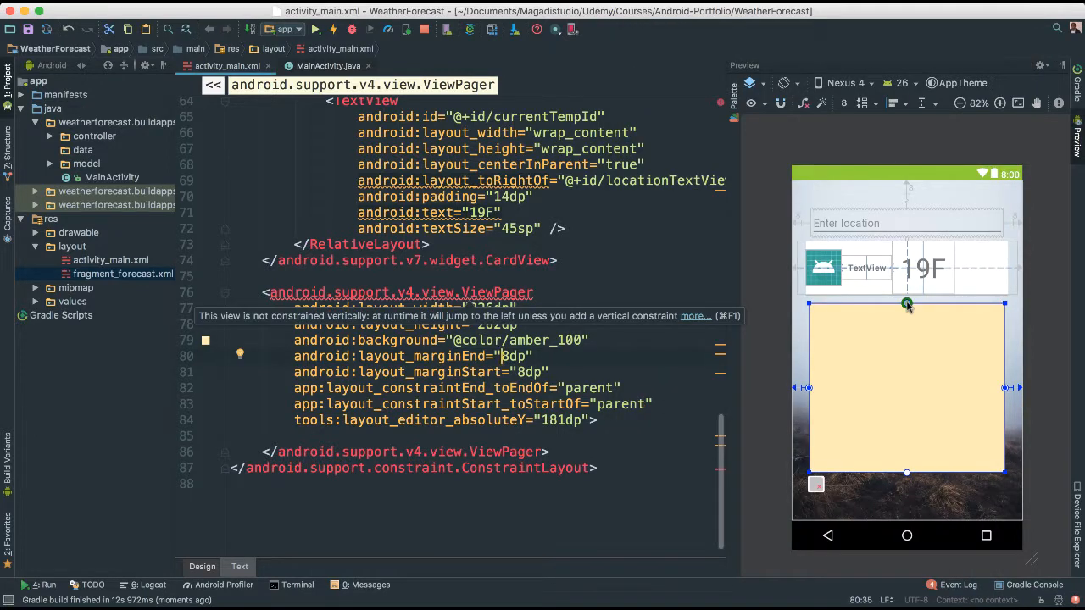
Step: Constrain the ViewPager's top to the CardView in Design view and rerun the app
click(202, 566)
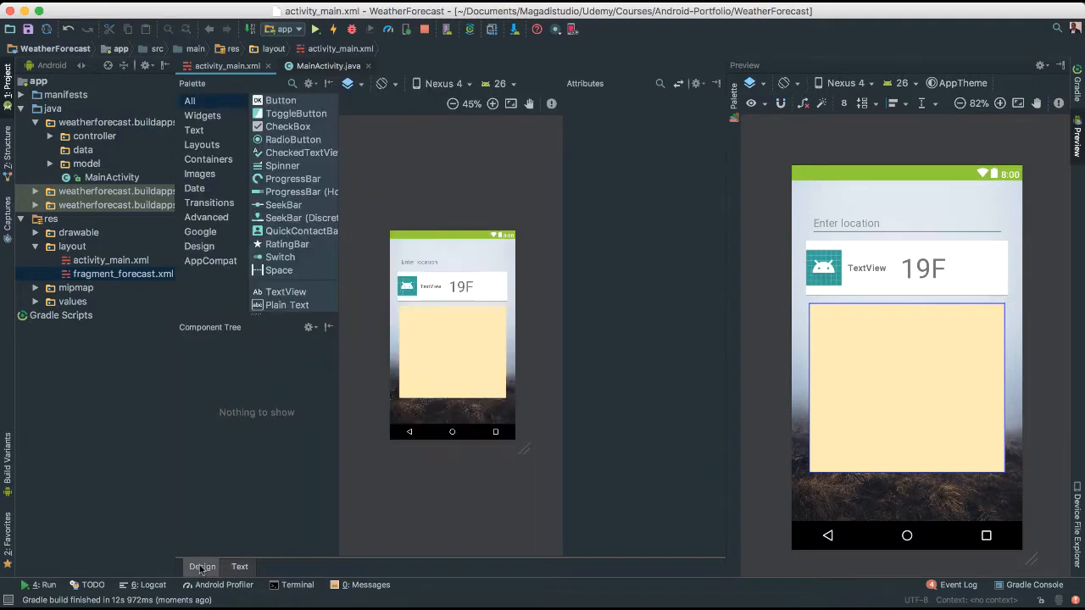
click(622, 368)
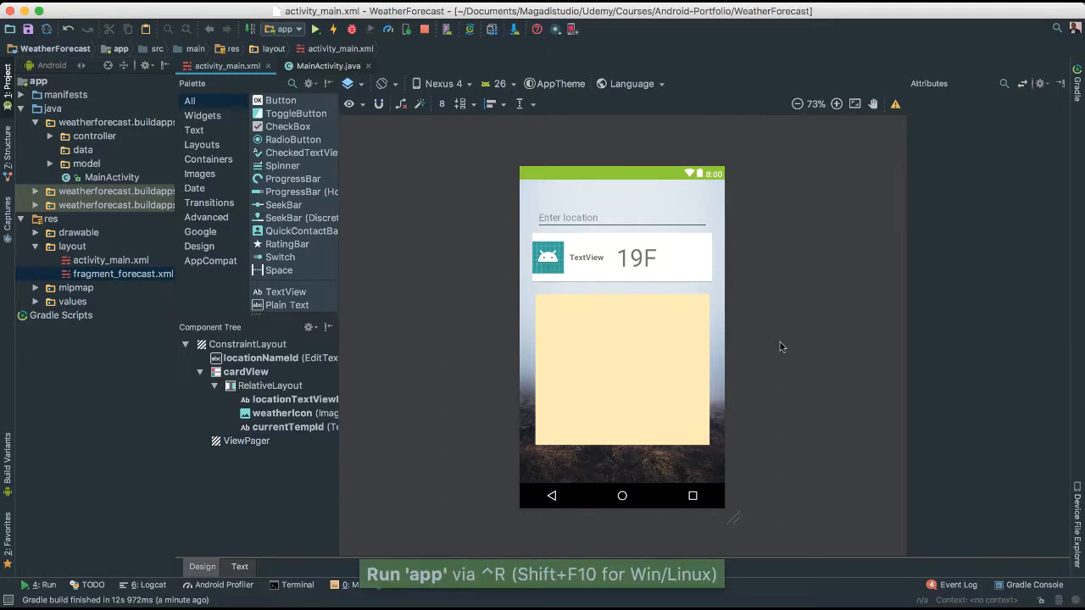
click(314, 28)
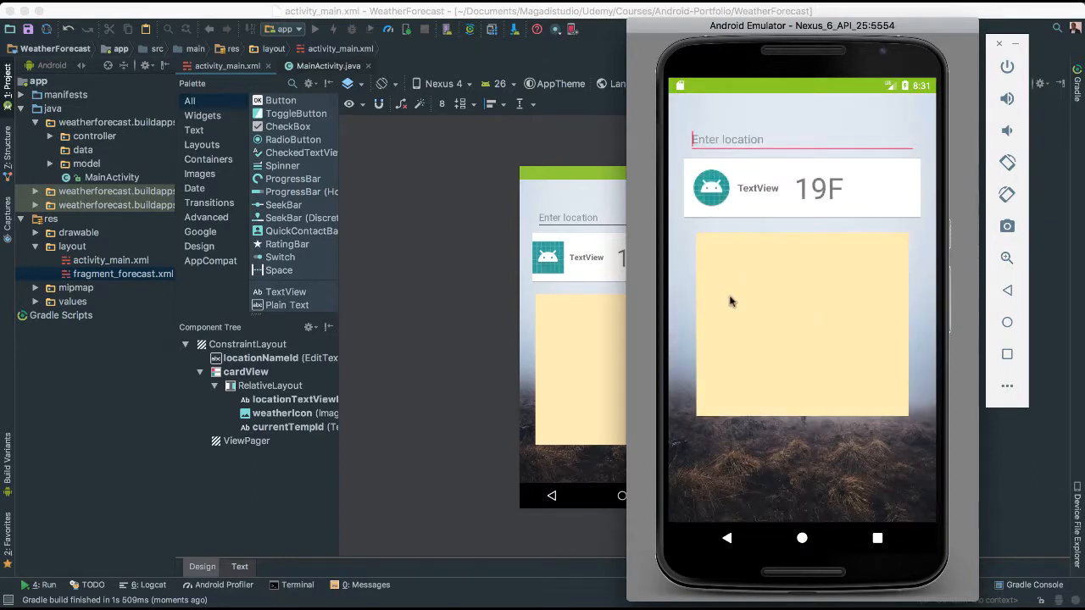
mouse_move(763, 332)
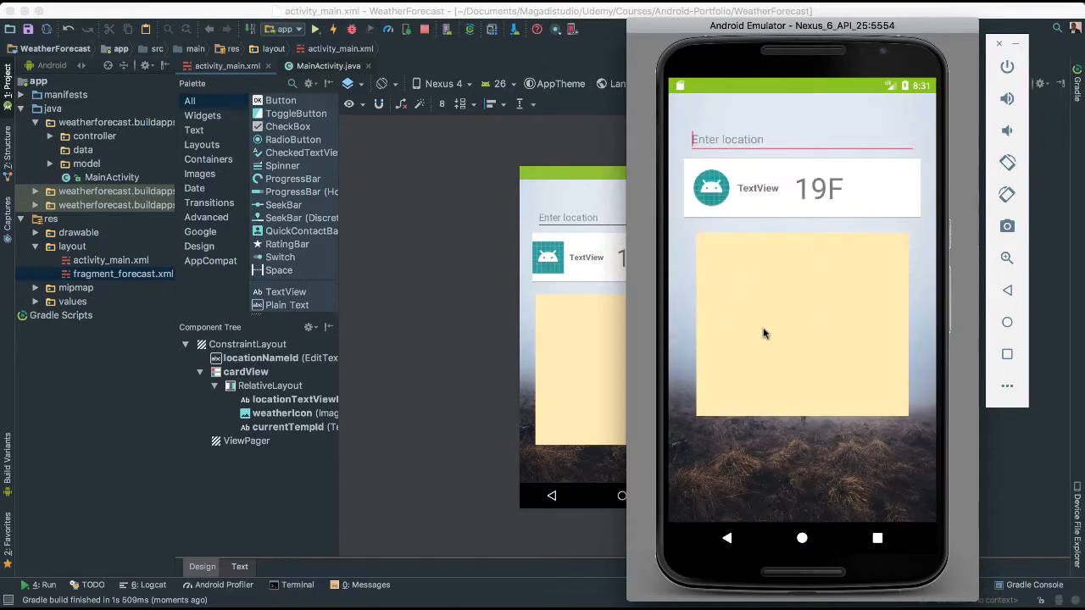
mouse_move(896, 251)
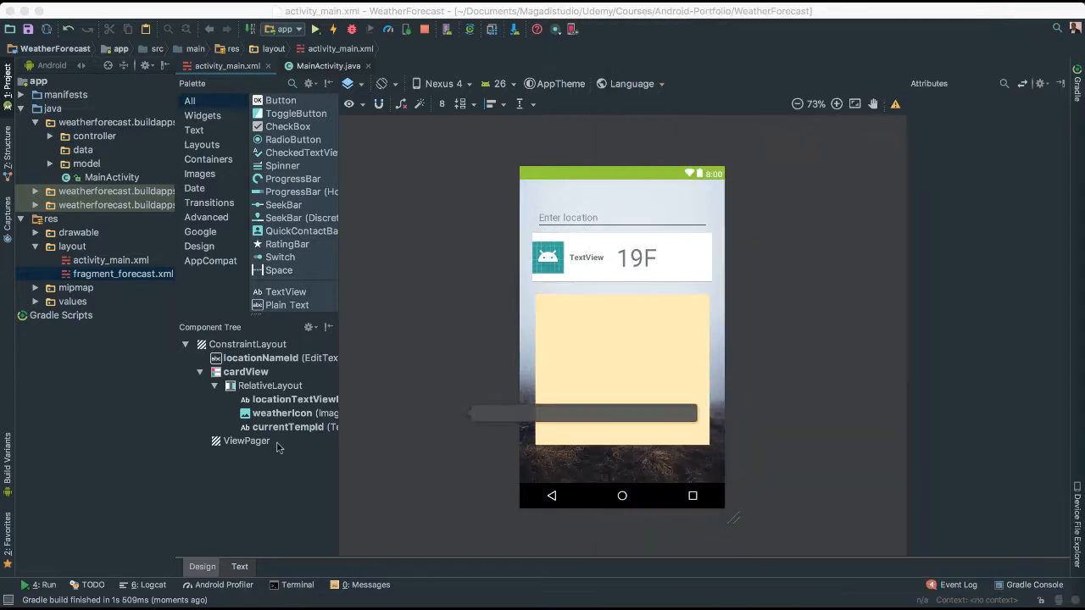
Step: Give the ViewPager id viewPager and match_parent width, and remove its amber background
click(239, 566)
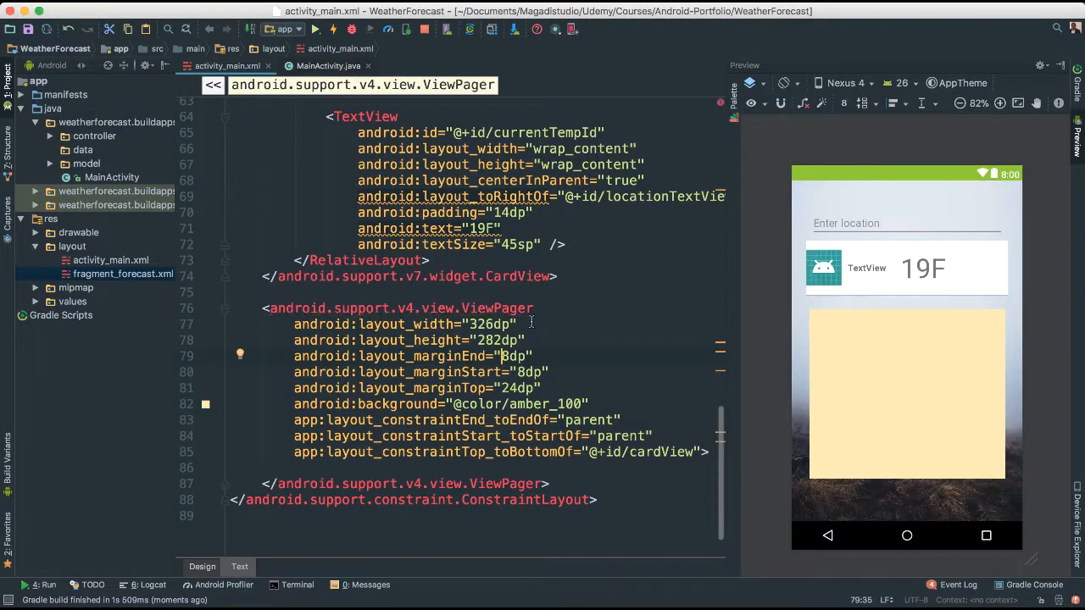
text(id:id="@+id/viewPager)
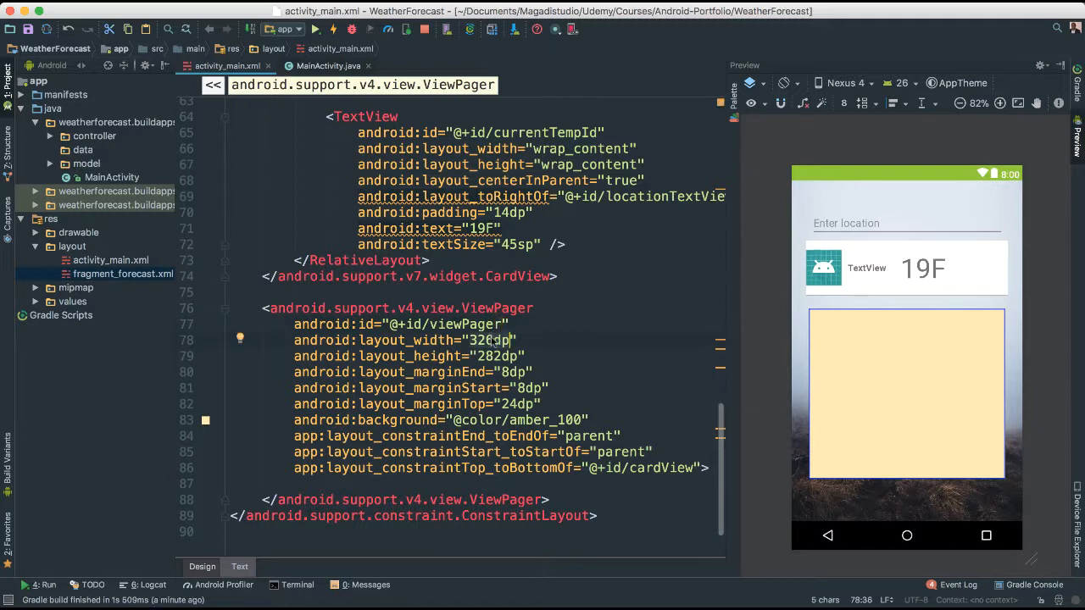
text(match_parent)
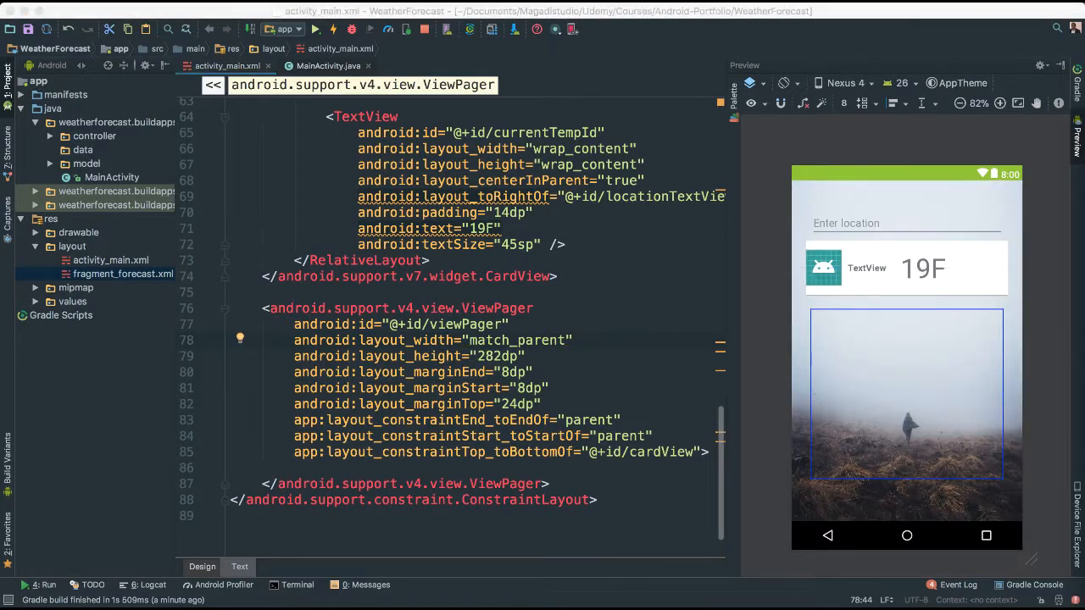
mouse_move(404, 310)
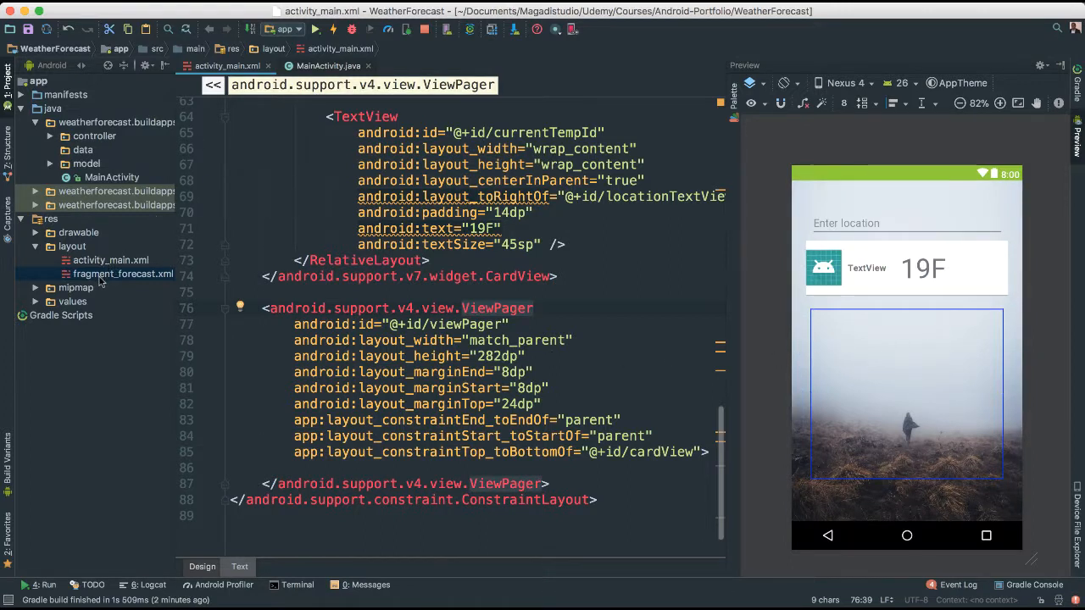
Step: Open fragment_forecast.xml from the Project panel, then switch back to activity_main.xml
click(123, 273)
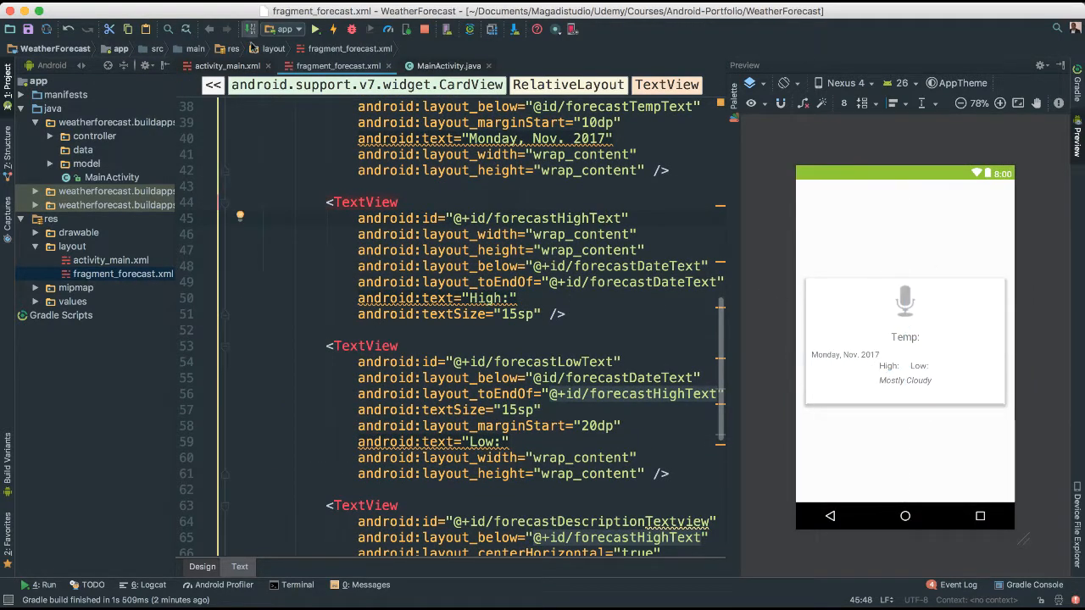
click(228, 66)
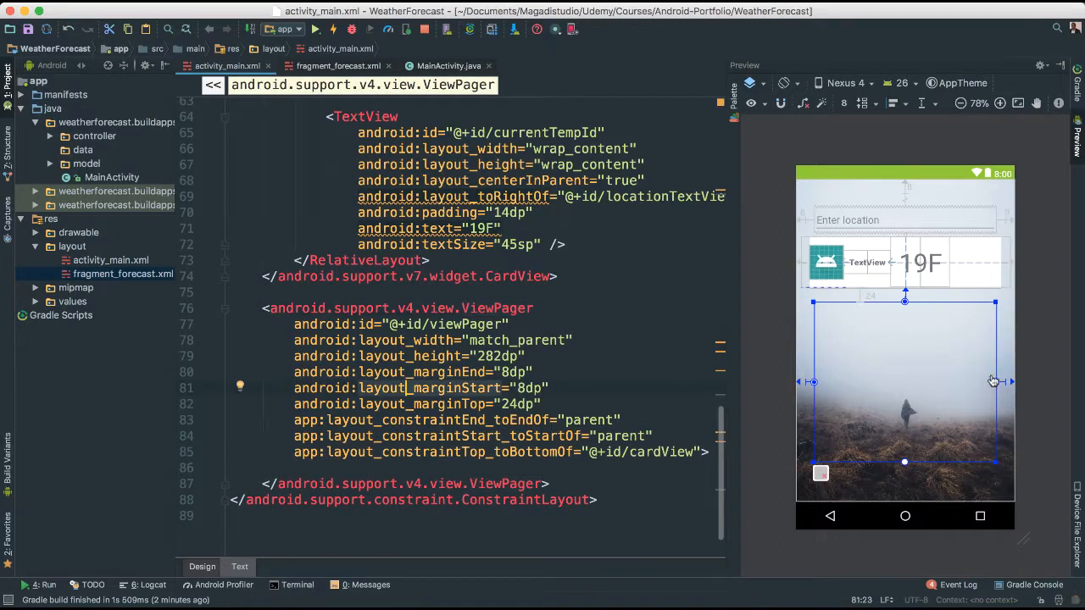
mouse_move(976, 386)
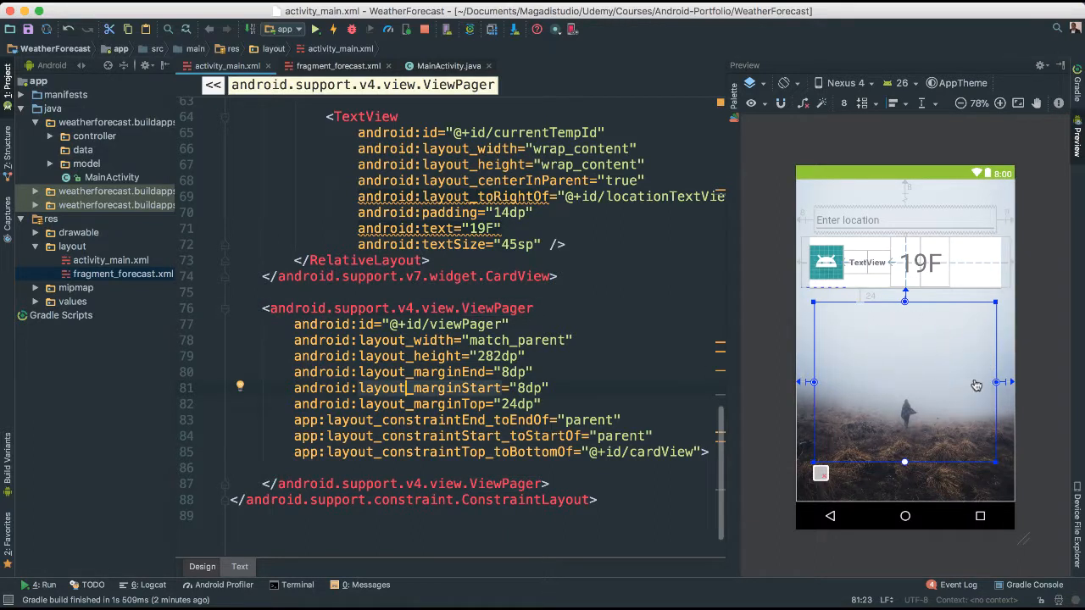
mouse_move(957, 390)
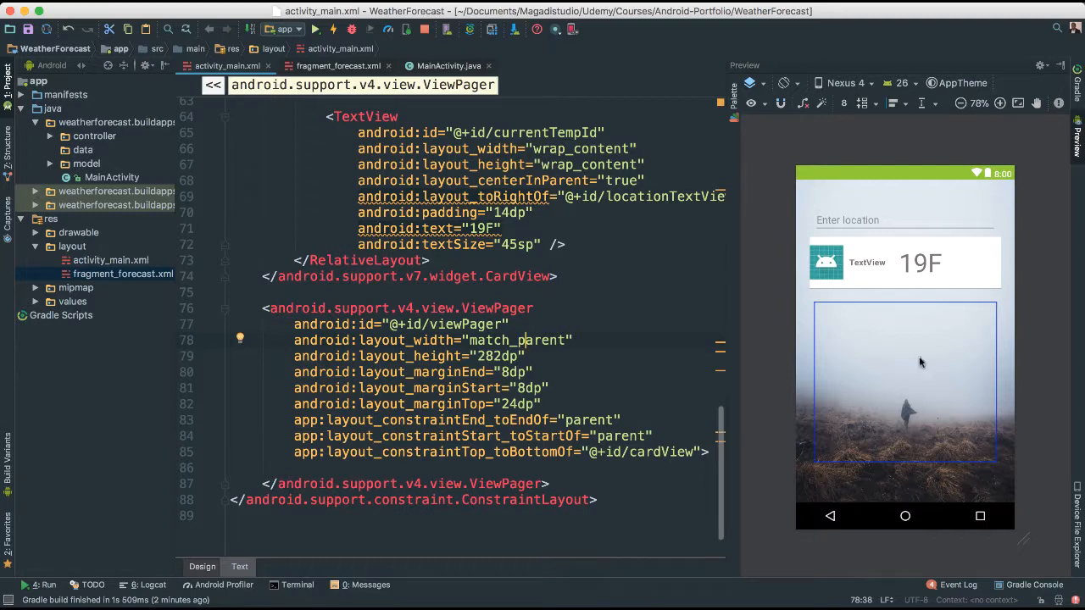
mouse_move(125, 286)
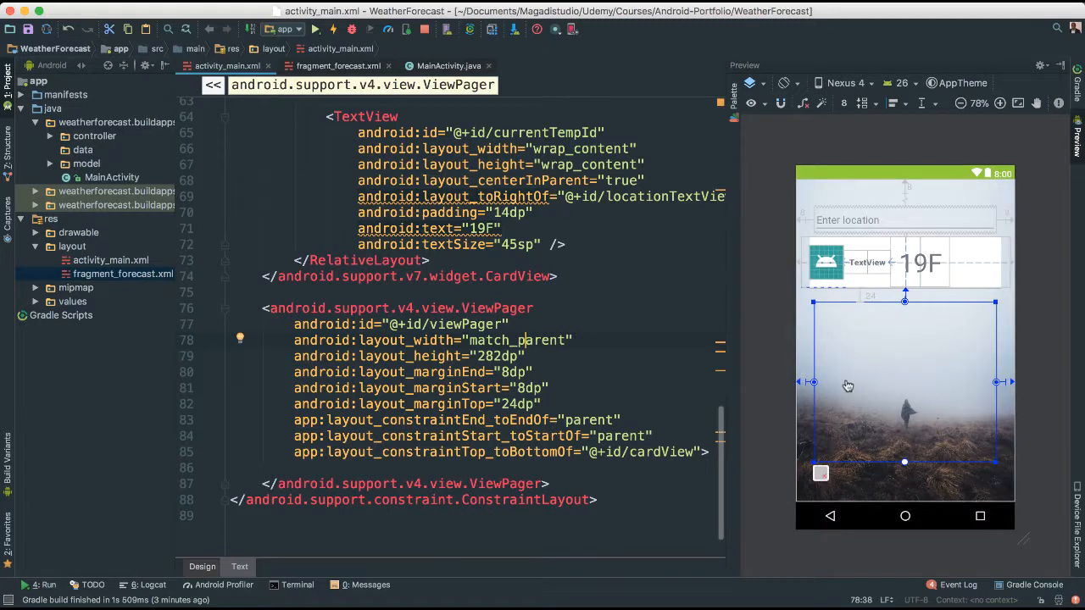
mouse_move(892, 394)
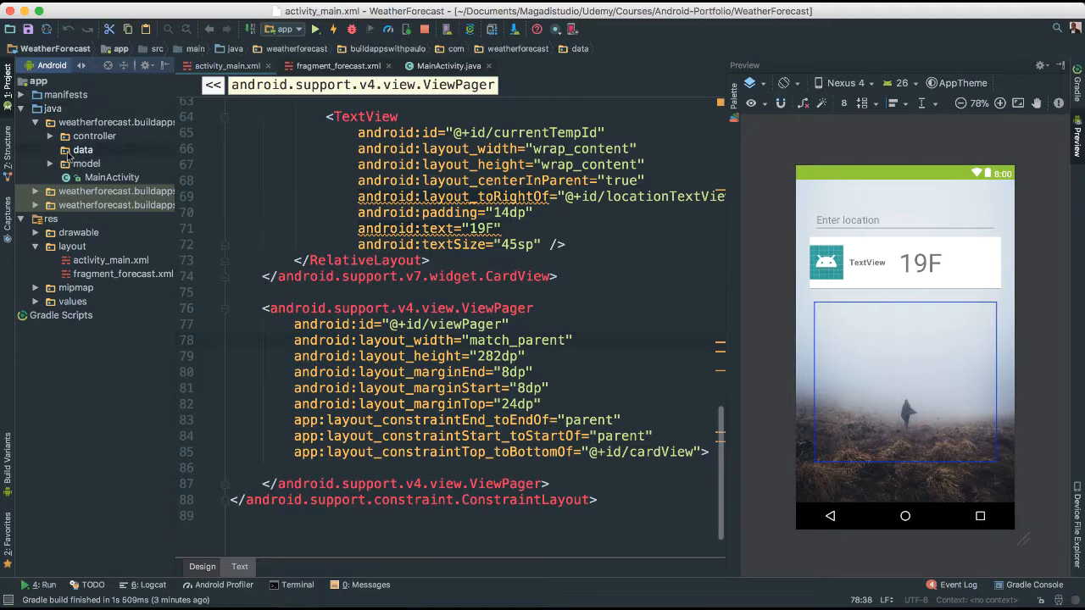
Step: Start a new Java class in the data package named ForecastViewPagerAdapter
right_click(82, 149)
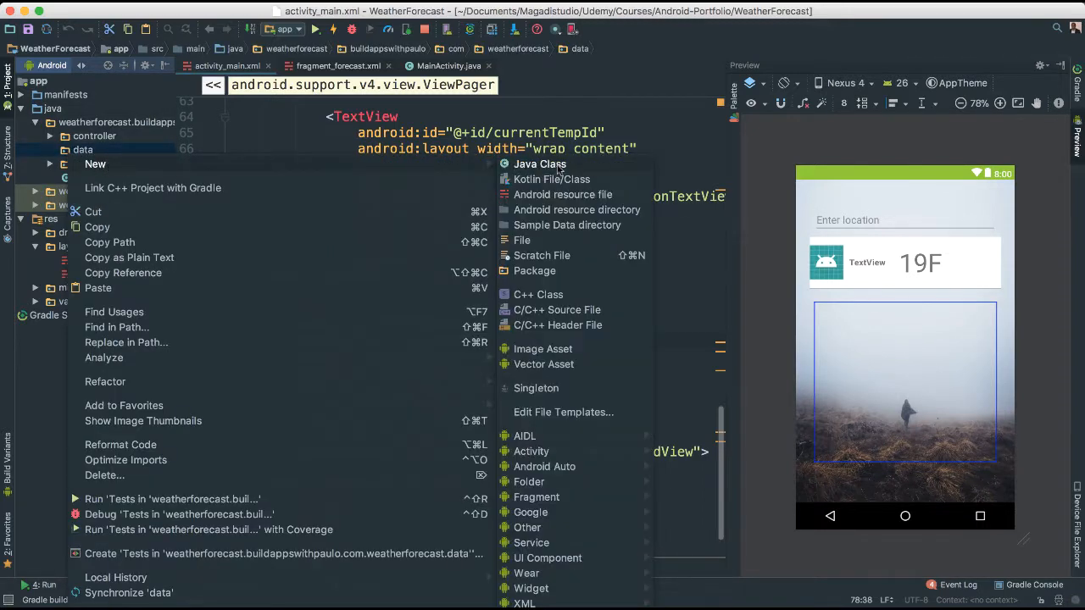
click(539, 164)
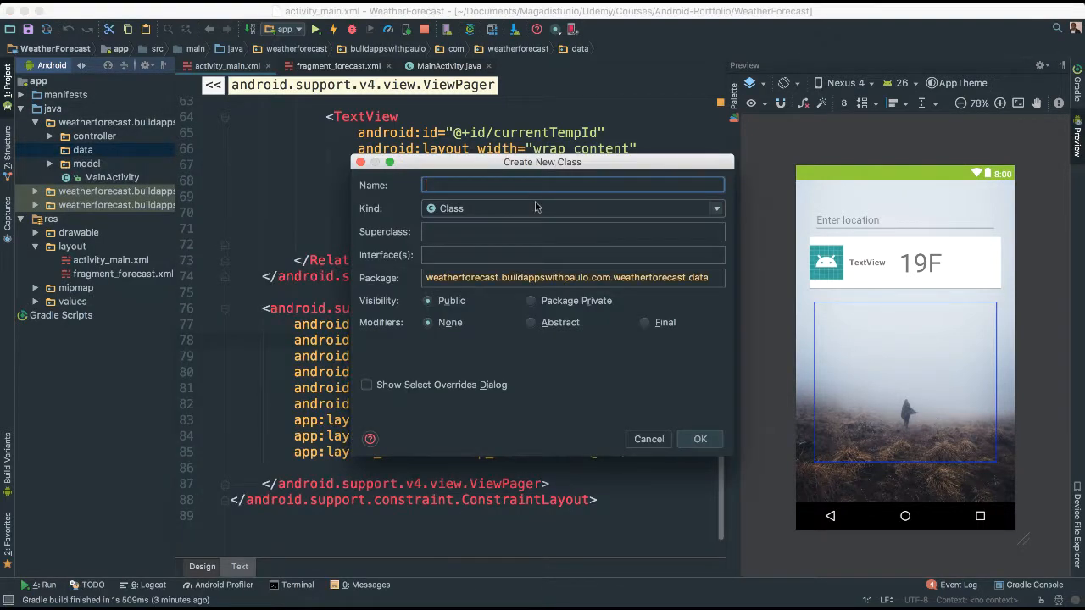
text(Fore)
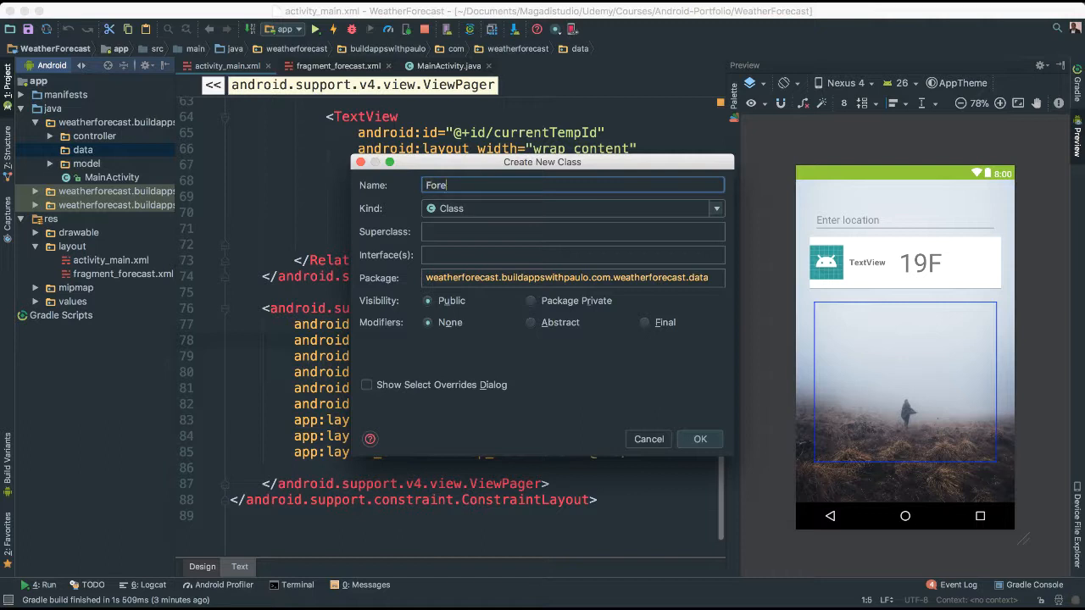
text(castV)
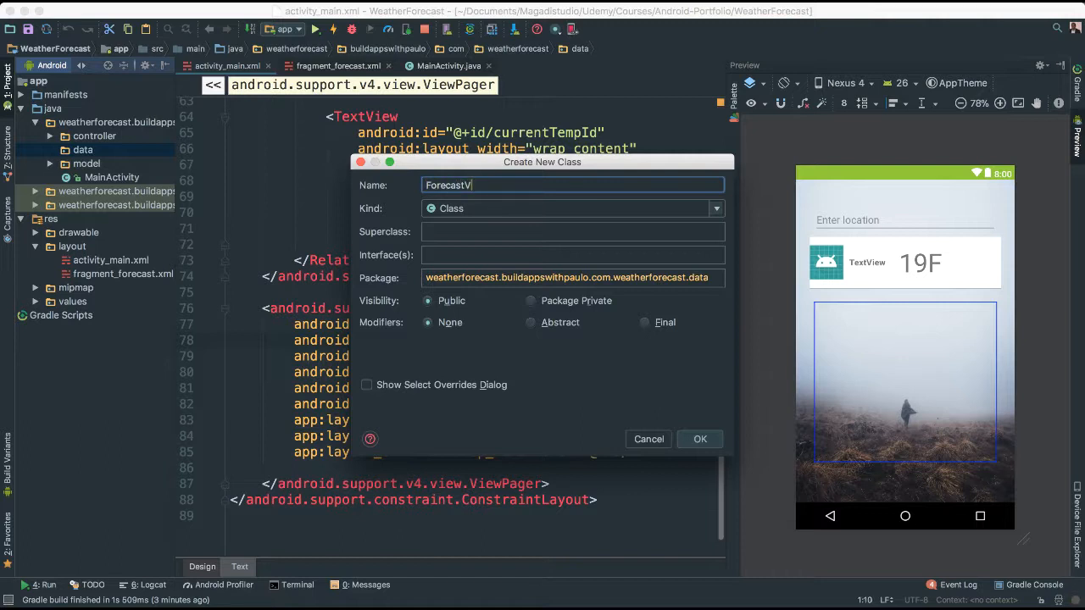
text(iewAdapter)
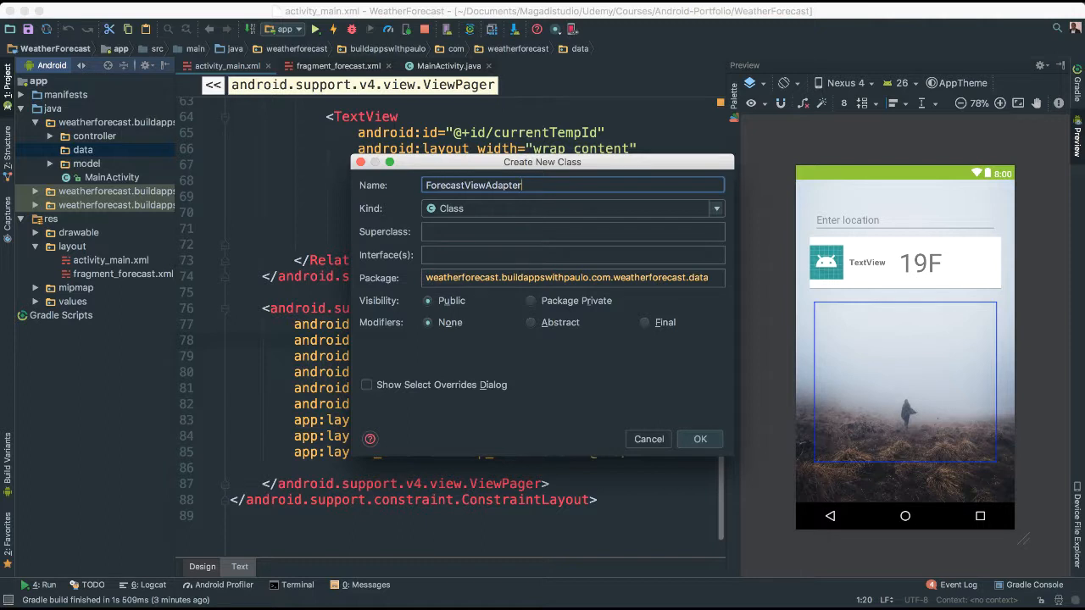
key(BackSpace)
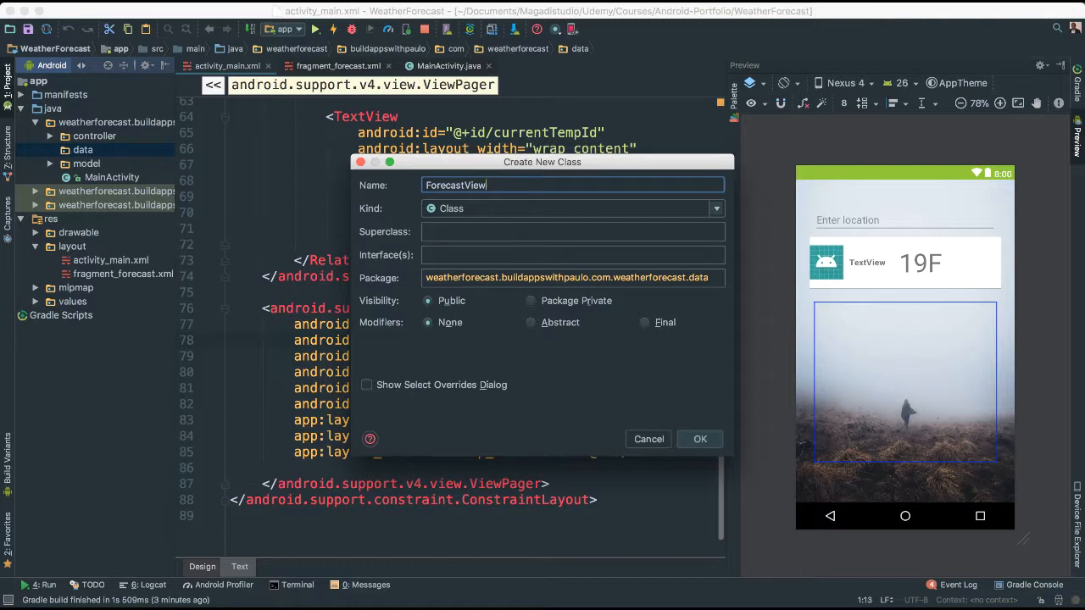
text(PagerAdapter)
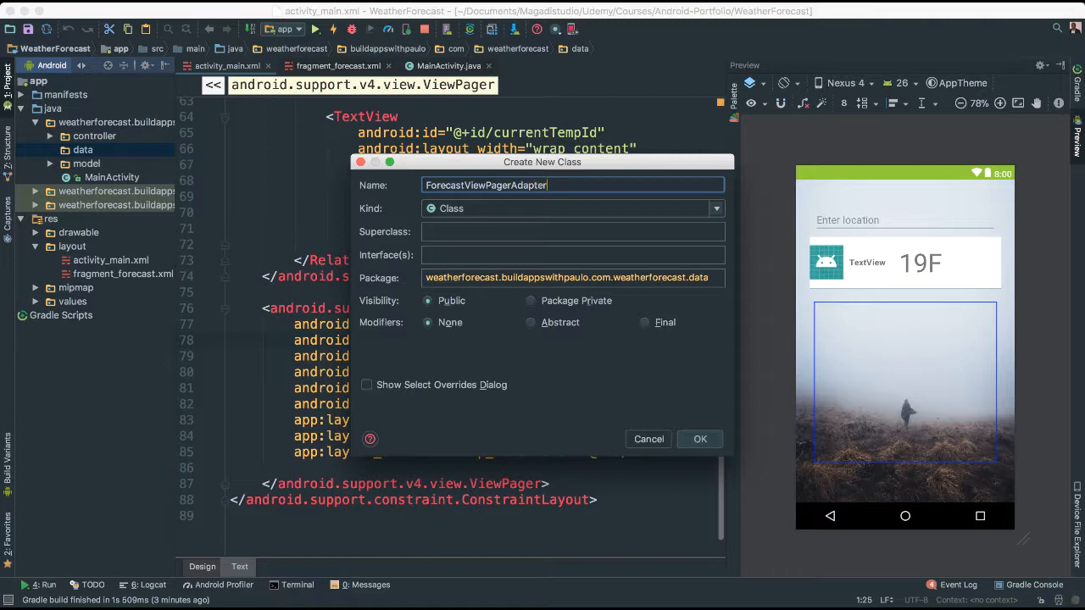
Step: Enter ViewPa as the superclass and create the class
click(572, 231)
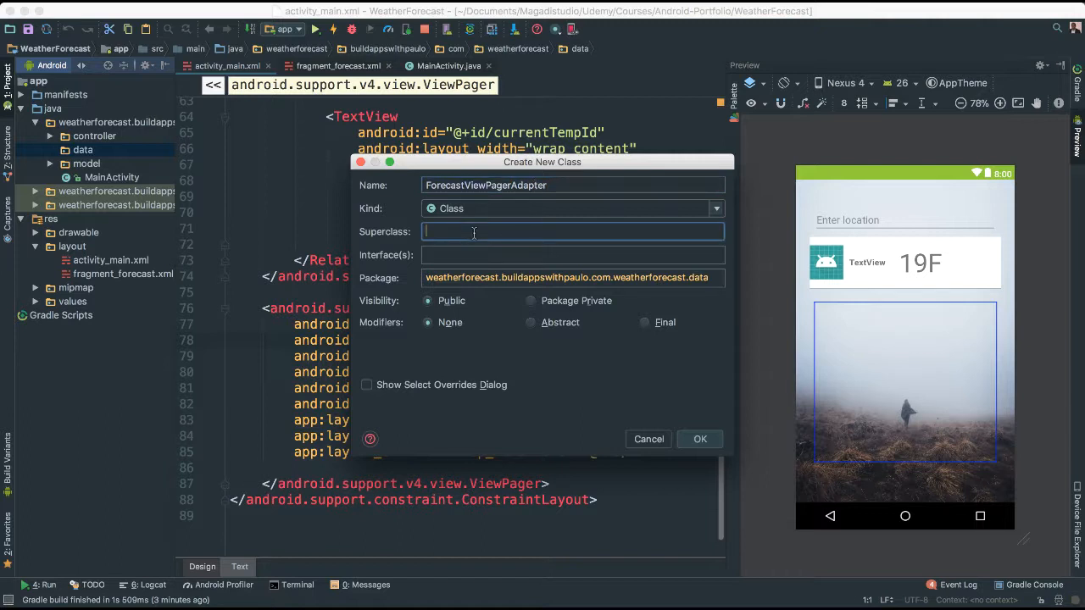
mouse_move(498, 243)
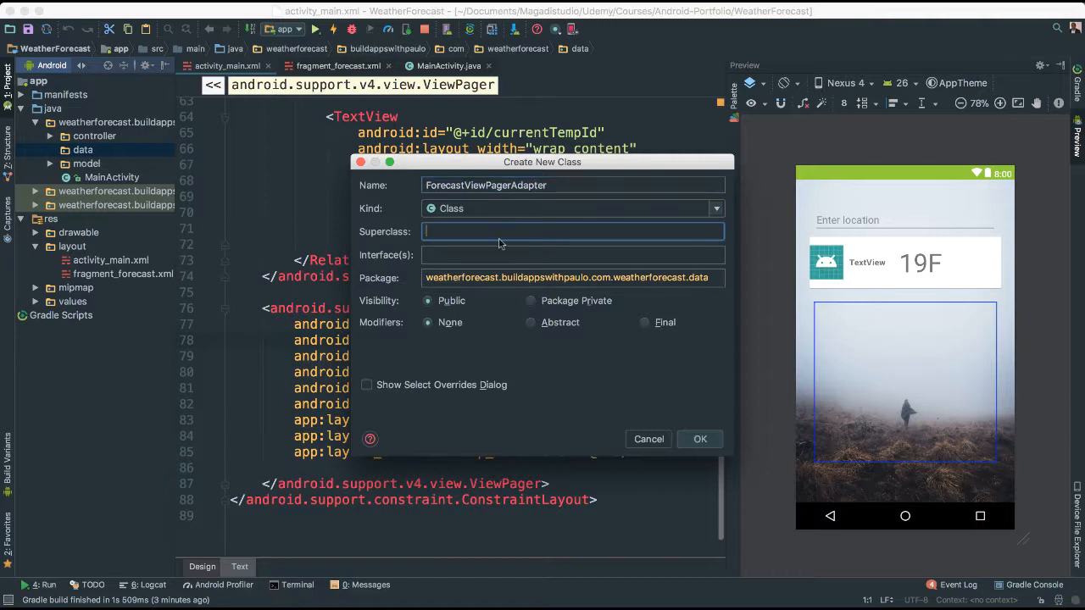
text(View)
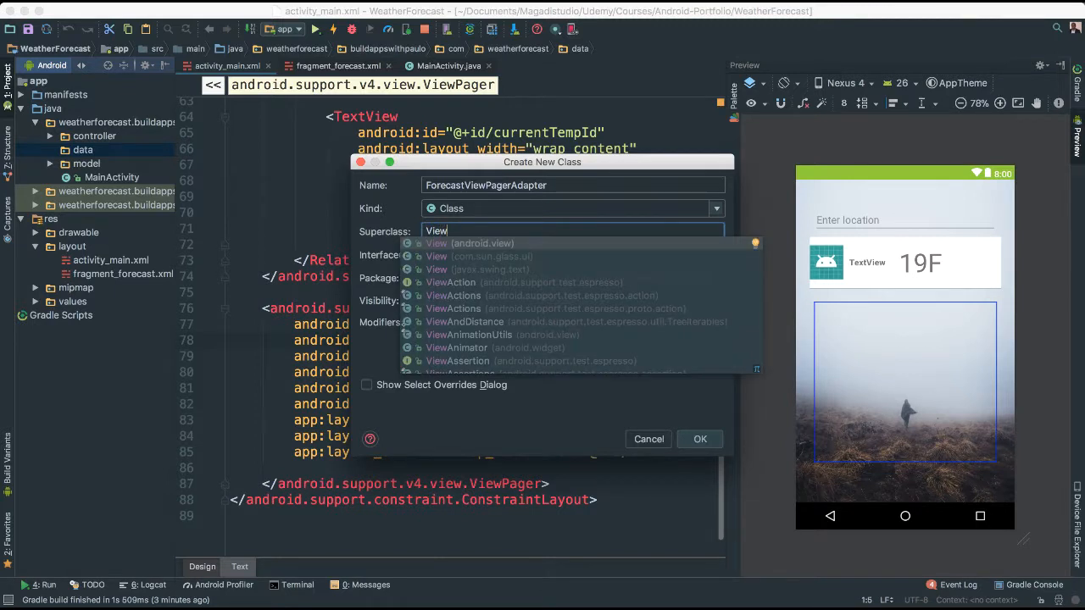
text(Pa)
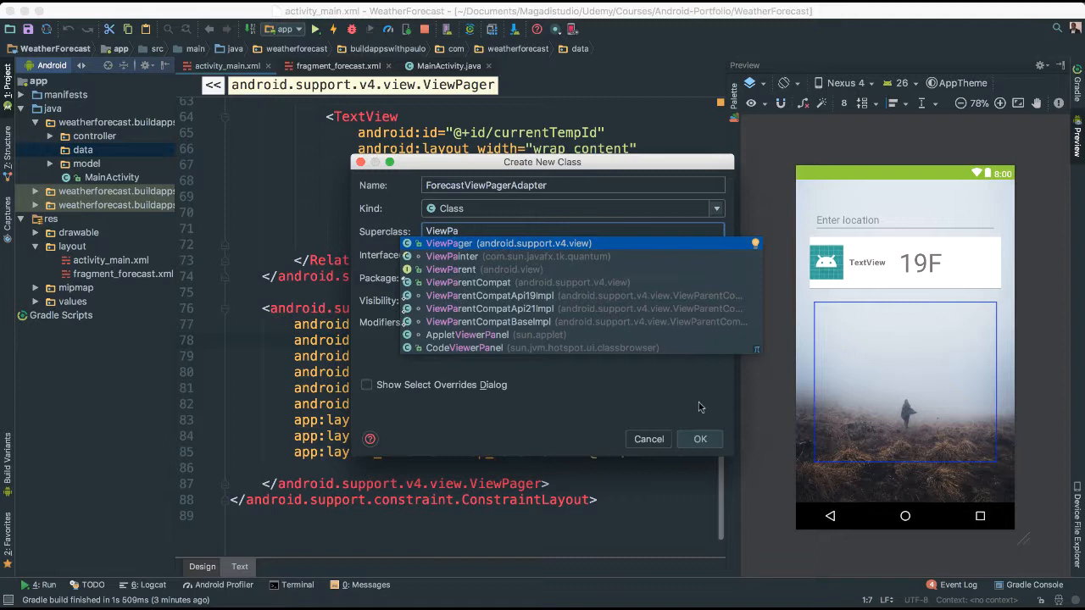
click(699, 438)
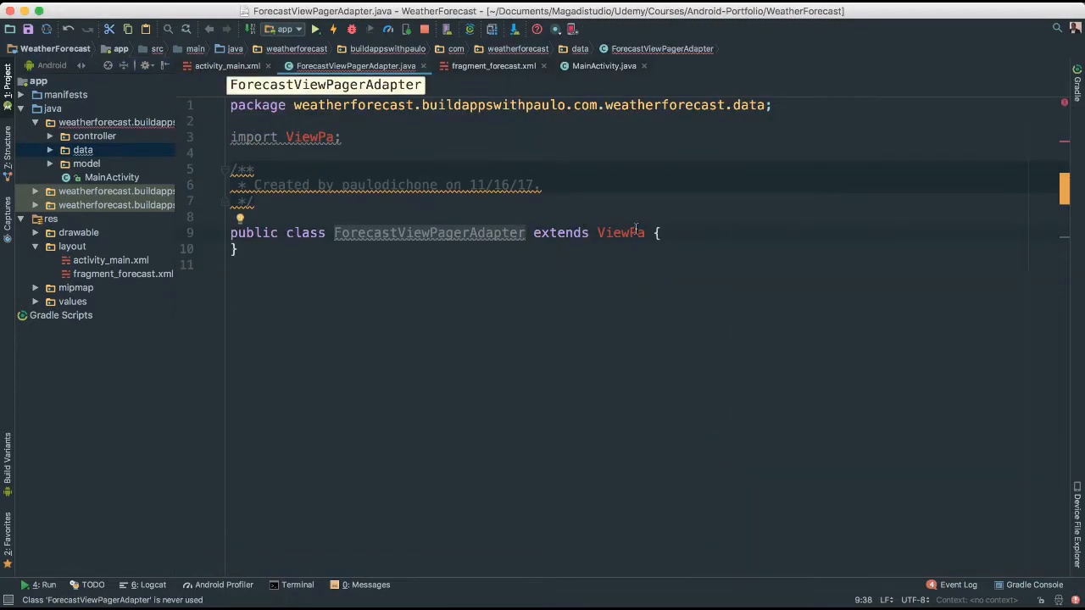
Step: Change the unresolved superclass to FragmentPagerAdapter
click(331, 136)
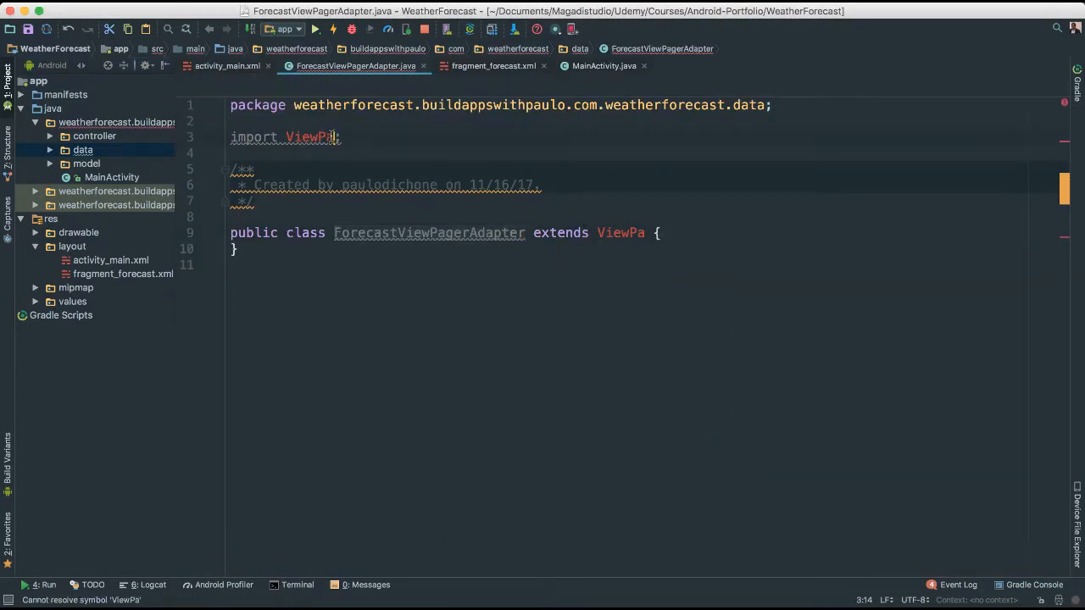
text(ger)
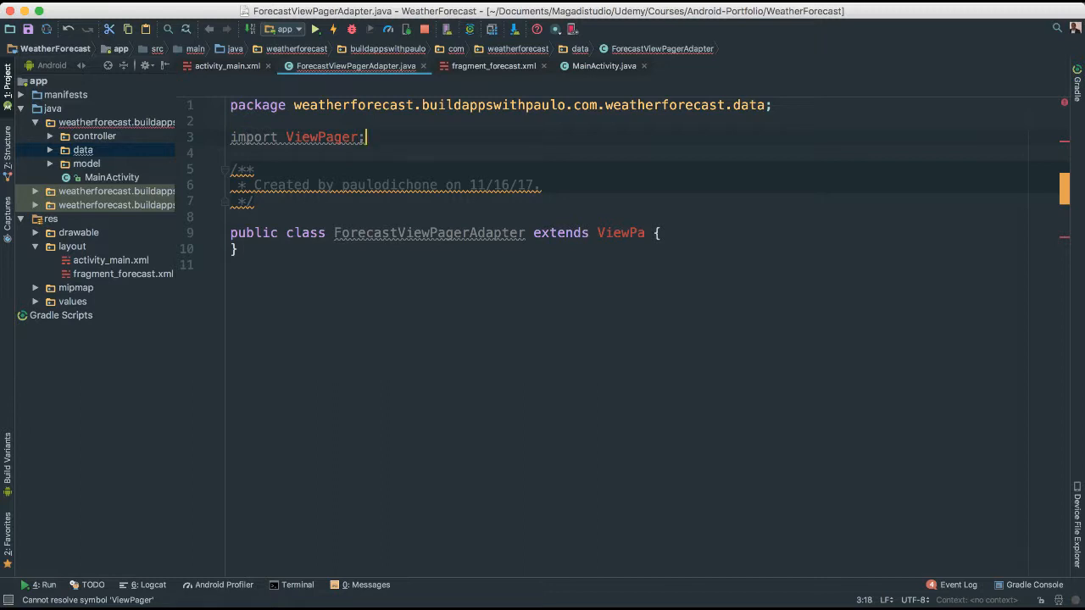
text(Fra)
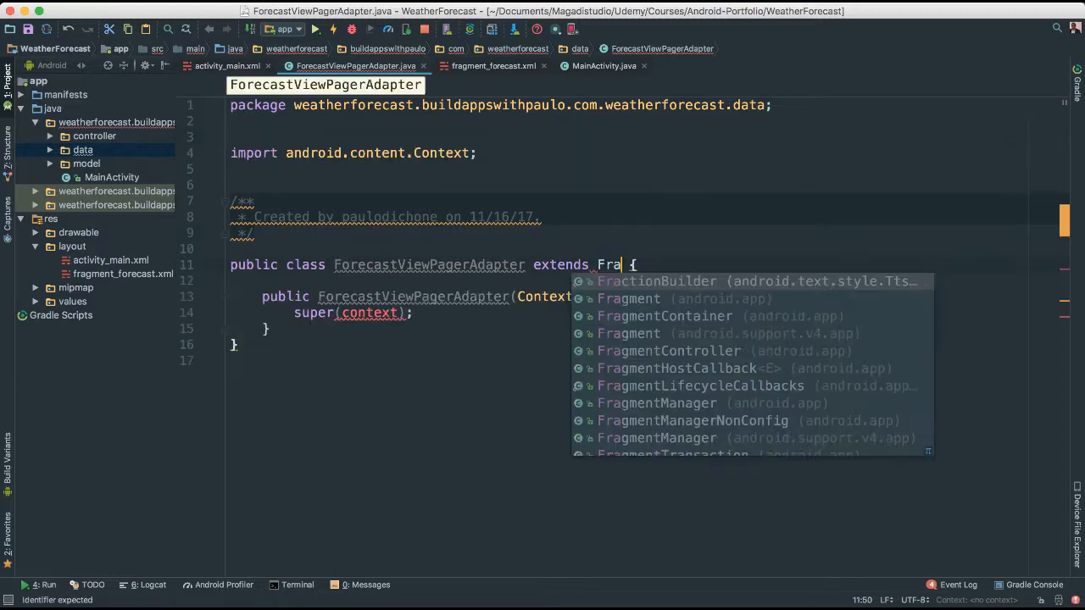
text(gmen)
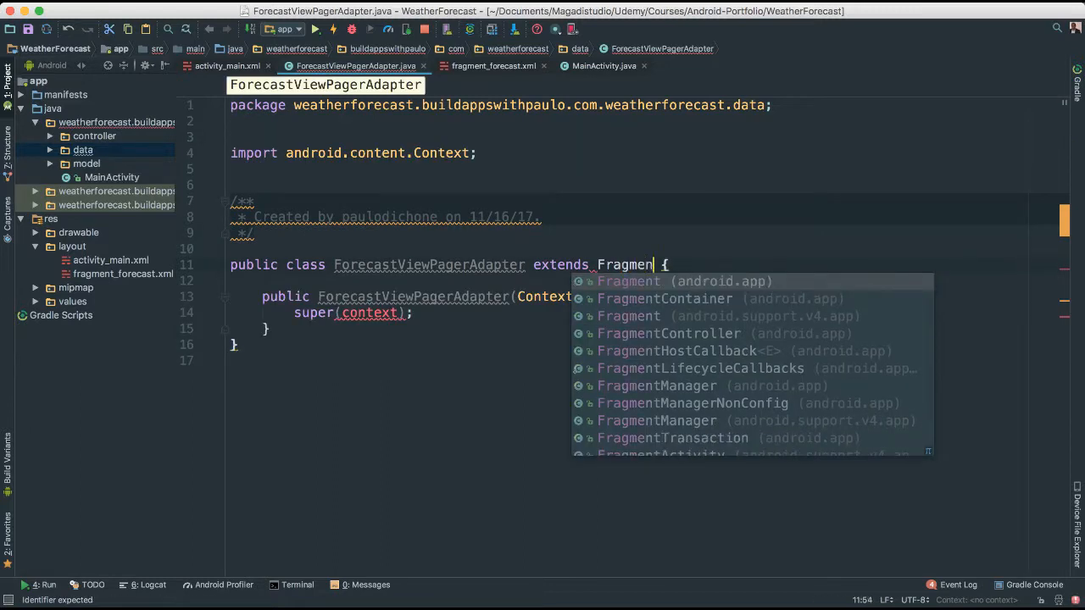
text(tPagerAdapter)
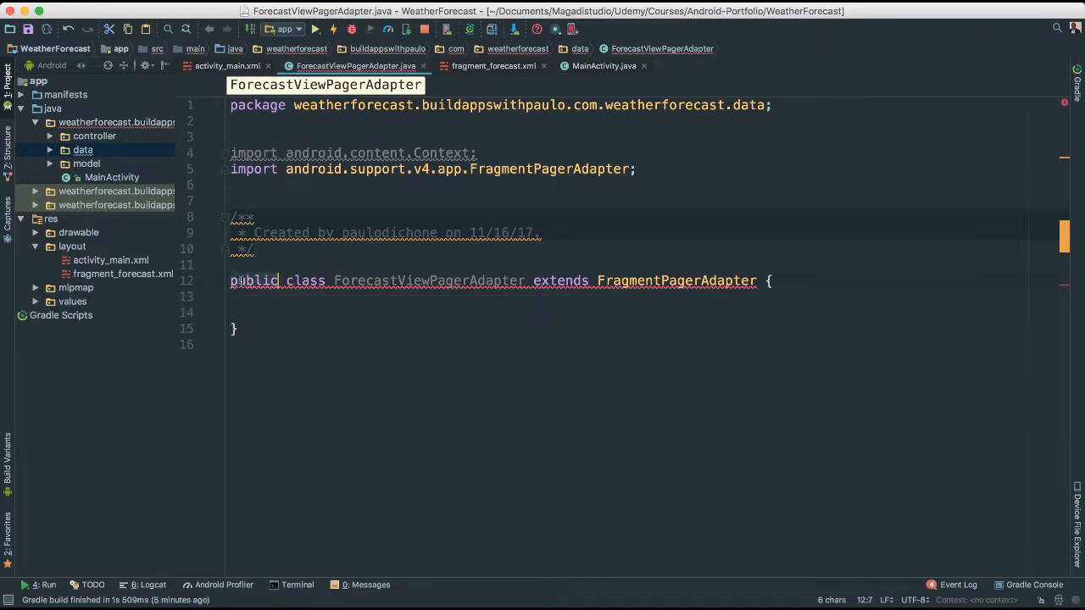
Step: Implement the missing getItem and getCount methods as stubs
click(242, 266)
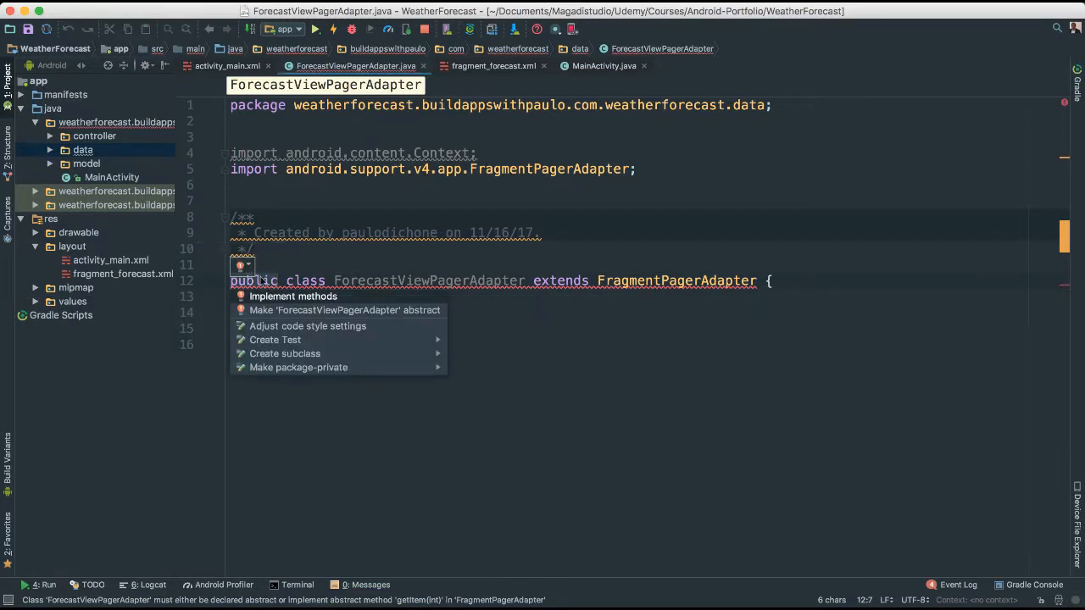
click(292, 295)
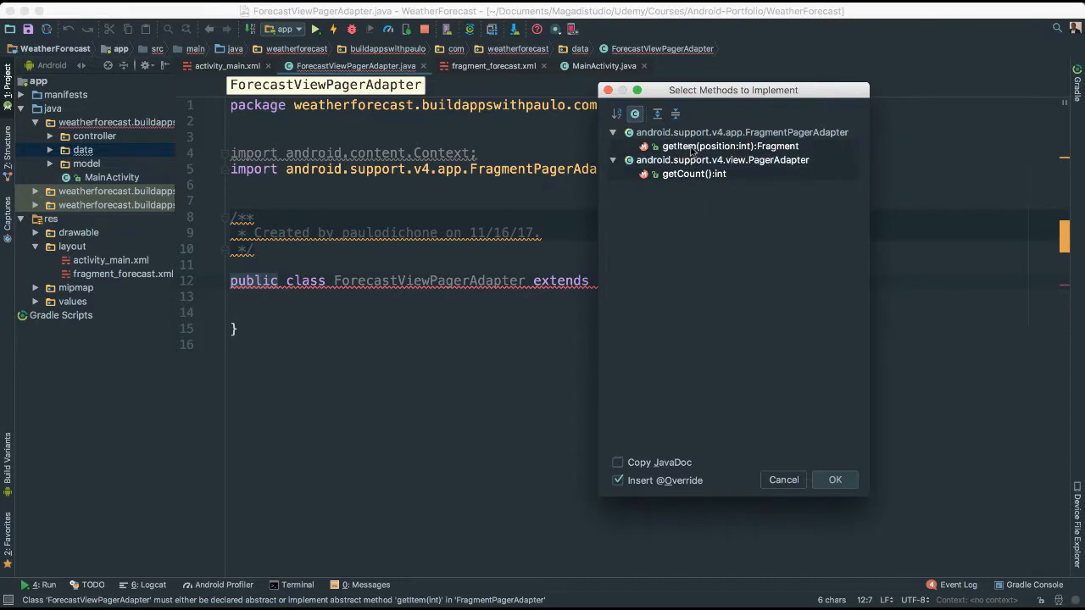
click(833, 479)
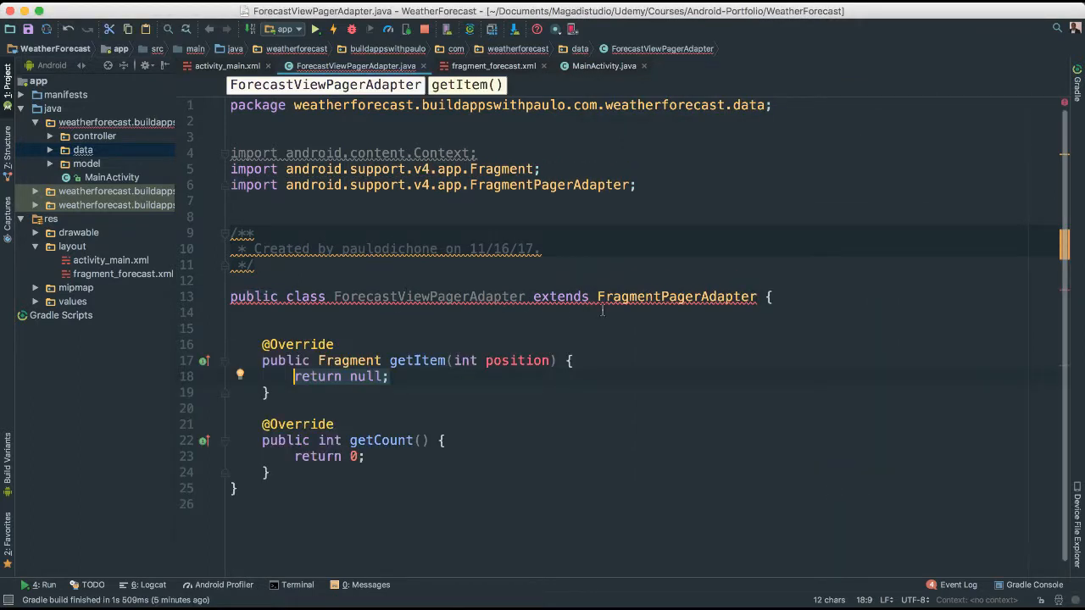
click(254, 296)
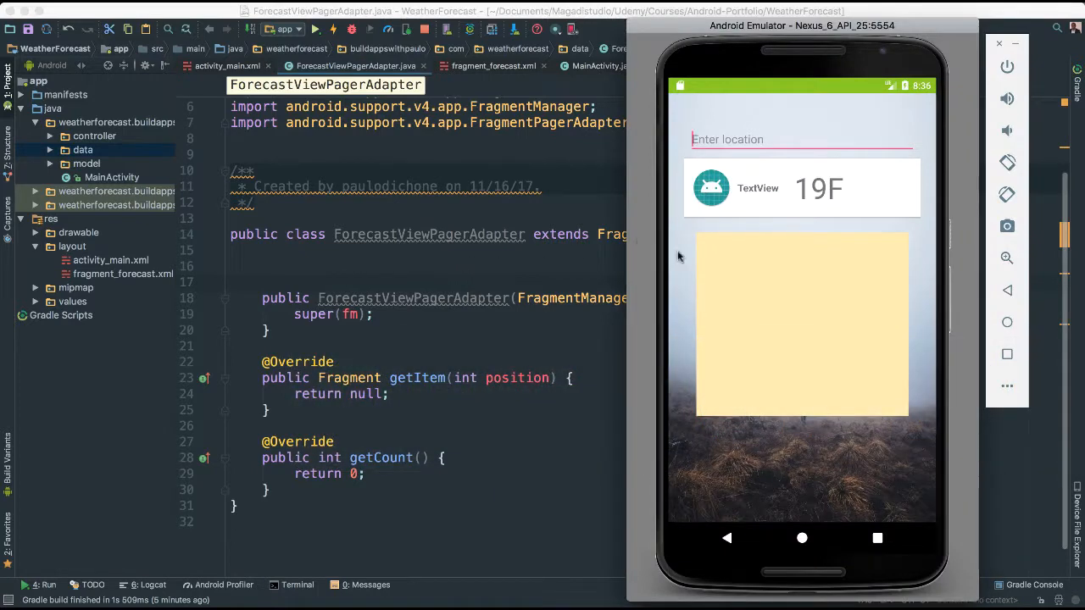
mouse_move(773, 352)
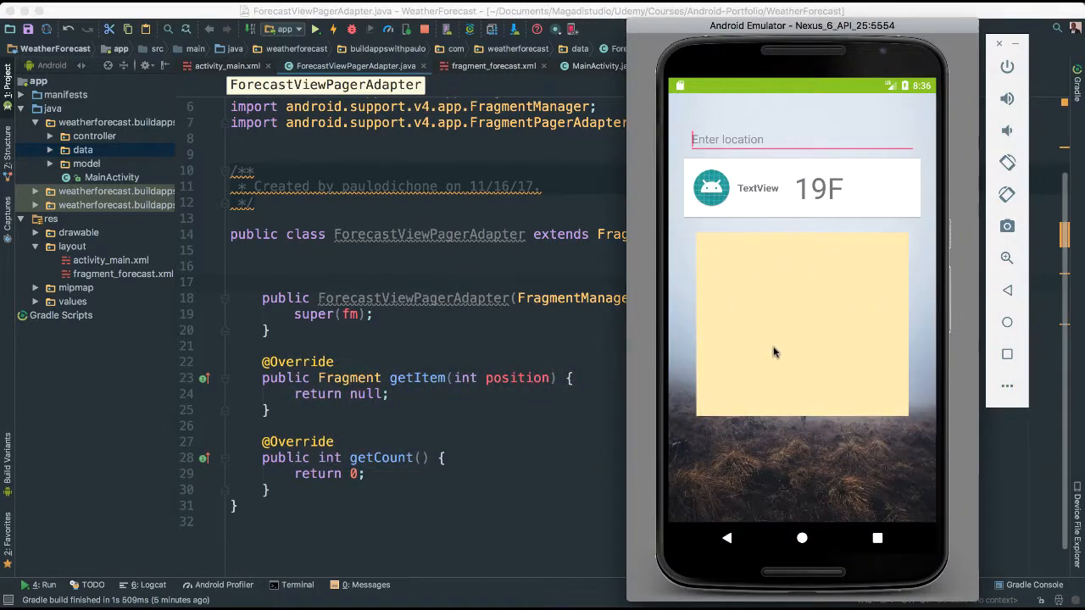
mouse_move(734, 333)
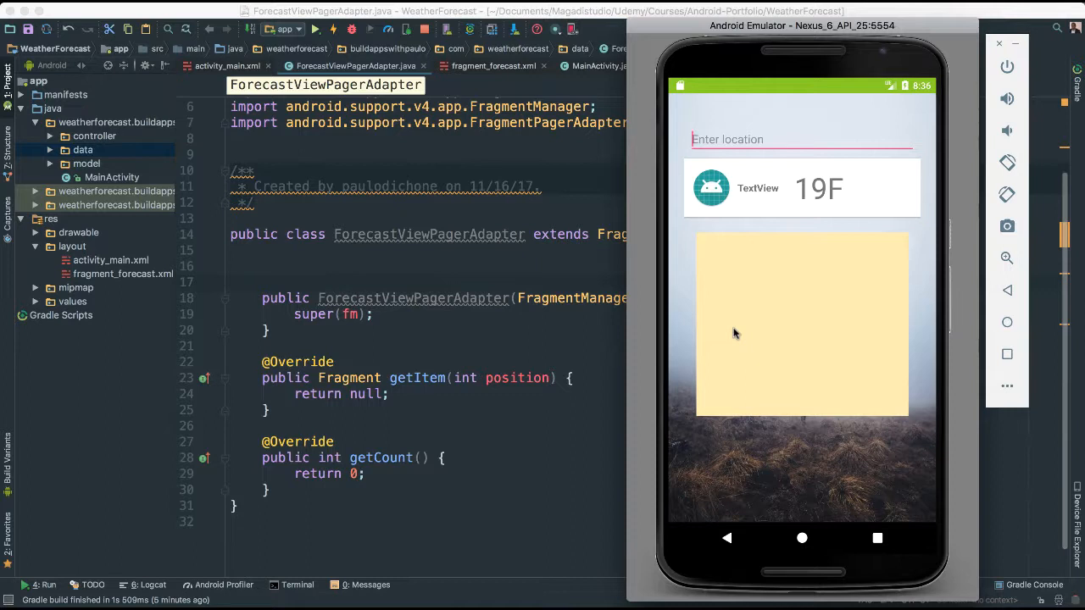
mouse_move(390, 272)
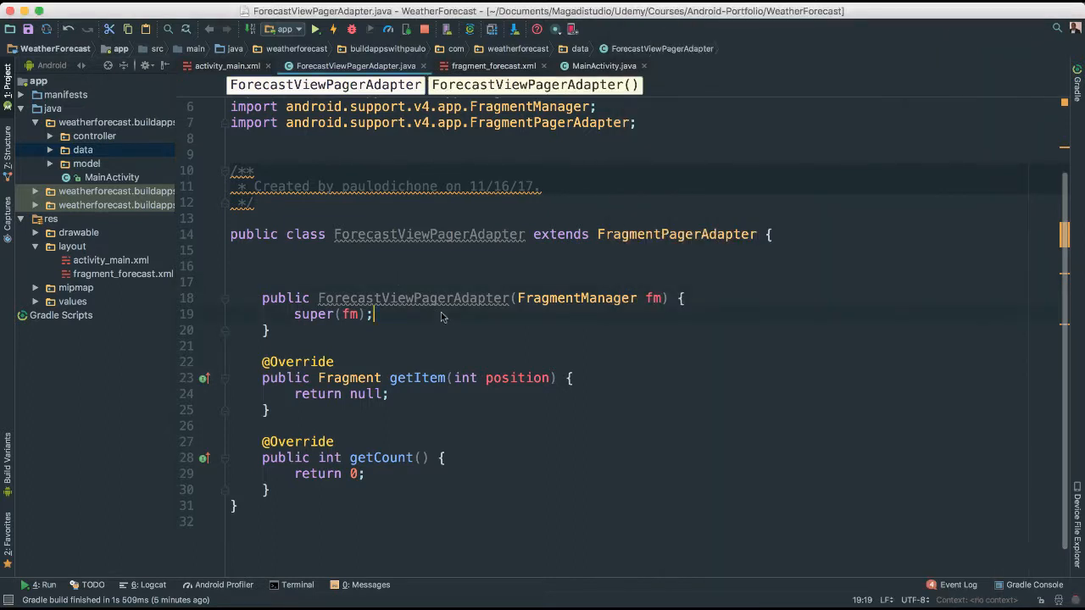
mouse_move(415, 331)
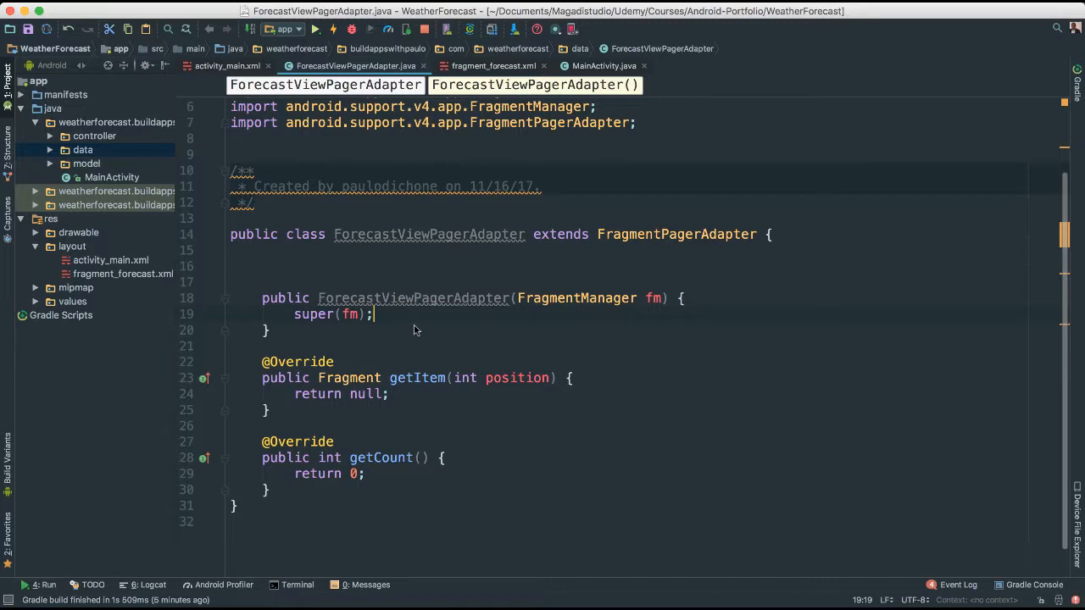
mouse_move(261, 297)
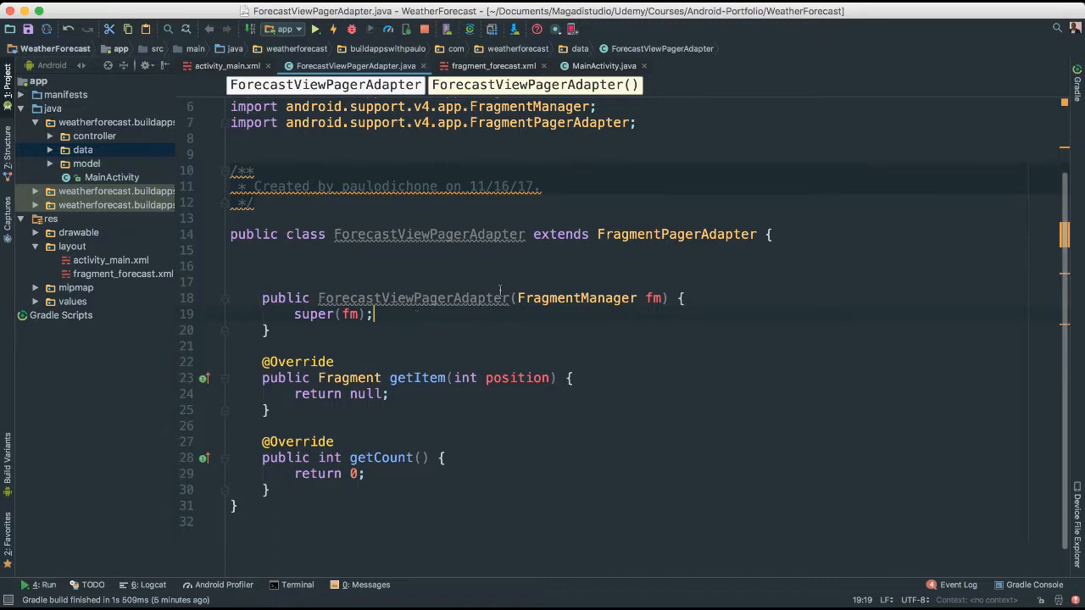
mouse_move(545, 351)
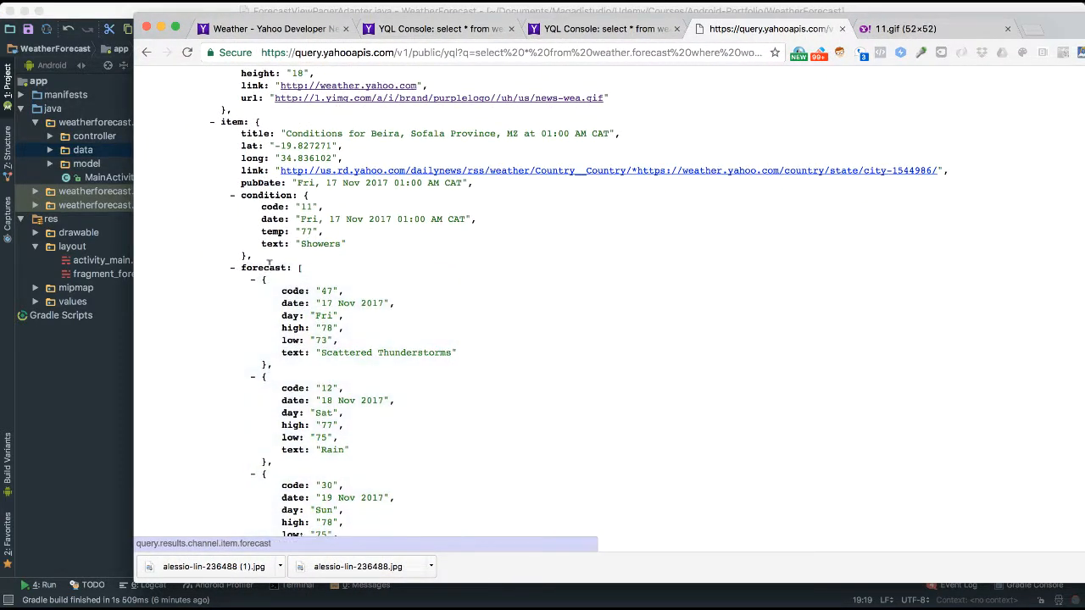
Step: Scroll through the Yahoo weather query's daily forecast entries in Chrome
scroll(down, 3)
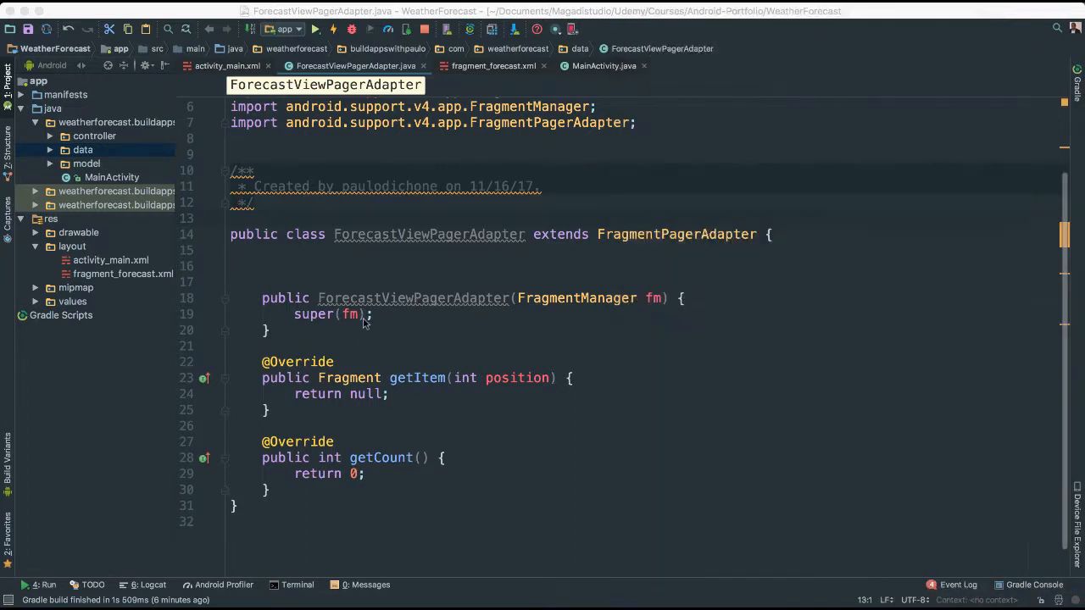
mouse_move(405, 243)
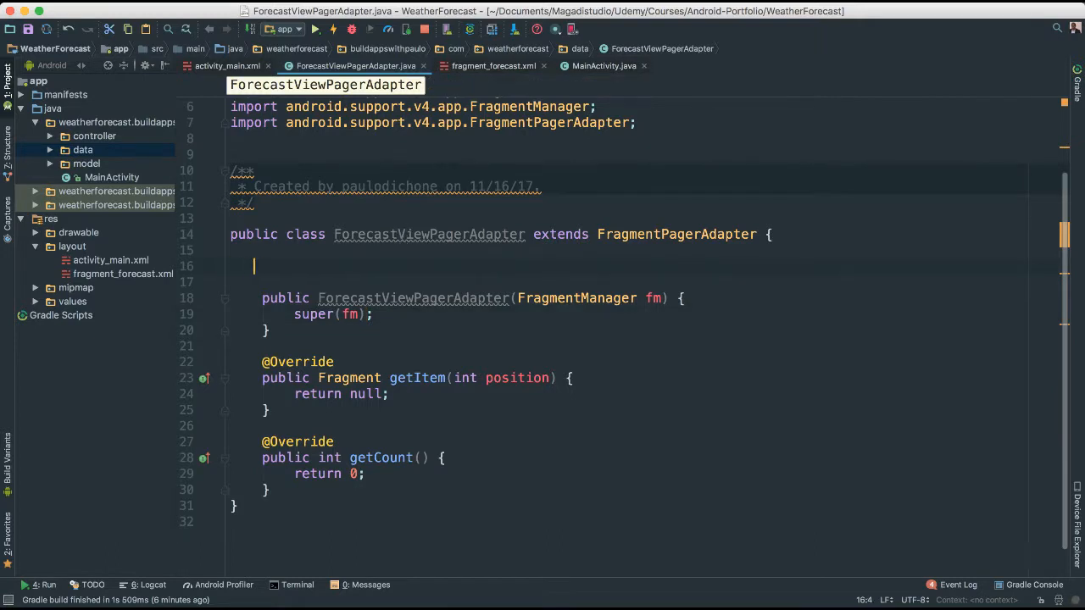
Step: Declare a private List<Fragment> fragments field in the adapter
text(private)
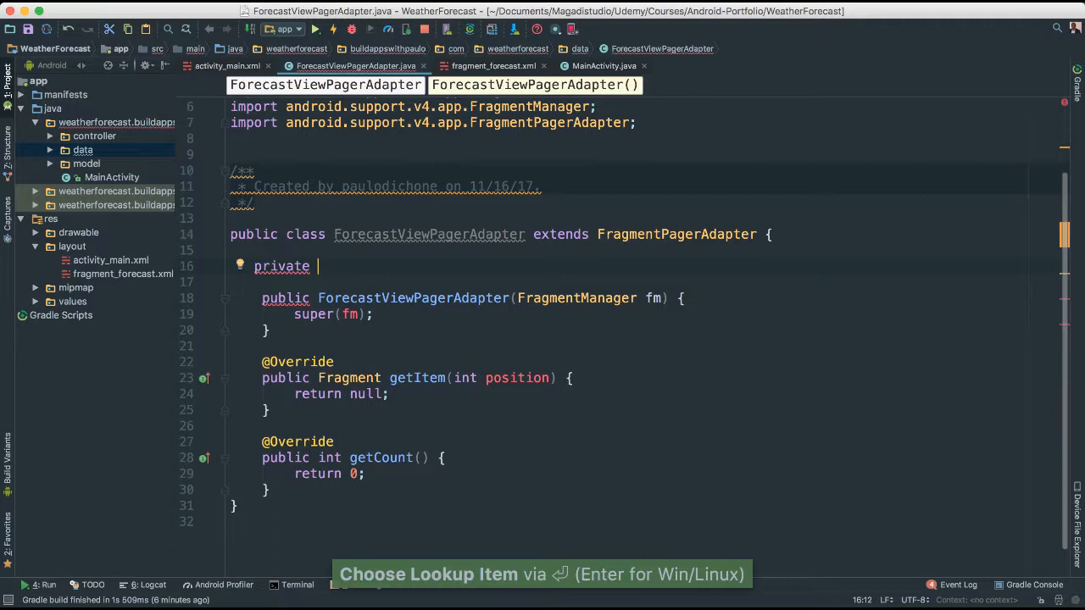
text(List)
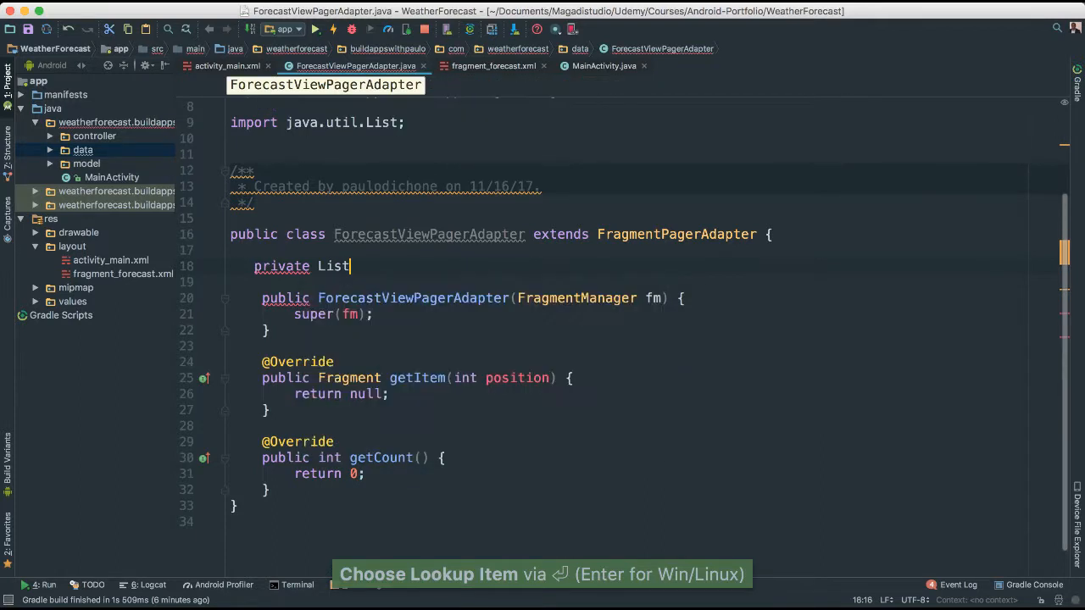
text(<Fragment>)
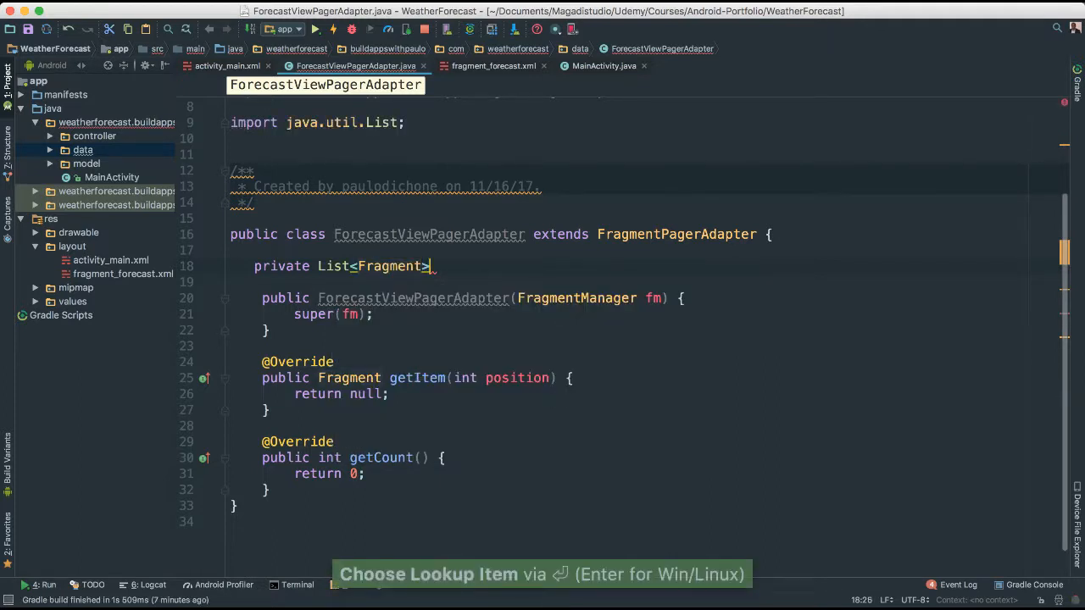
text(_fragments)
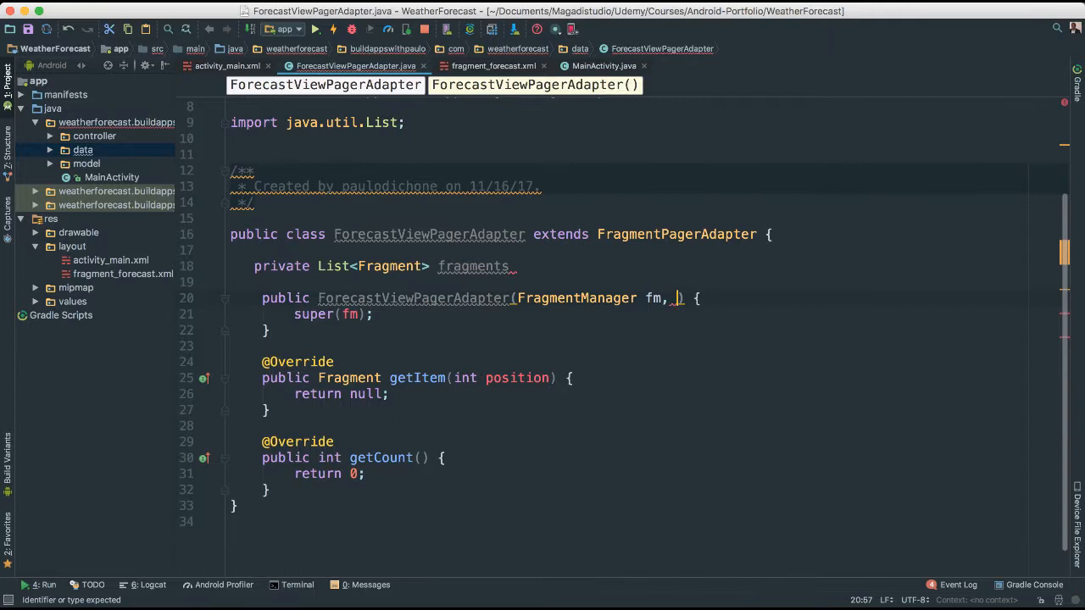
Step: Add a List<Fragment> fragments constructor parameter and assign this.fragments = fragments
text(List<>)
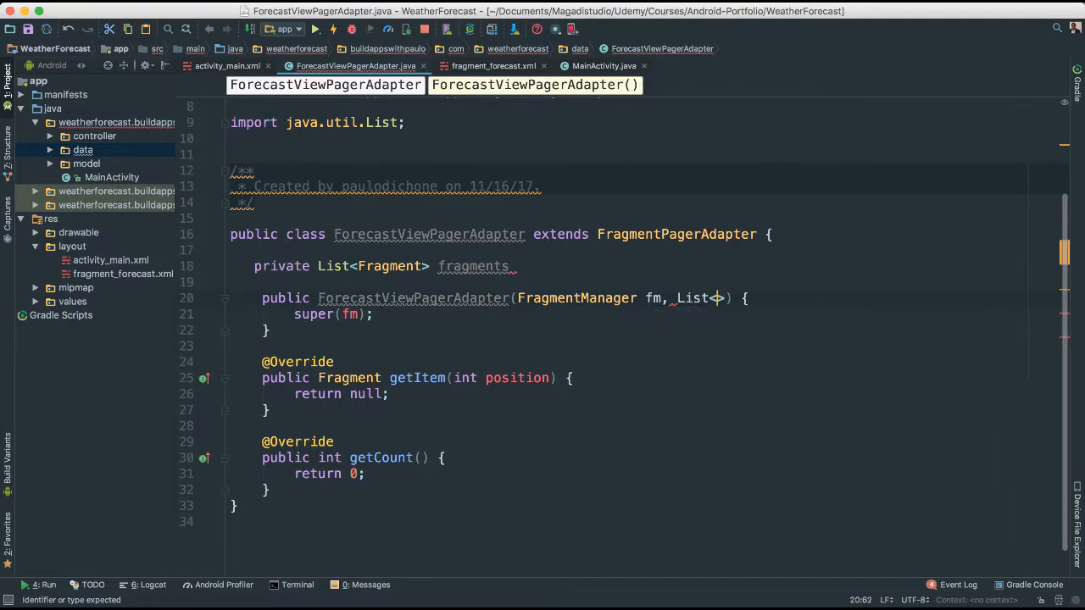
text(Fragment)
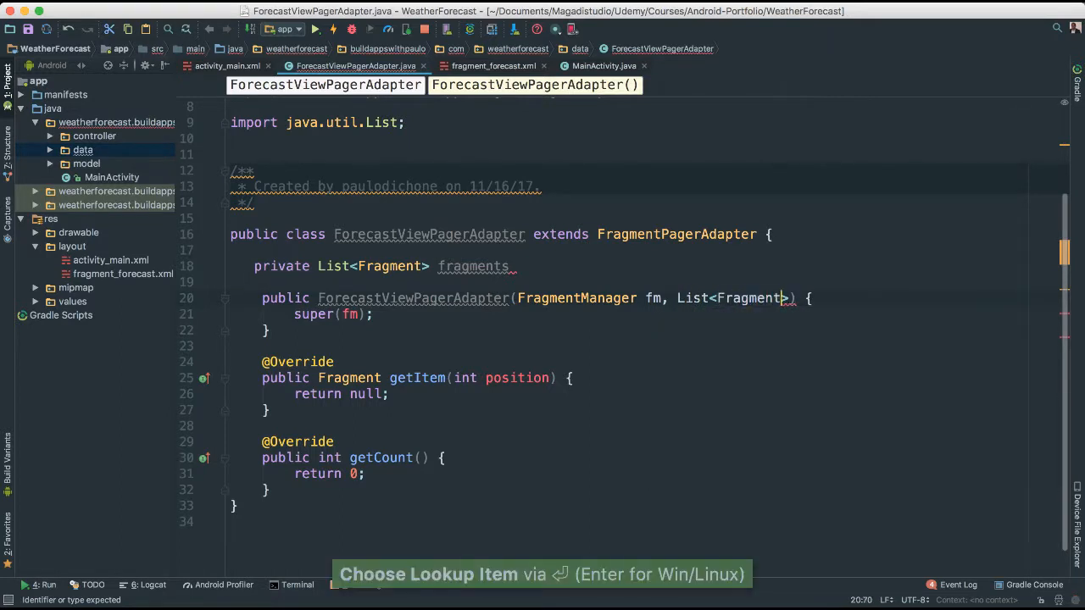
text(fragments)
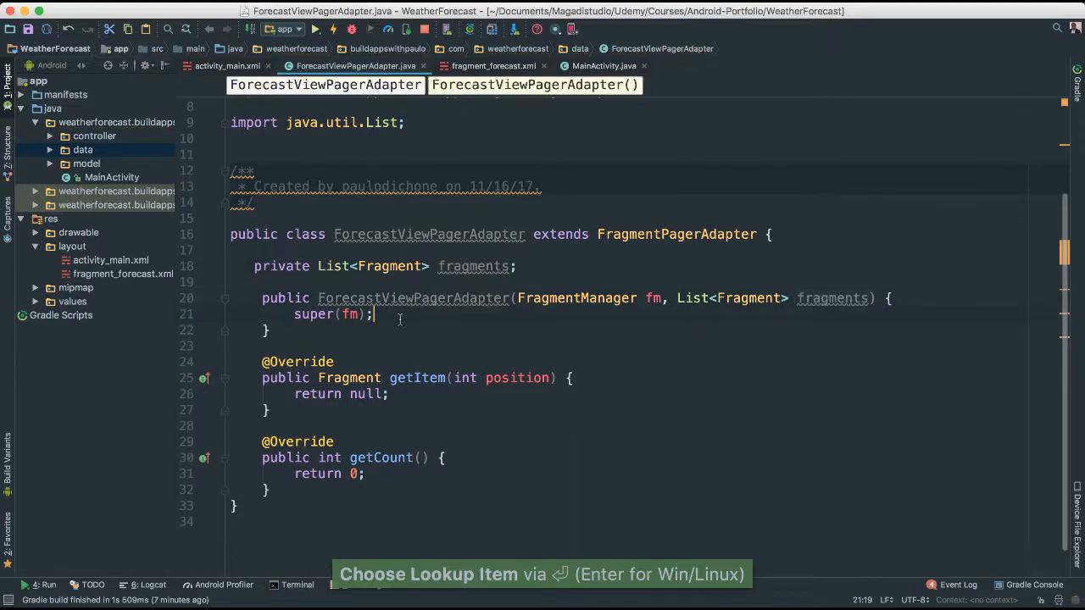
text(this.fragments =)
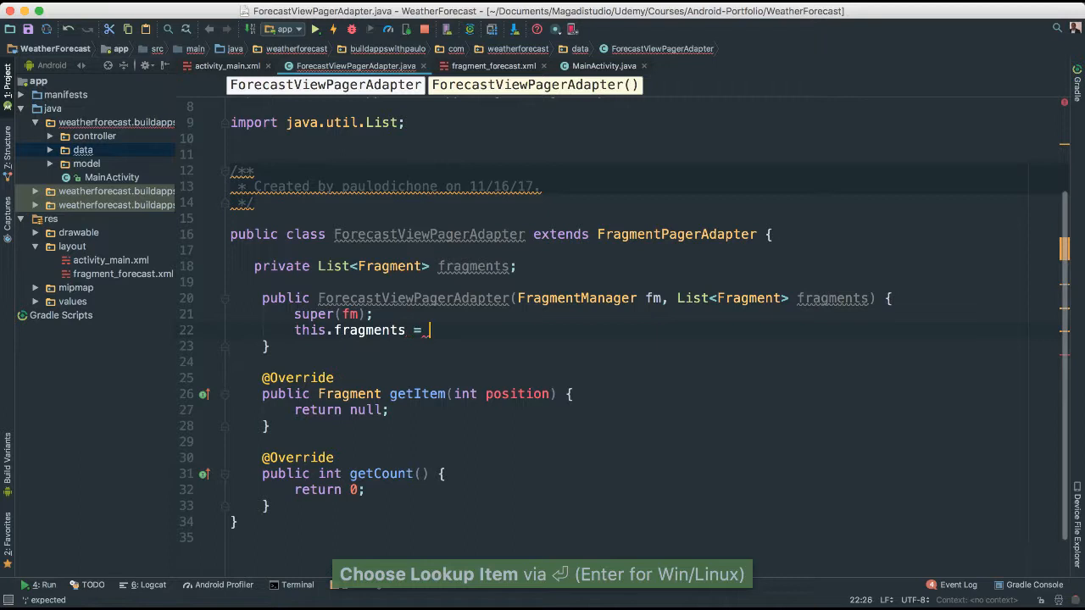
text(fragments;)
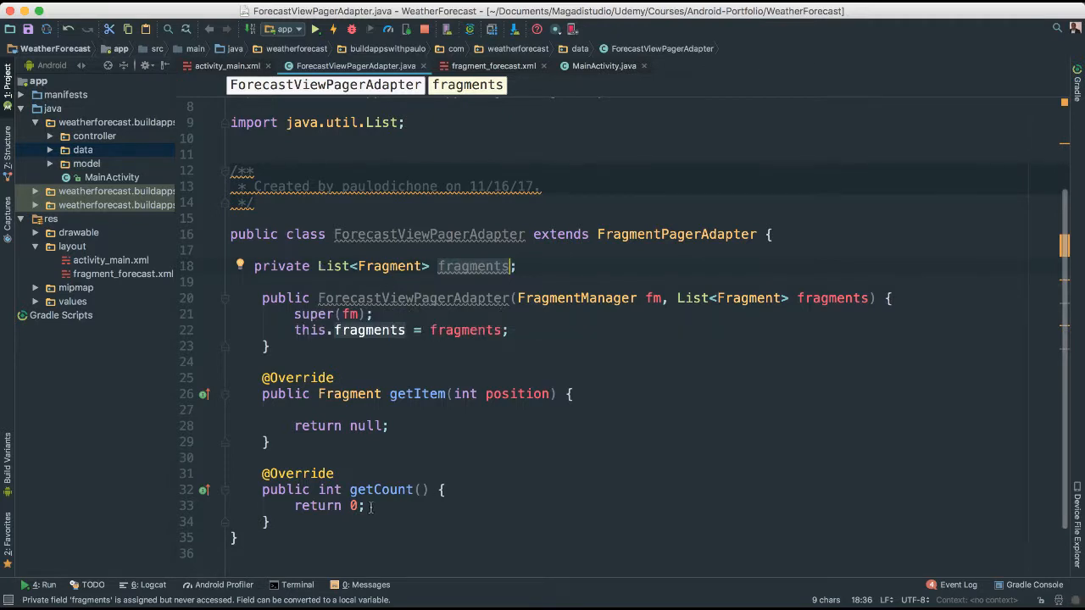
Step: Make getCount return this.fragments.size() instead of 0
click(356, 505)
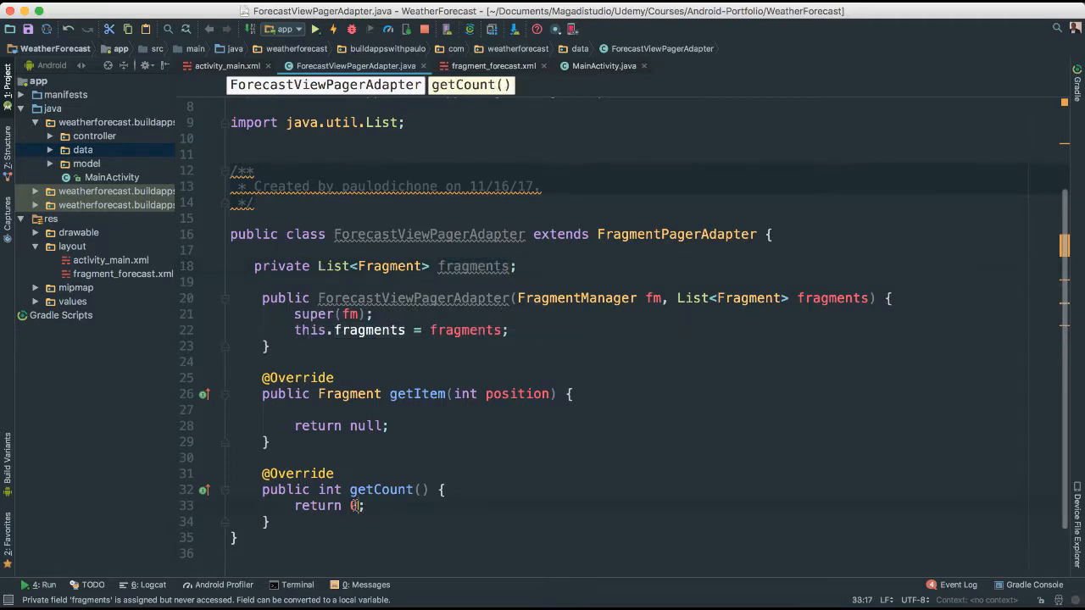
text(fra)
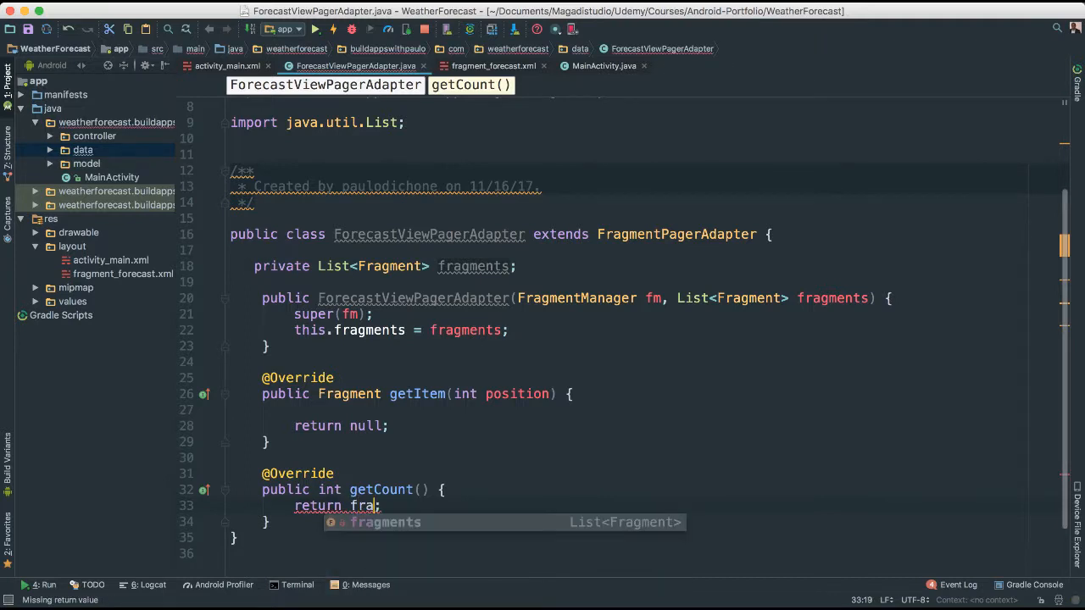
text(fragments.s)
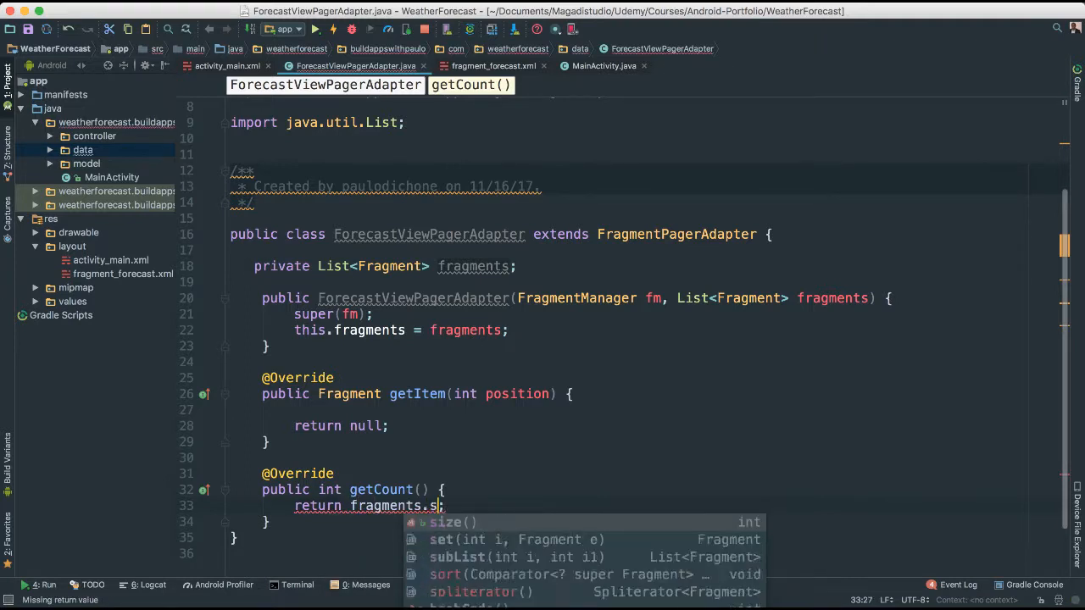
click(453, 522)
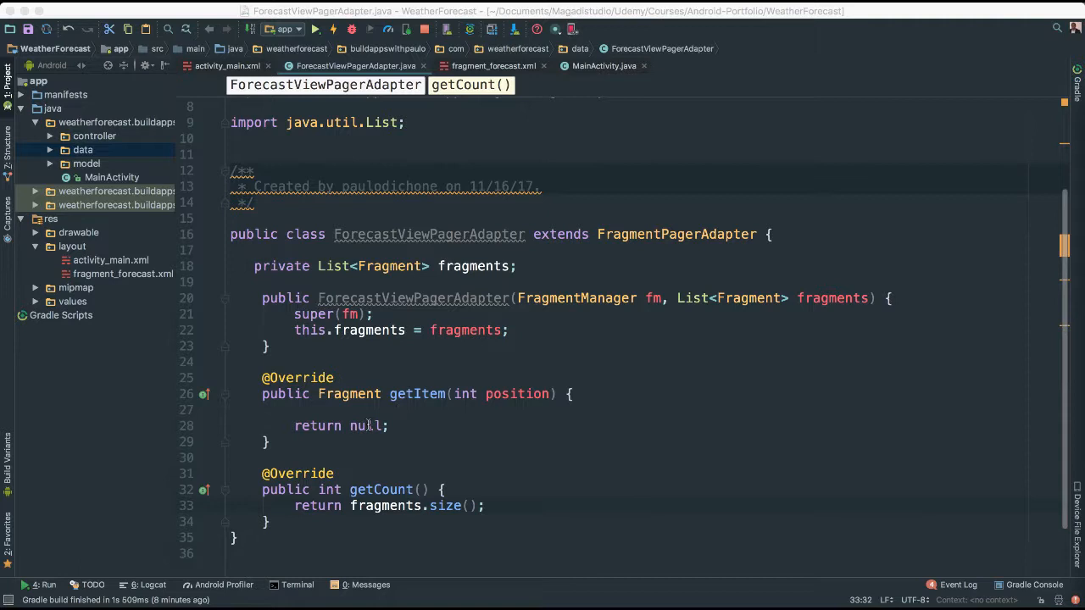
Step: Make getItem return this.fragments.get(position) instead of null
double_click(366, 425)
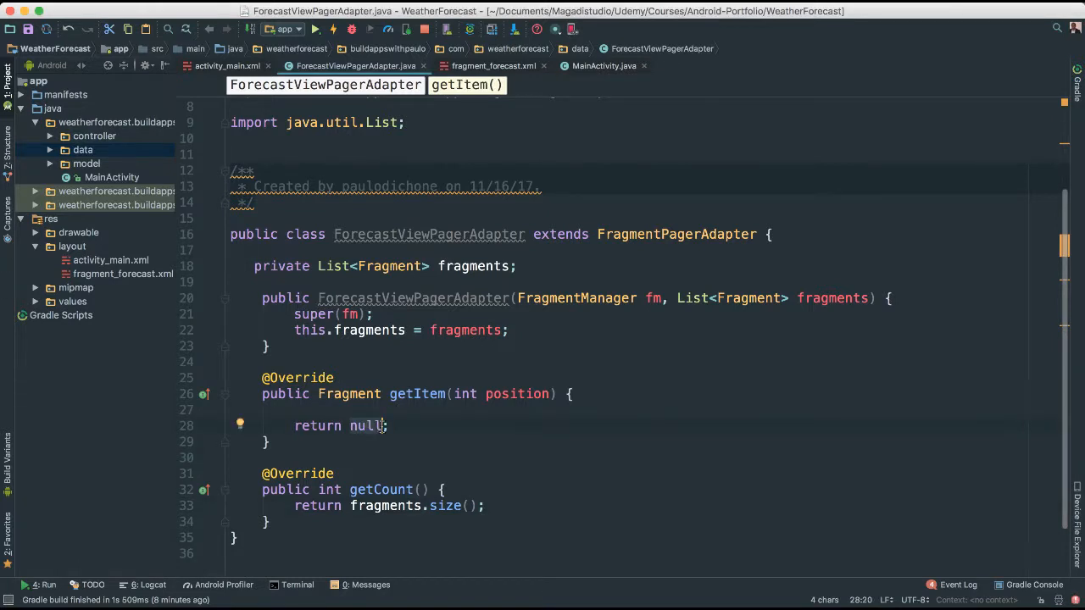
text(this.)
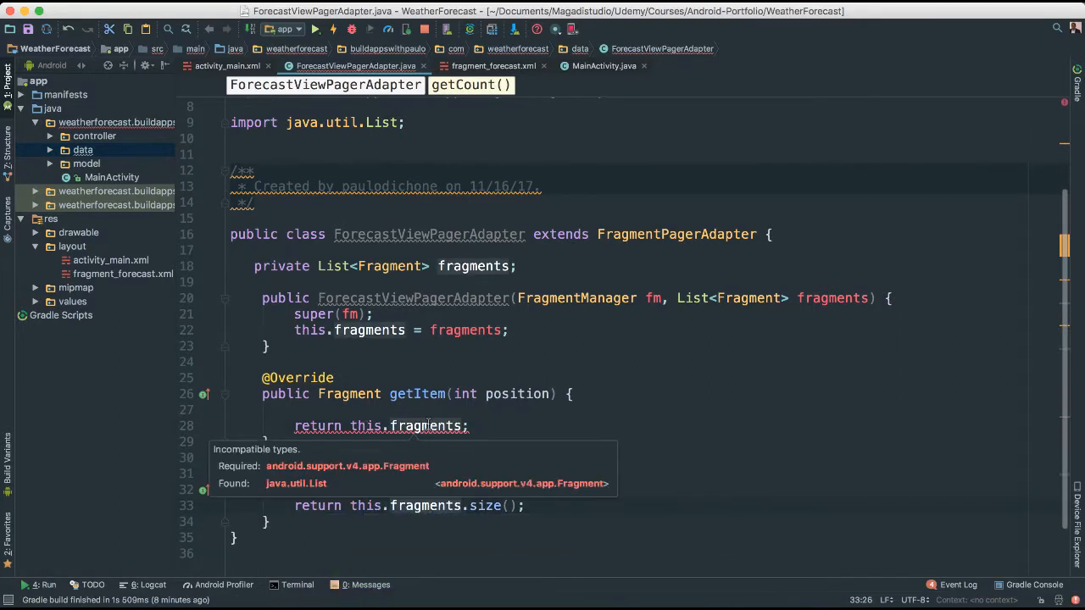
click(426, 426)
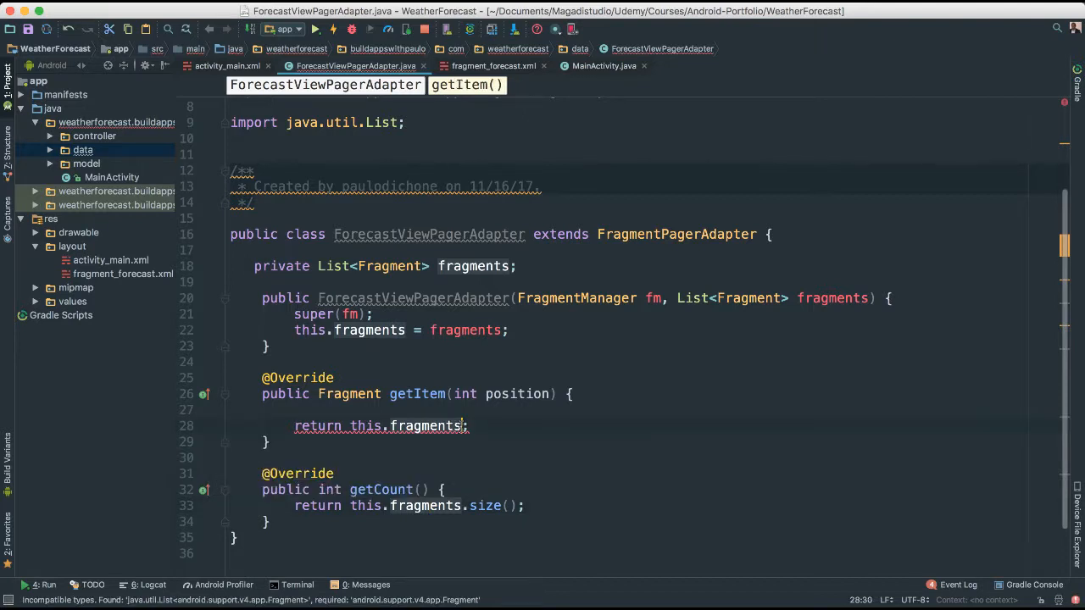
text(.get(position)
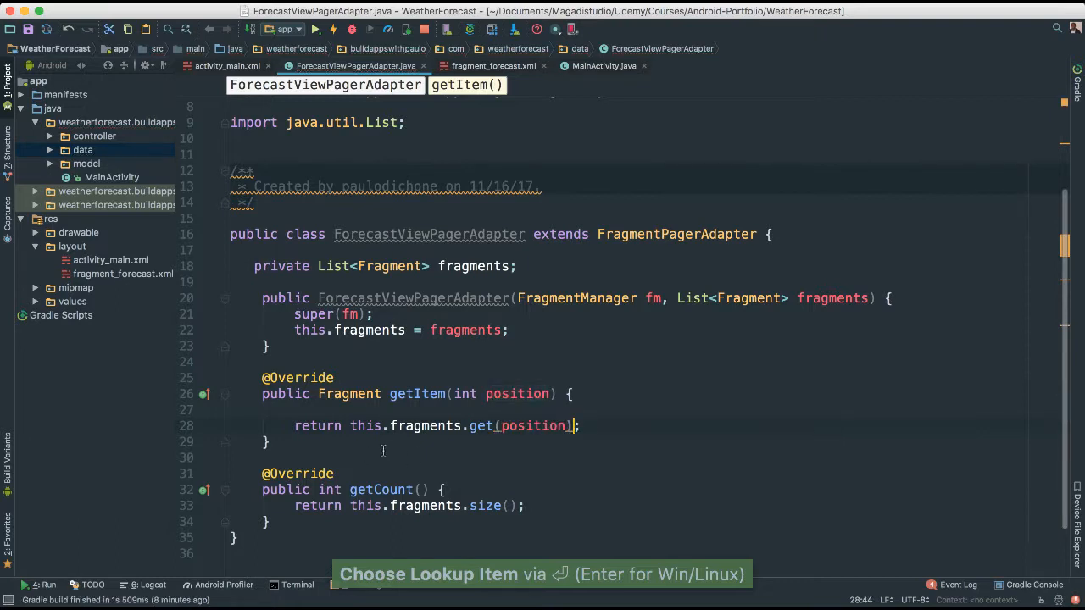
mouse_move(475, 364)
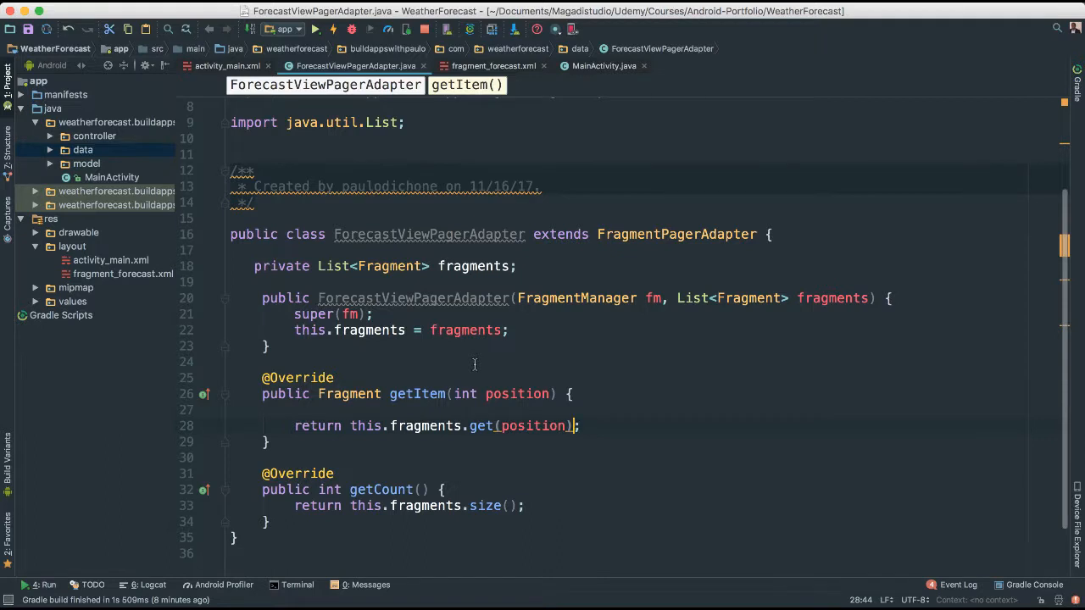
mouse_move(373, 298)
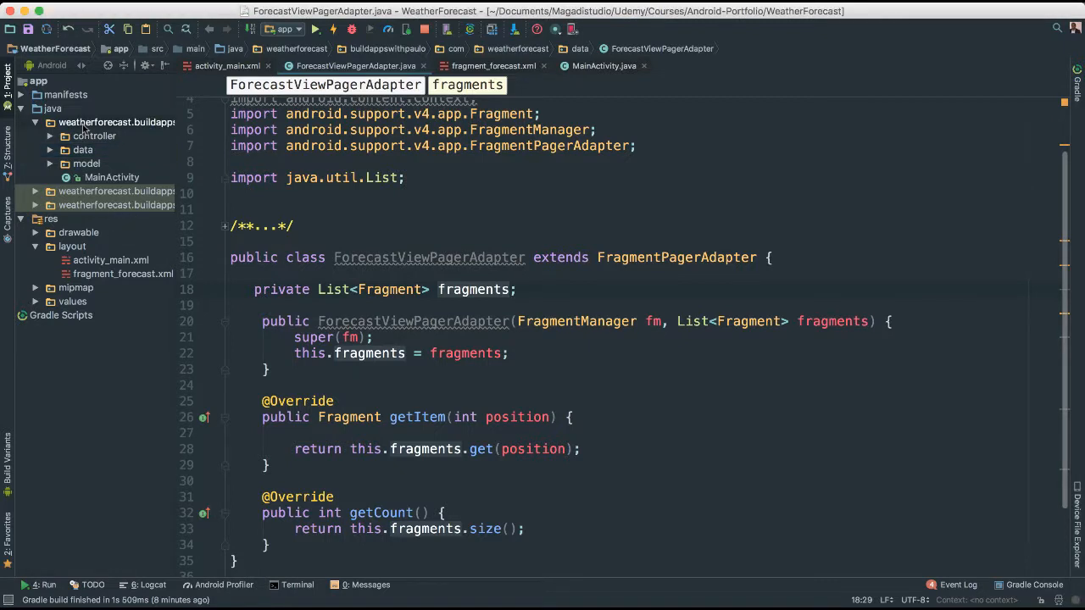
Step: Choose New > Fragment > Fragment (Blank) on the app's main package
right_click(116, 122)
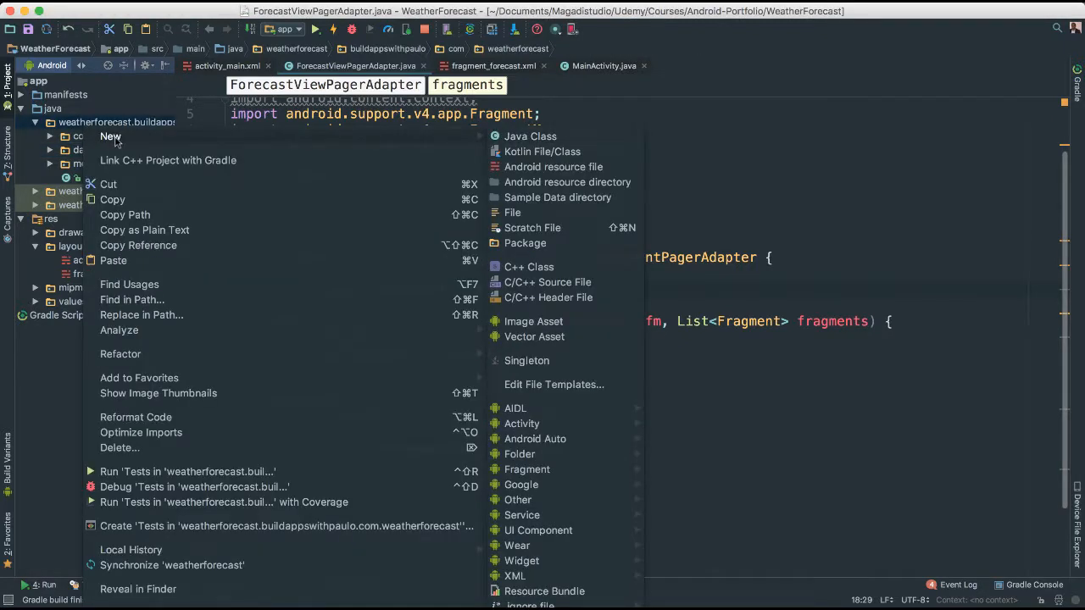
mouse_move(536, 408)
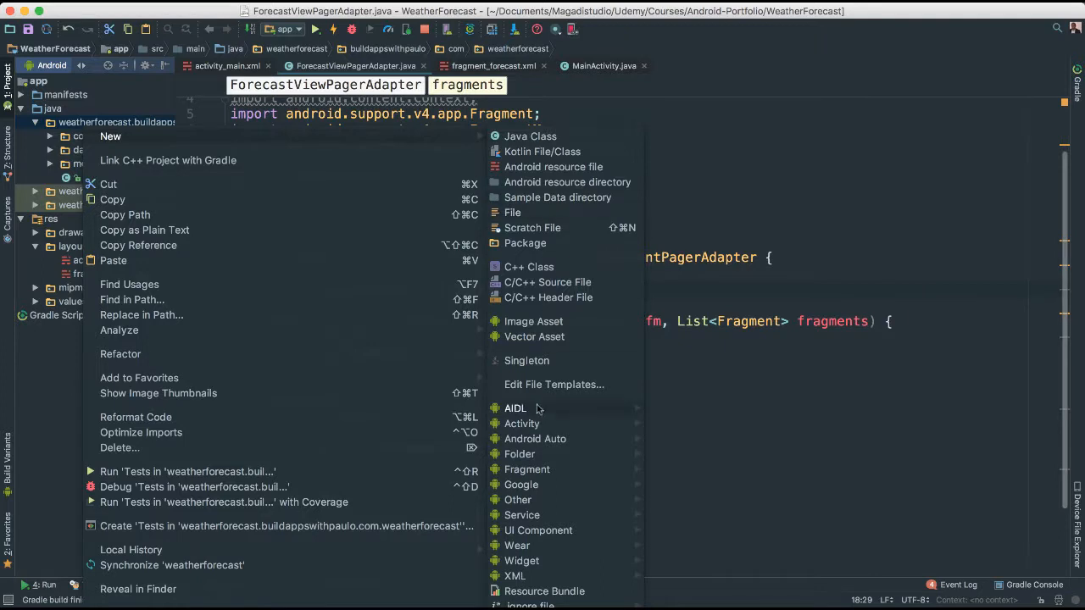
mouse_move(521, 423)
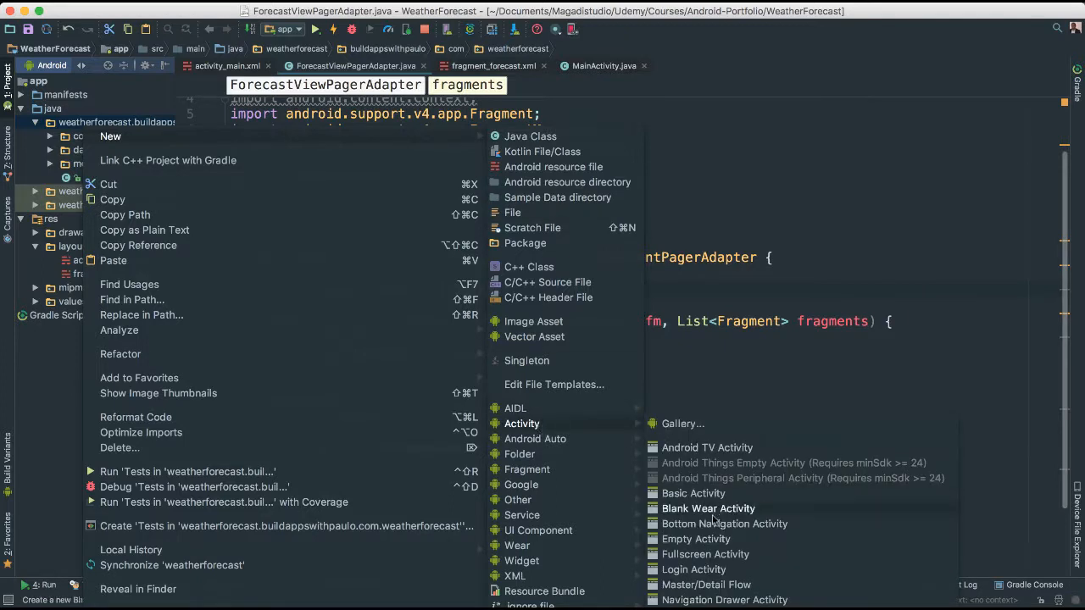
mouse_move(693, 569)
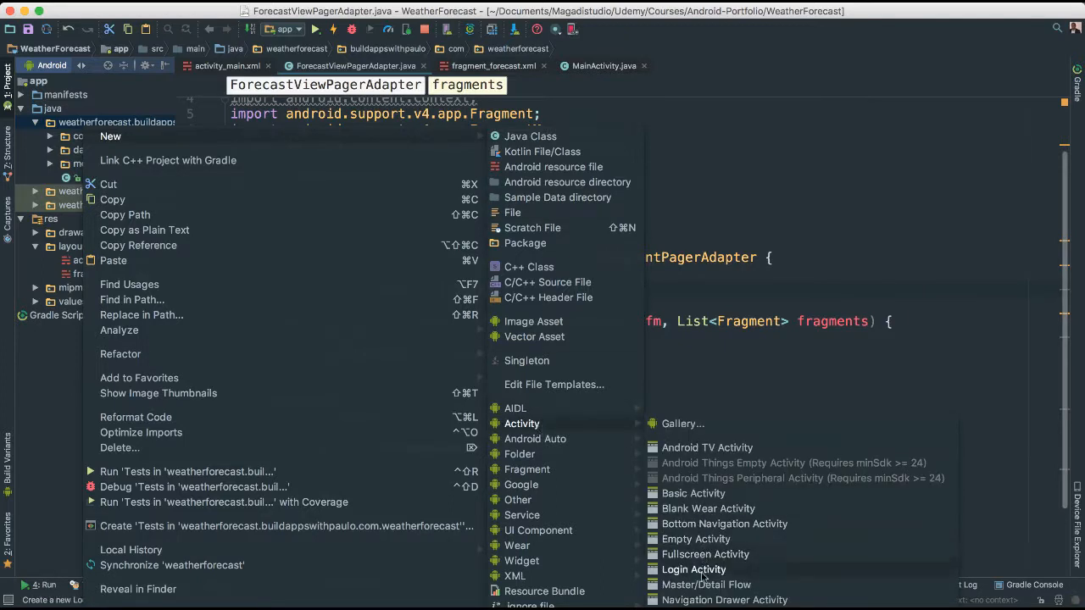
mouse_move(534, 439)
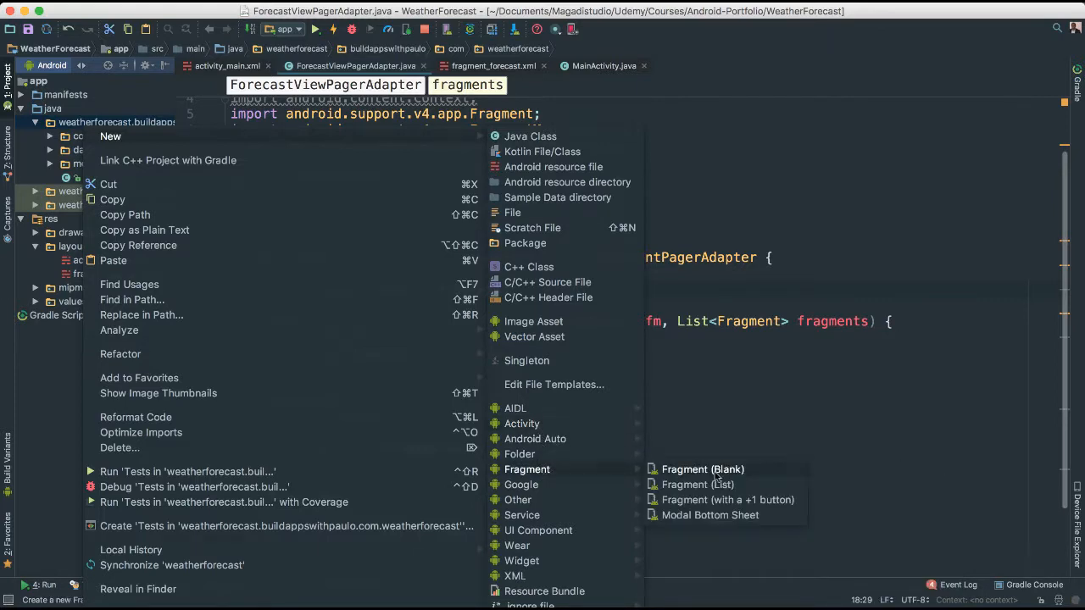
click(702, 469)
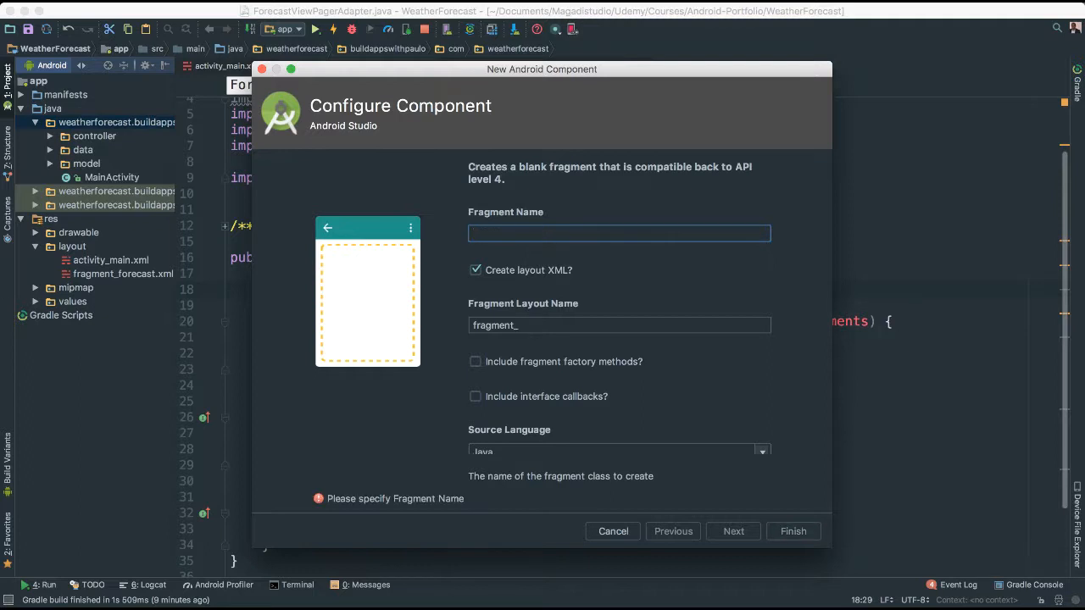
Step: Name the blank fragment ForecastFragment, uncheck Create layout XML, and finish
text(For)
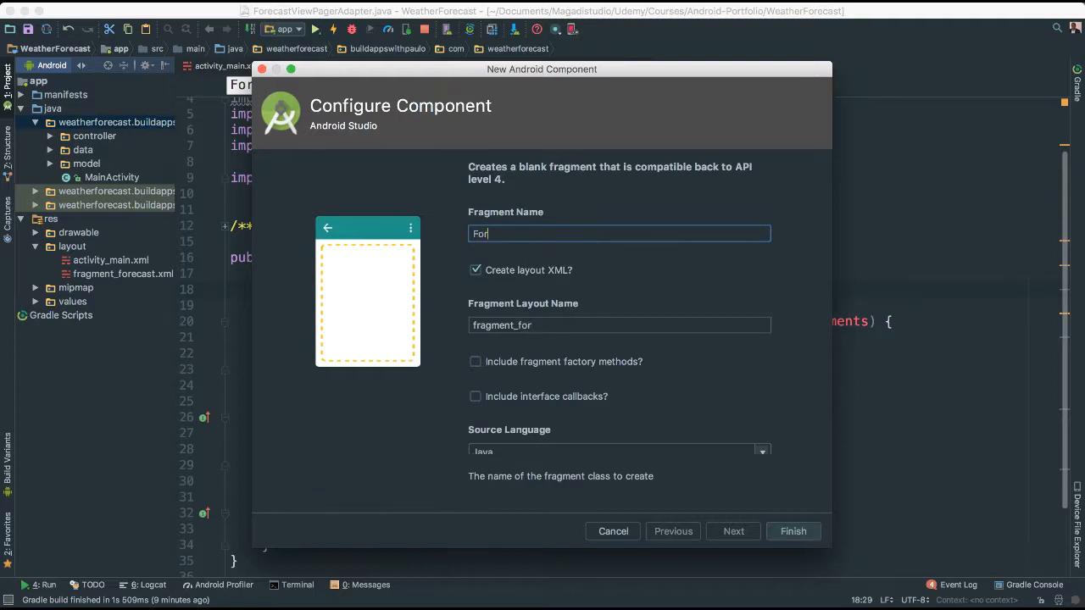
text(ecastFrag)
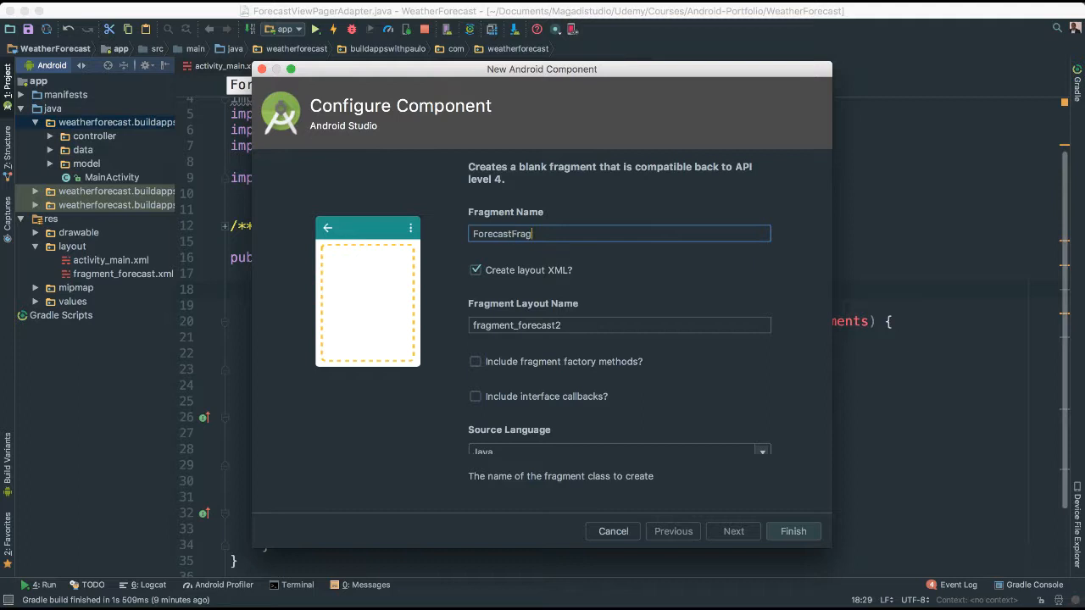
text(ment)
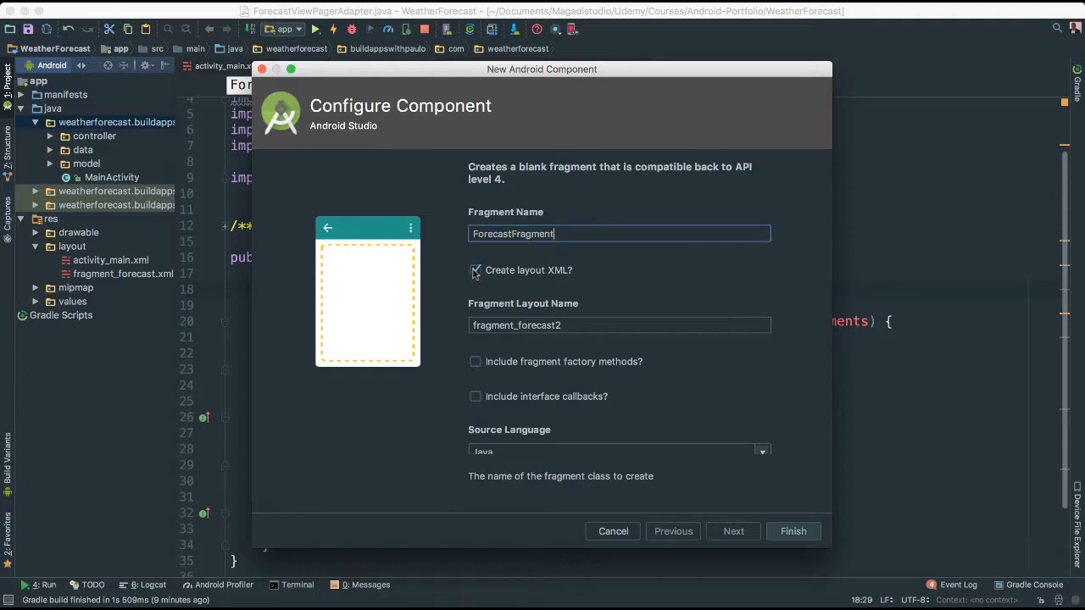
click(474, 271)
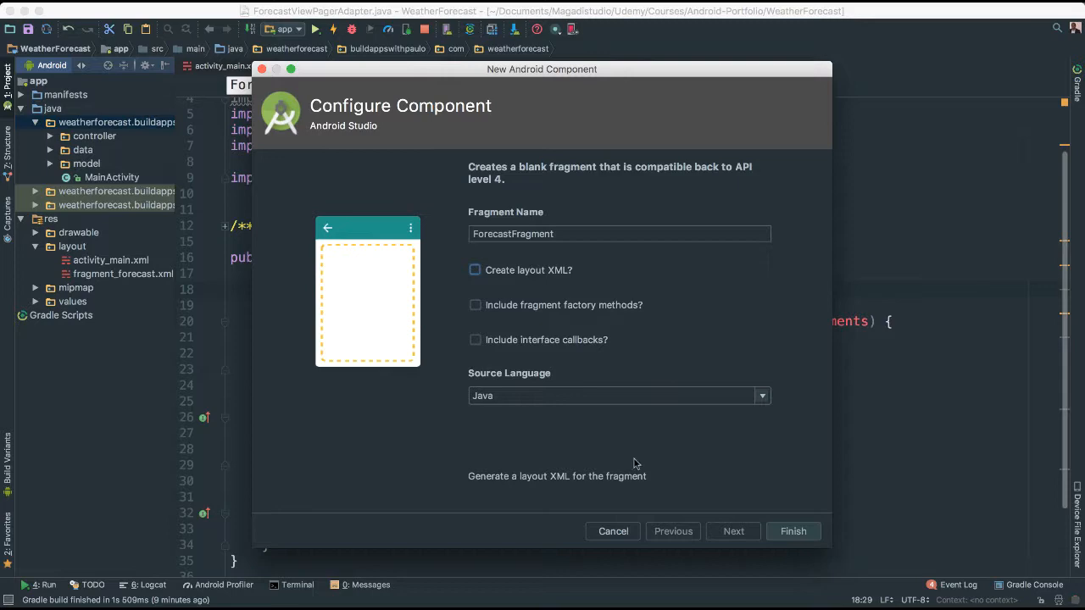
mouse_move(734, 500)
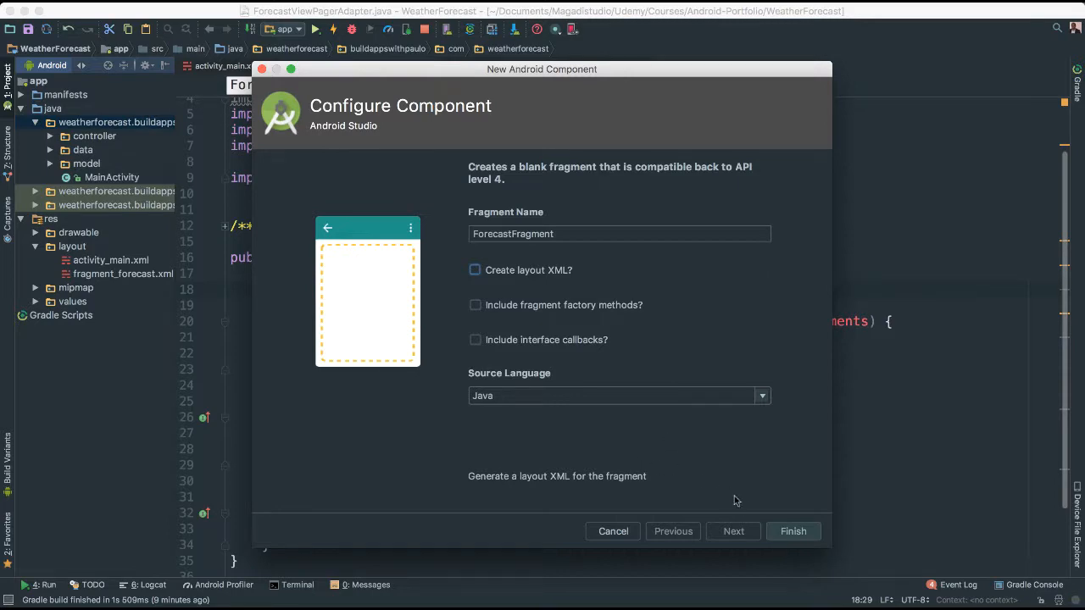
click(792, 532)
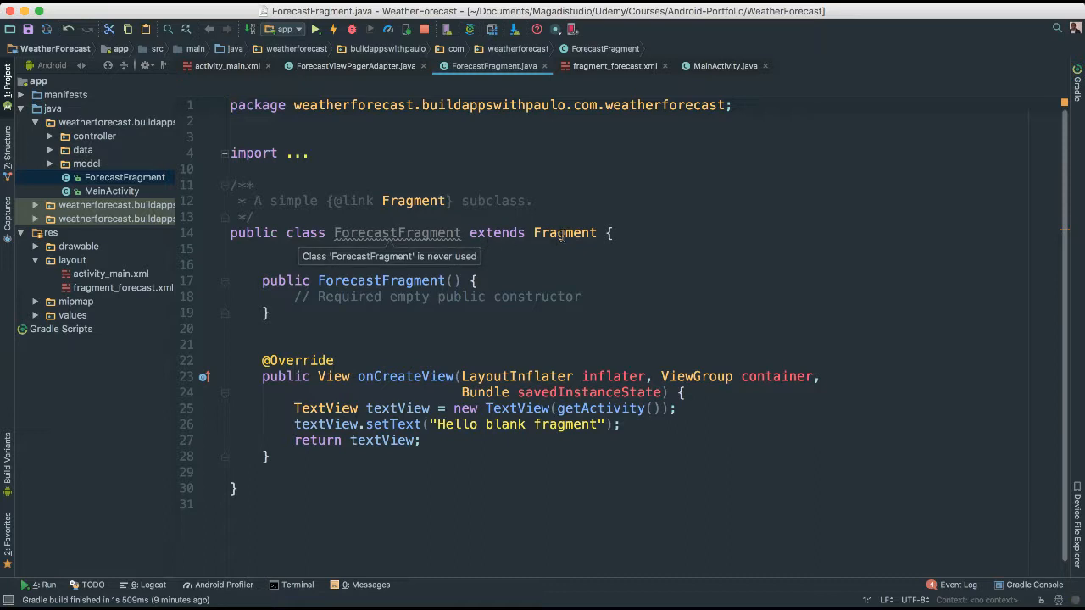
Step: Replace ForecastFragment's Fragment import with android.support.v4.app.Fragment
double_click(564, 232)
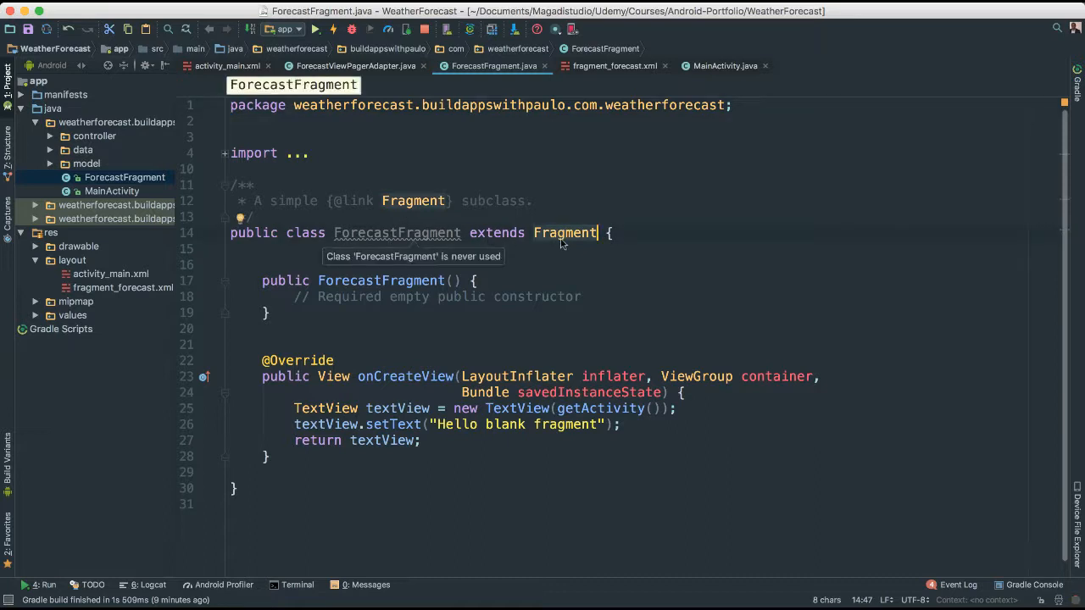
mouse_move(572, 239)
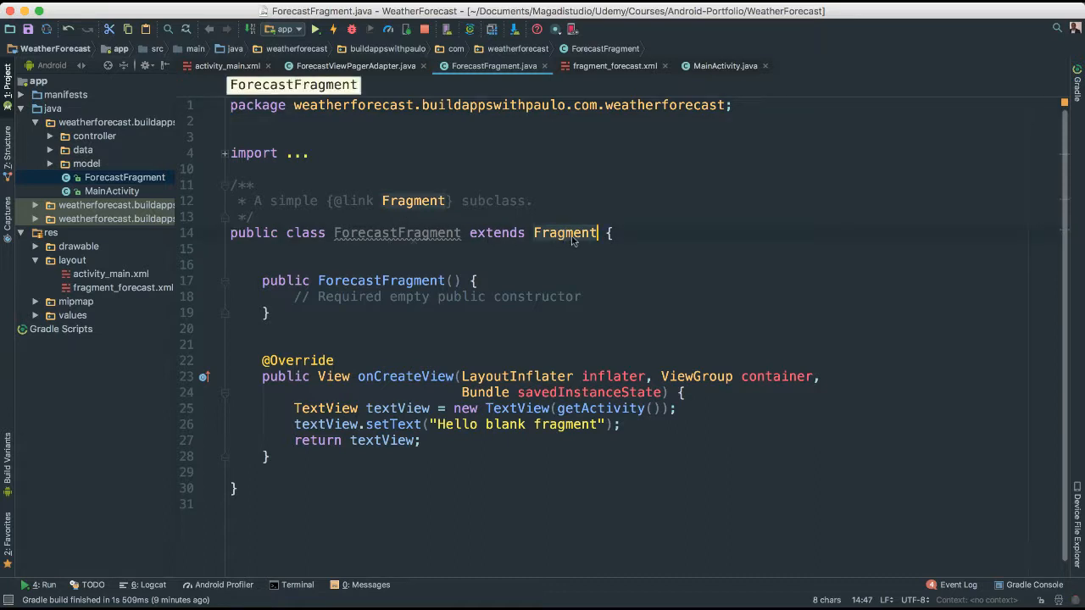
click(225, 153)
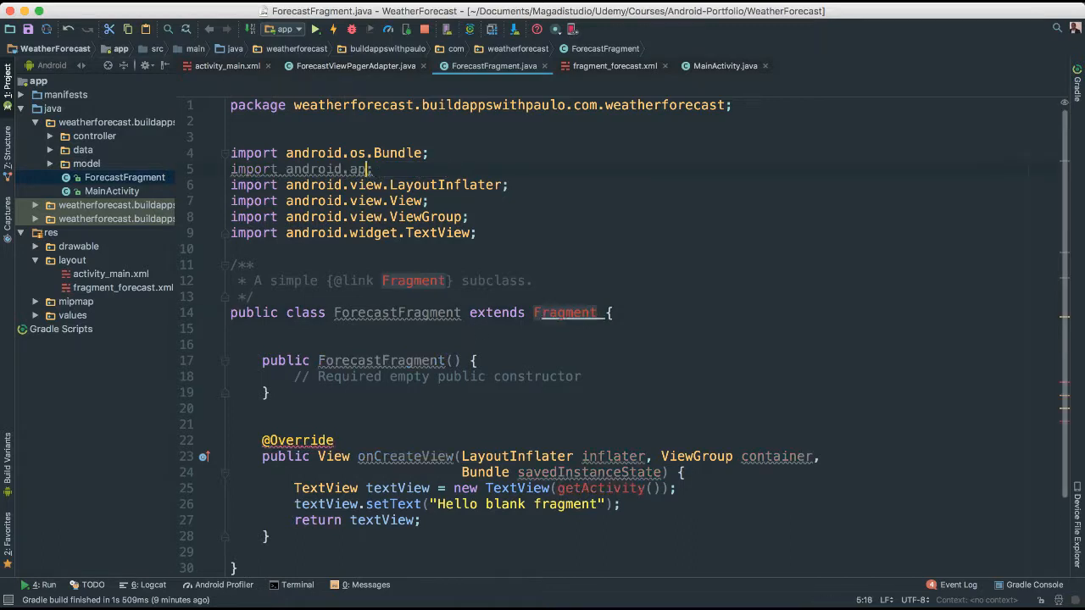
text(.)
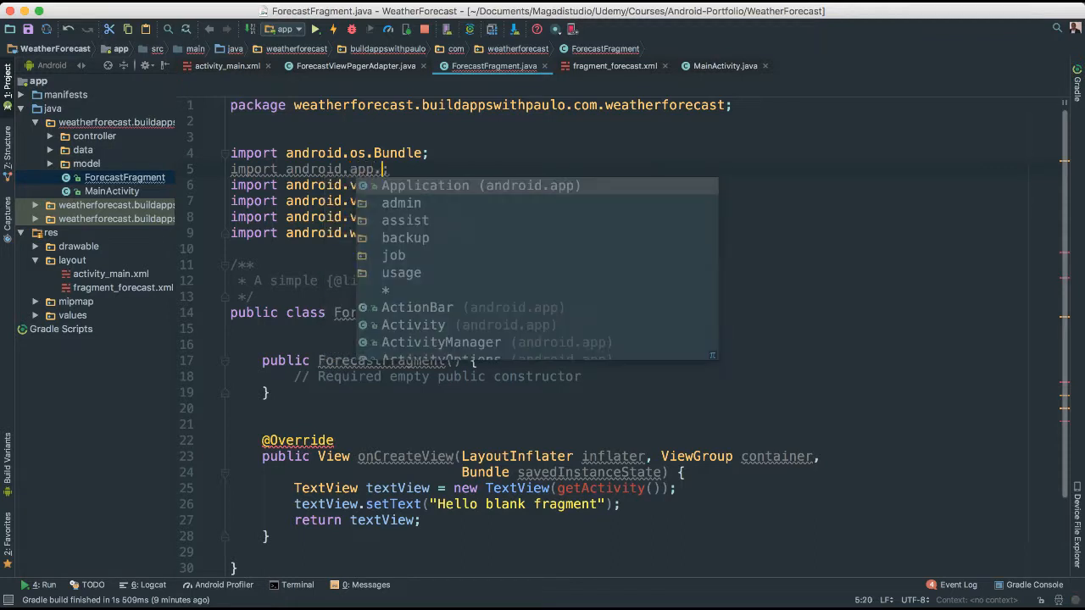
key(Escape)
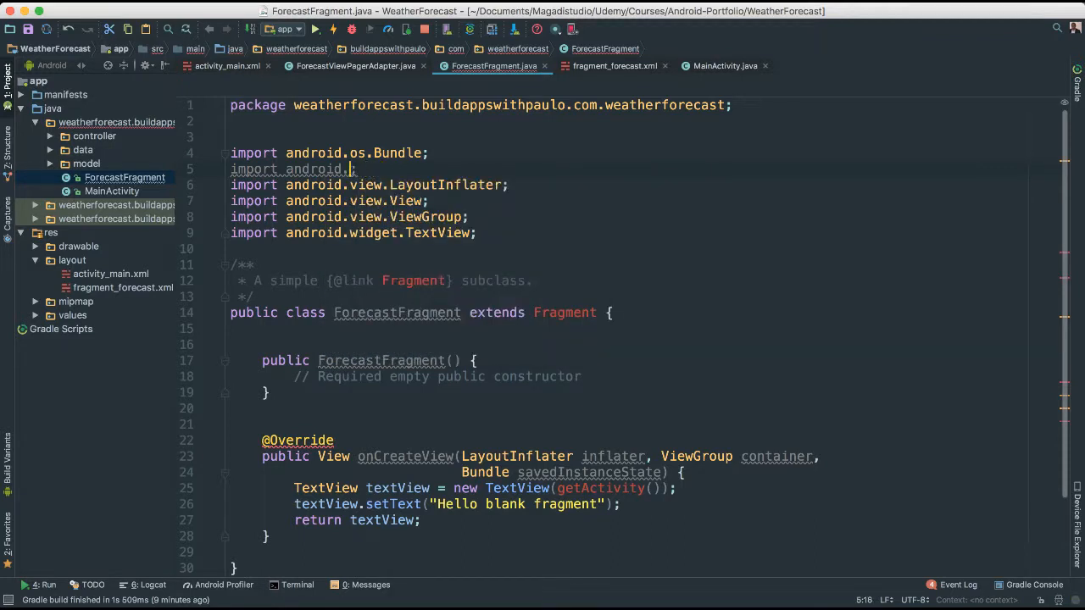
text(v)
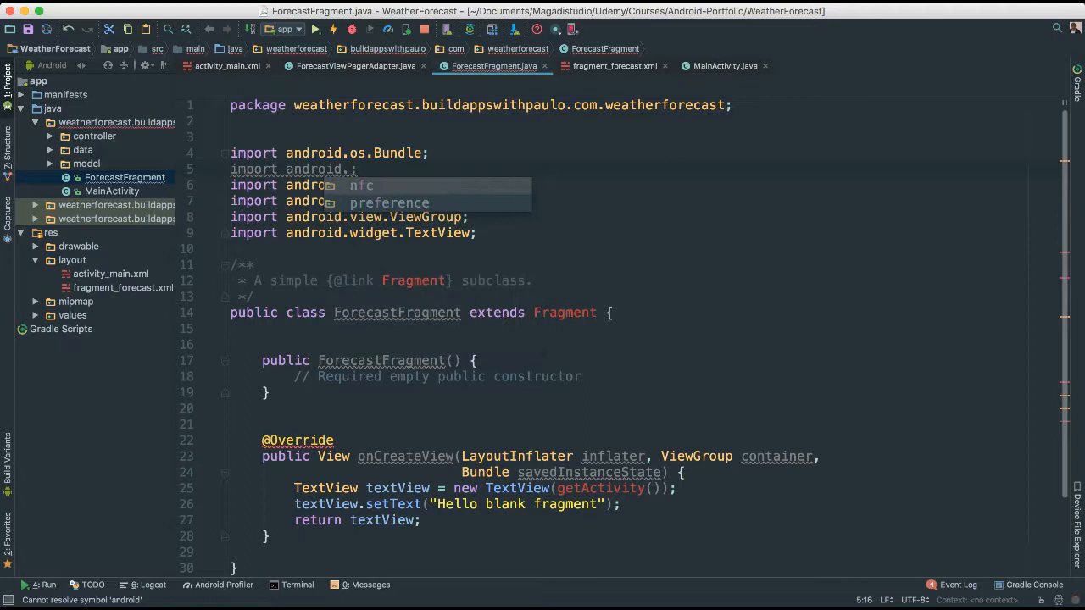
text(app)
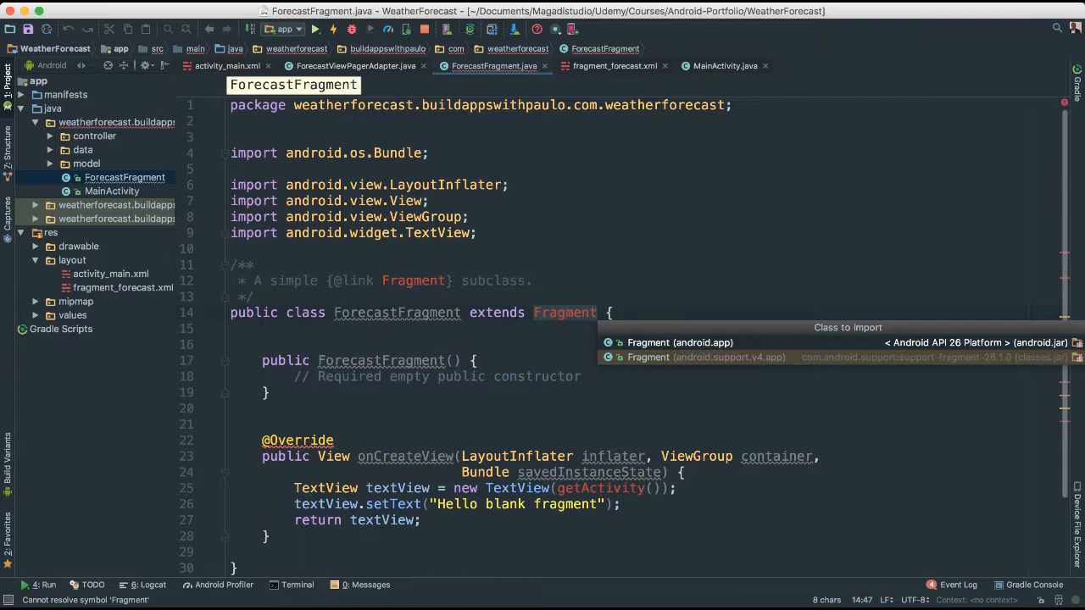
click(680, 342)
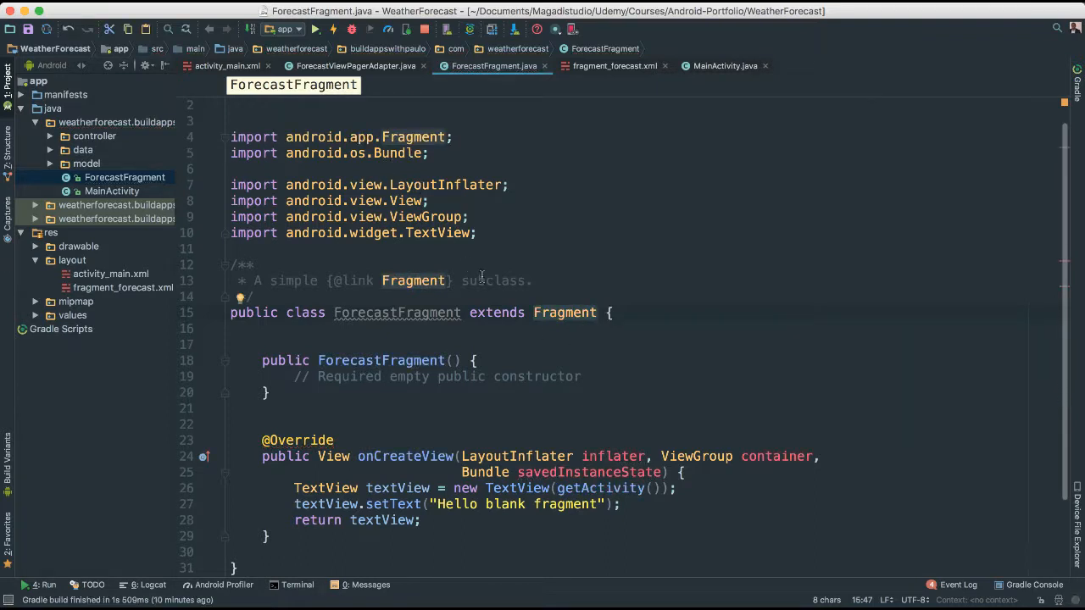
mouse_move(278, 172)
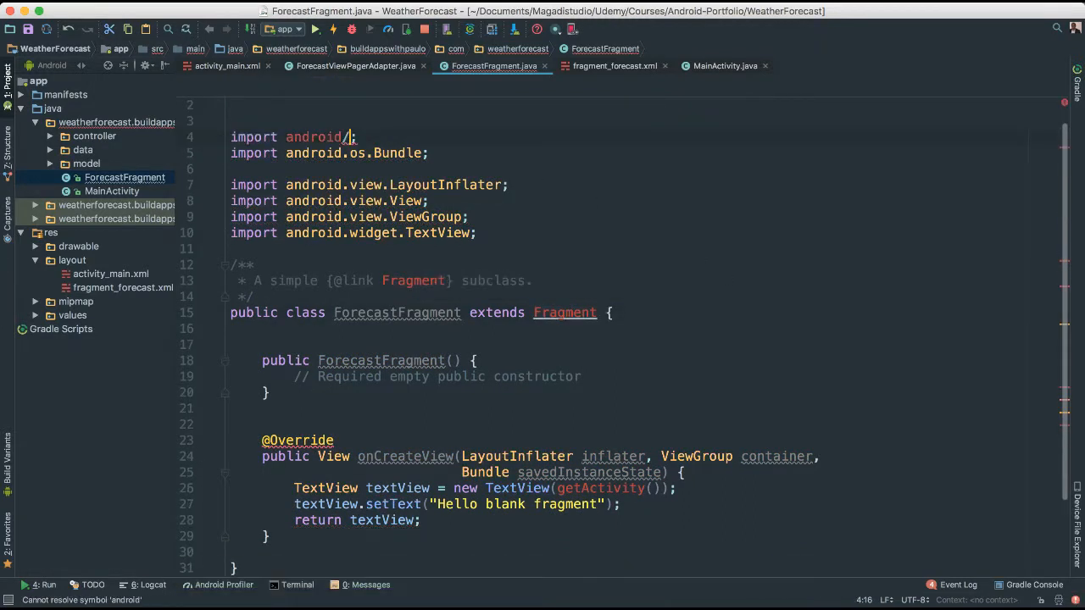
text(.s)
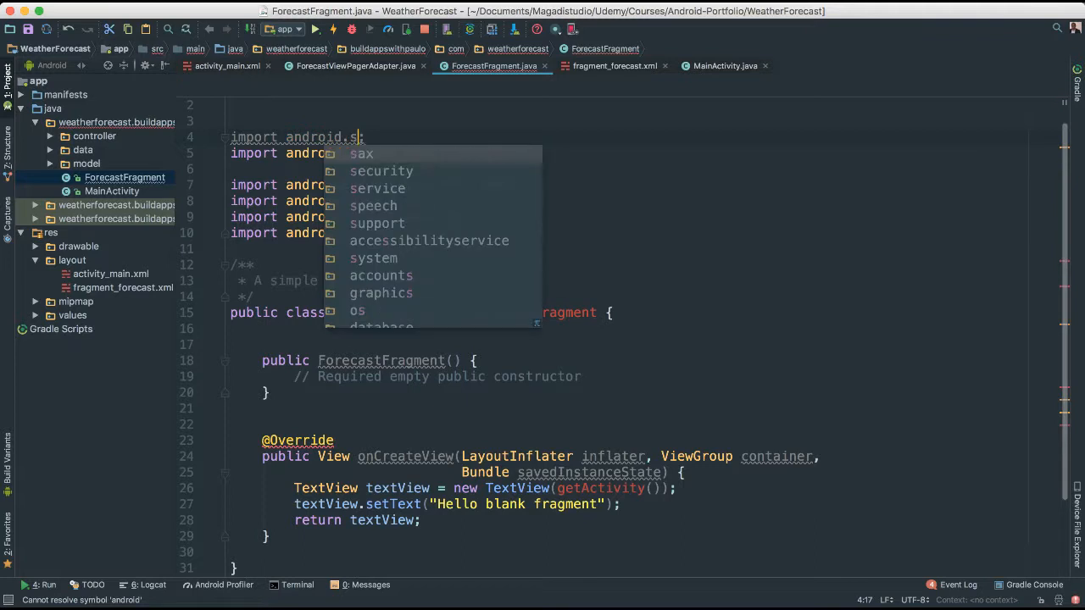
text(upport.v4.app.)
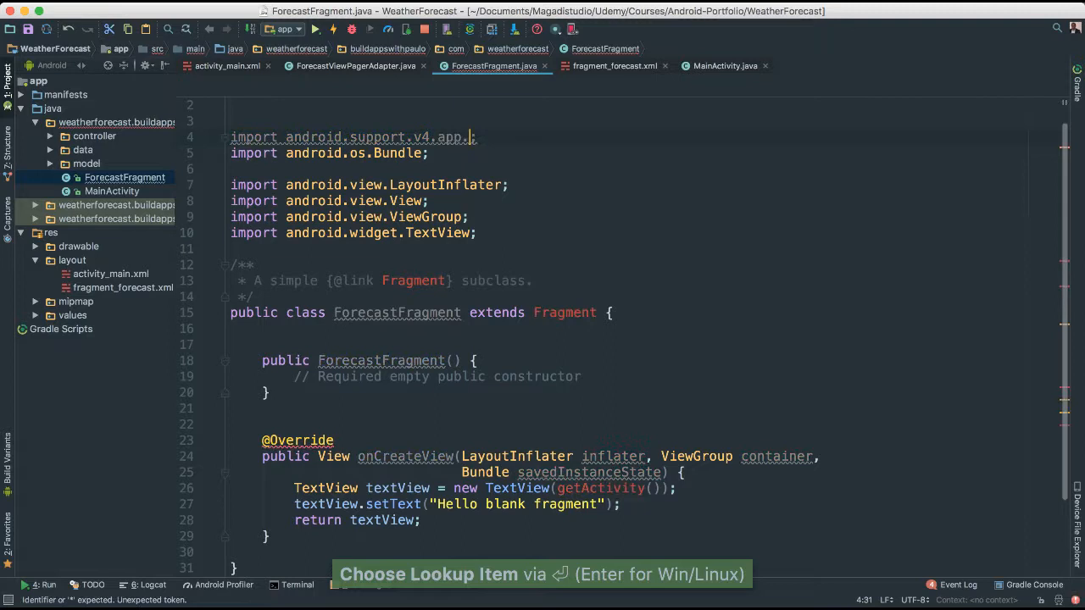
text(Fragment;)
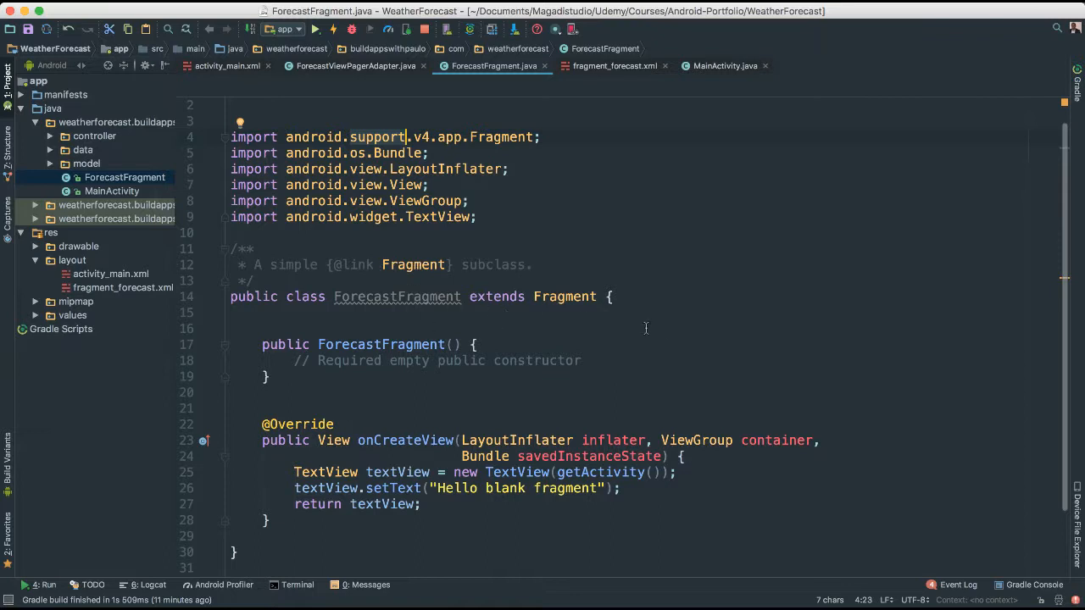
mouse_move(663, 329)
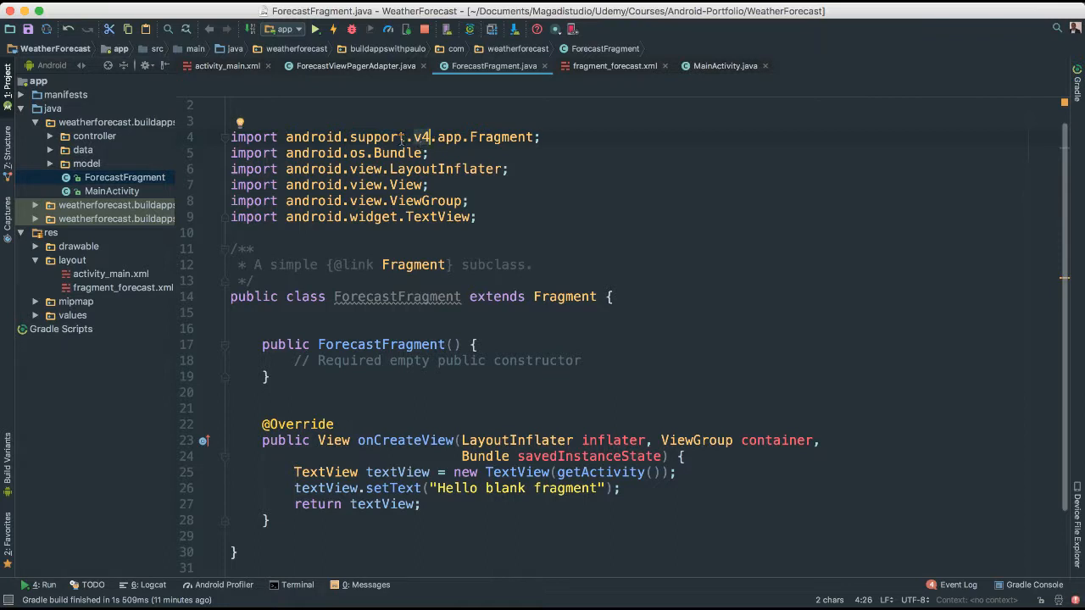
click(530, 137)
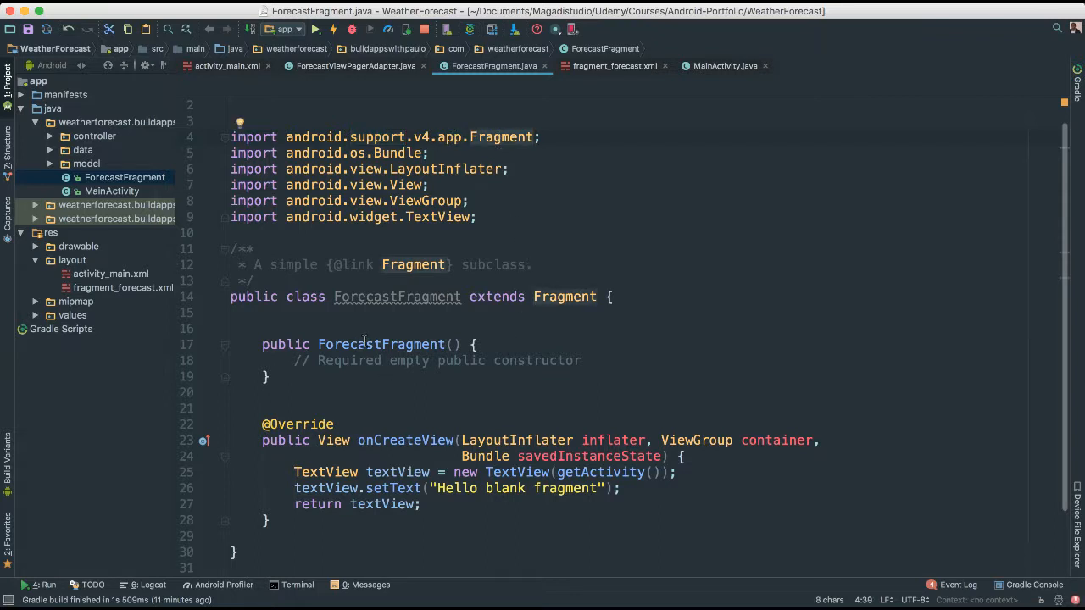
click(336, 360)
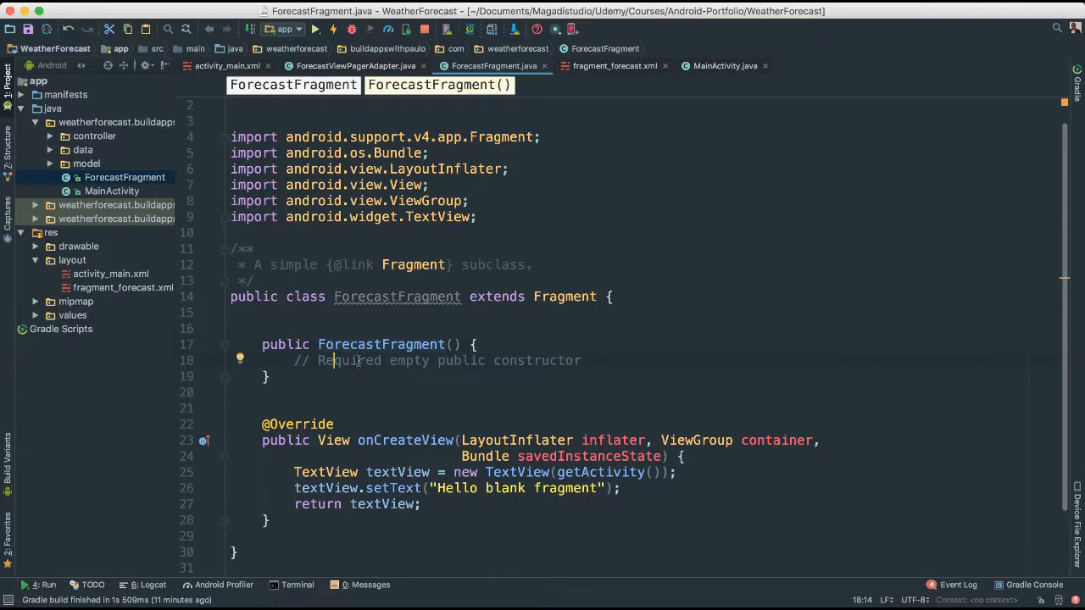
double_click(348, 360)
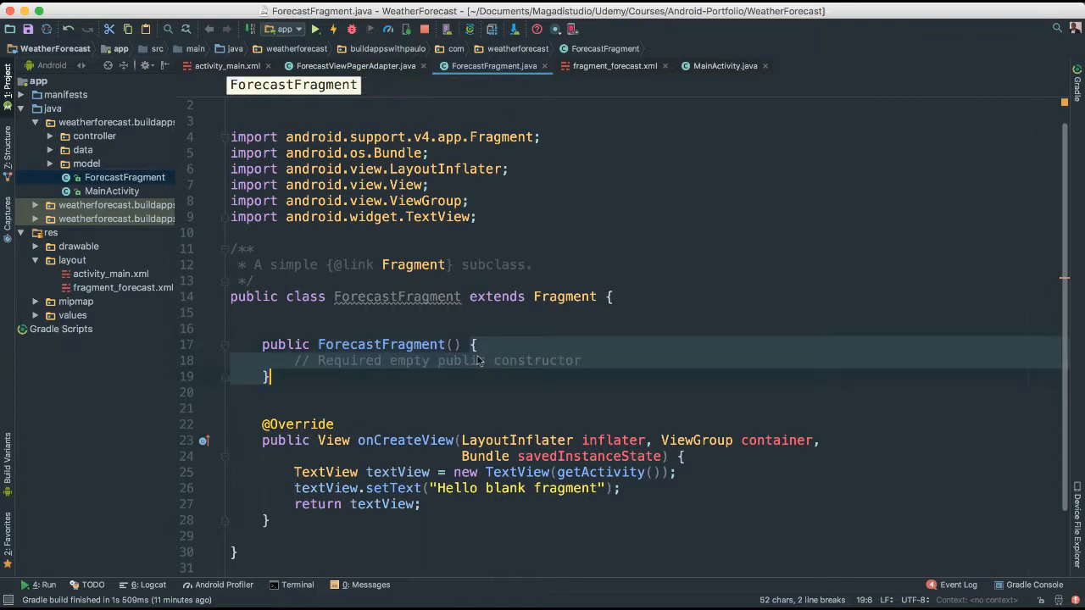
click(383, 361)
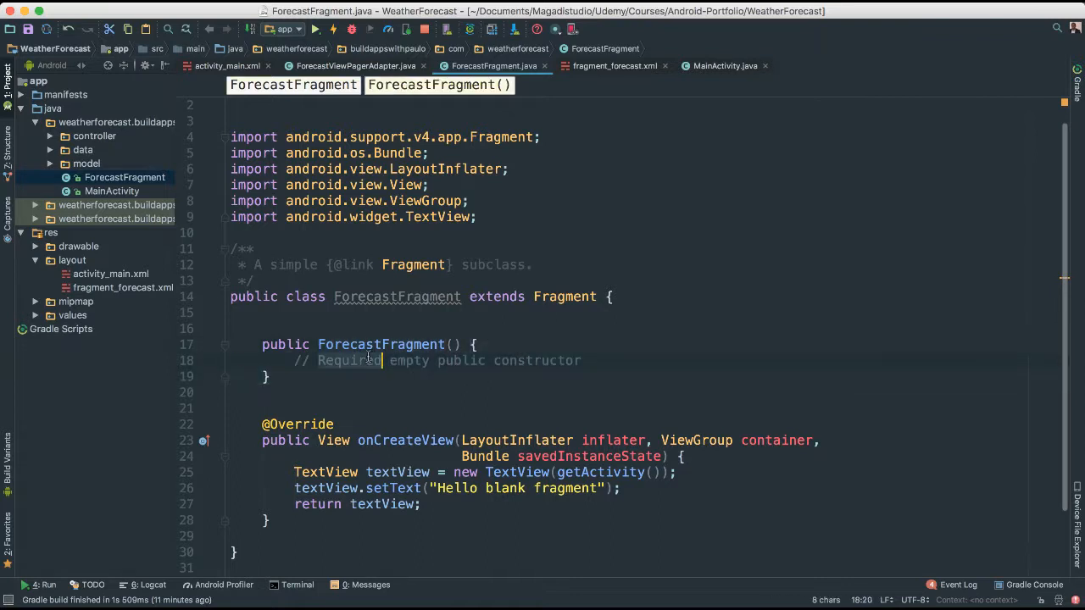
scroll(up, 3)
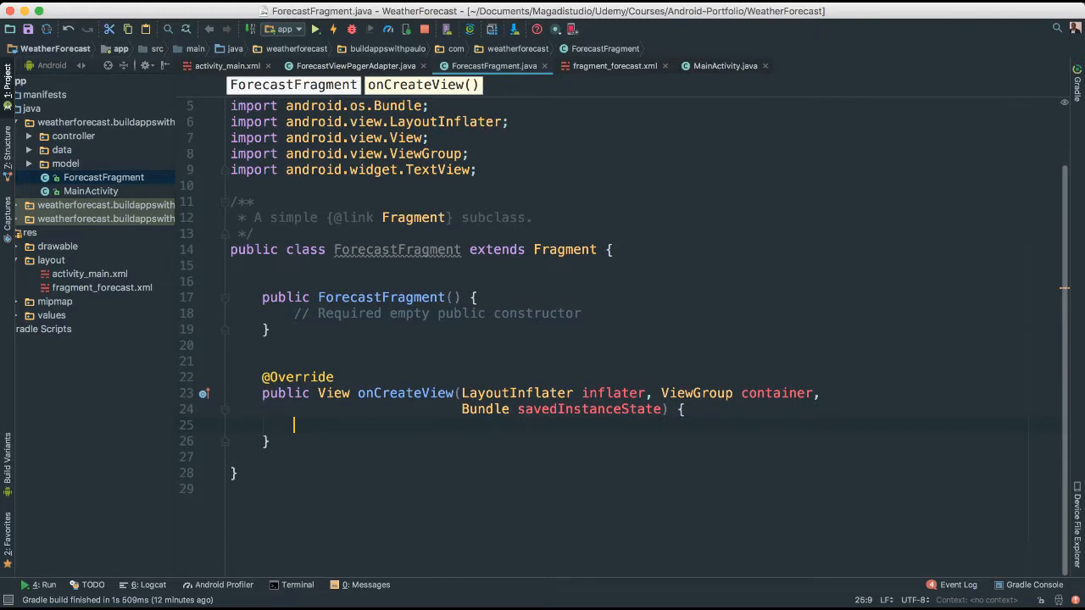
Step: Write View forecastView = inflater.inflate(R.layout.fragment_forecast, container, false) in onCreateView
text(View)
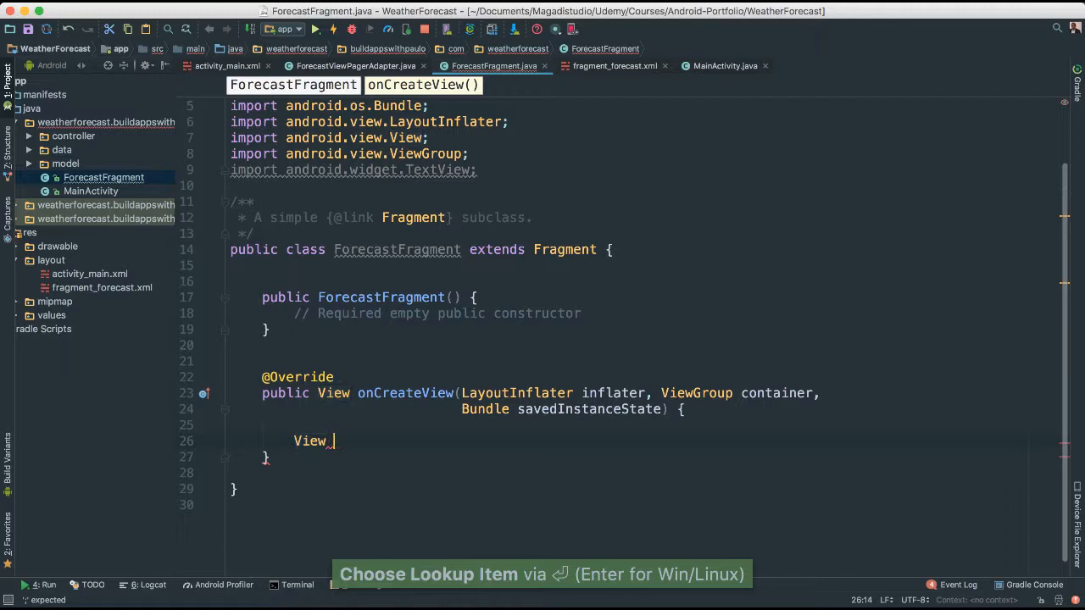
text(fr)
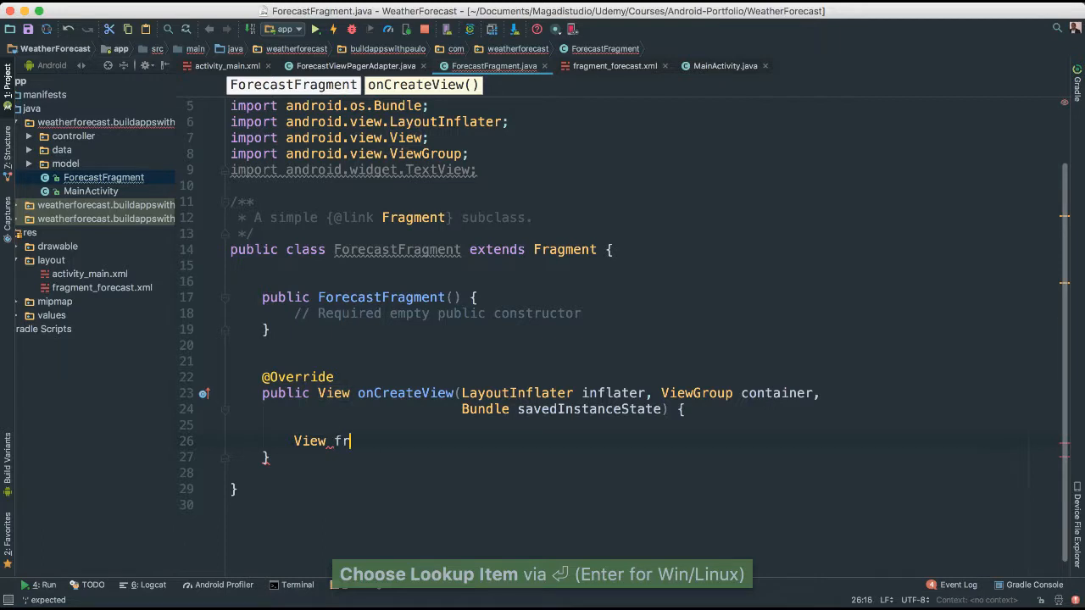
key(BackSpace)
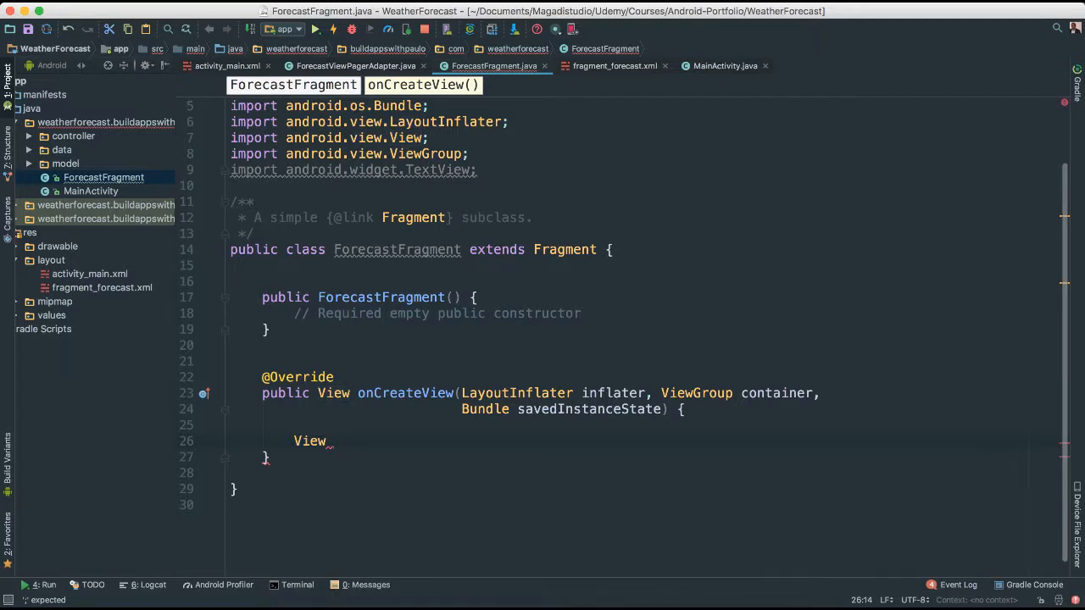
text(forecastView f=)
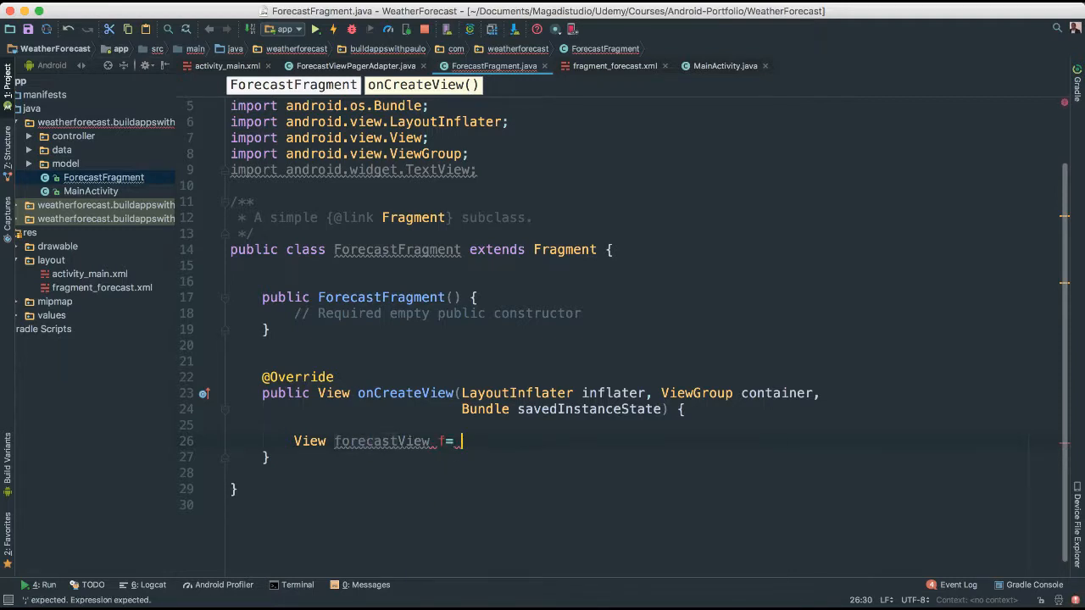
mouse_move(477, 432)
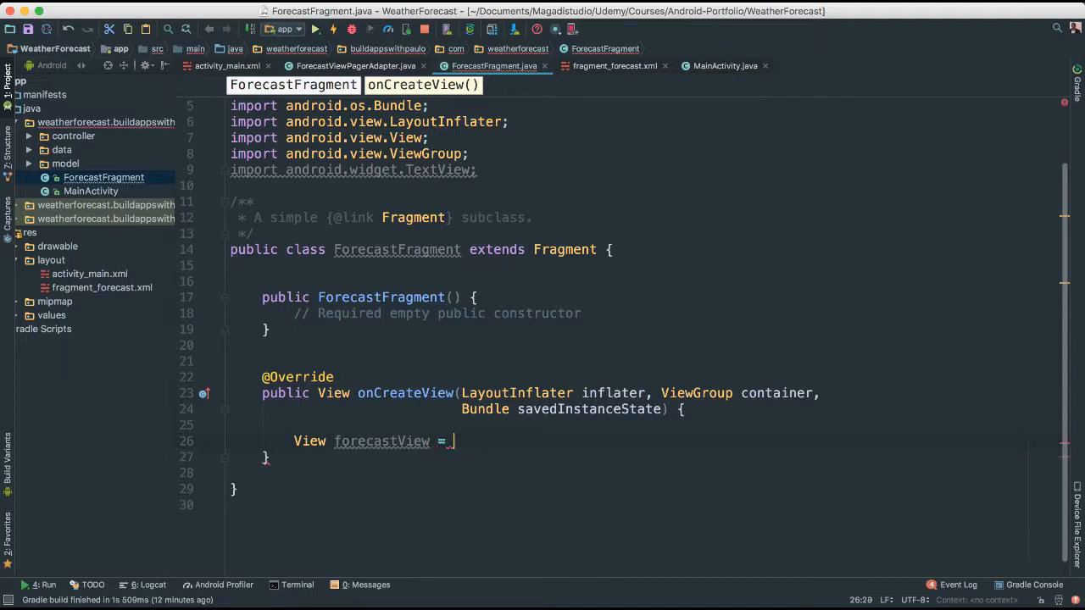
text(inflater.)
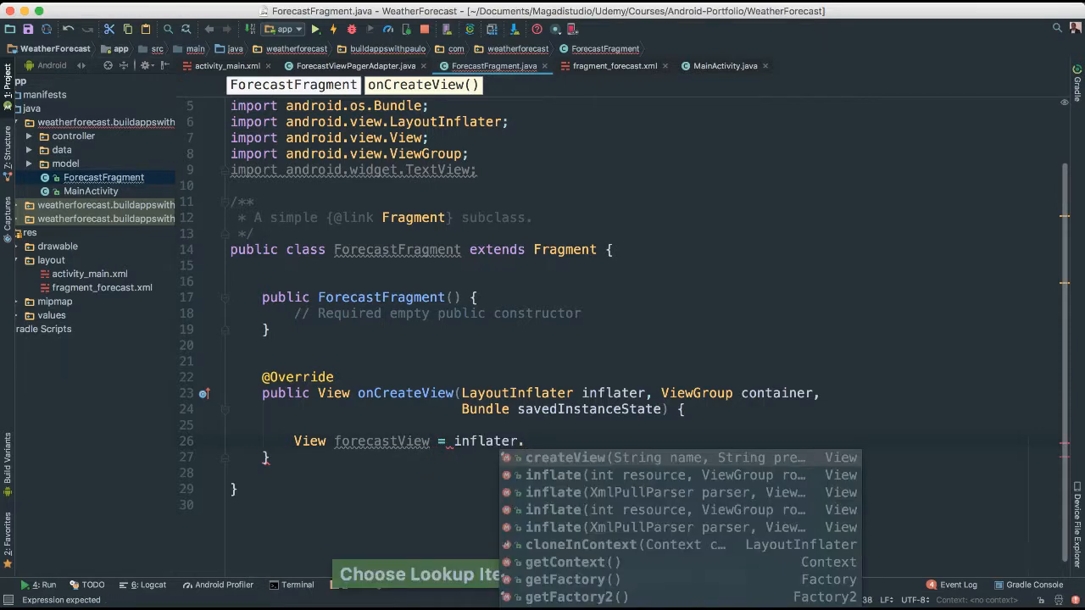
text(inflate()
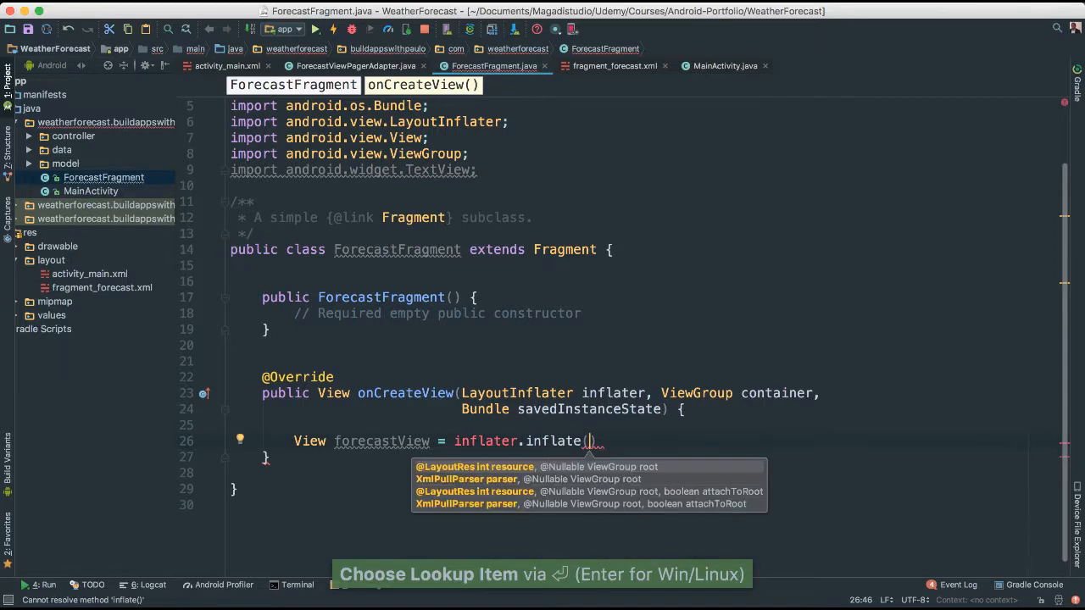
text(R.layout.fragment_forecast,)
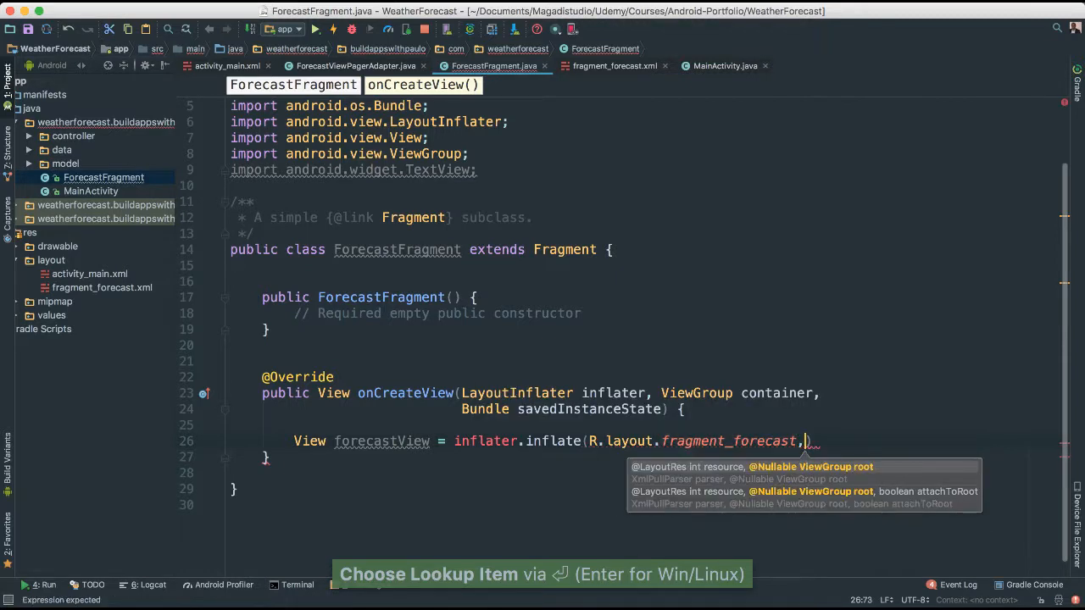
text(container,)
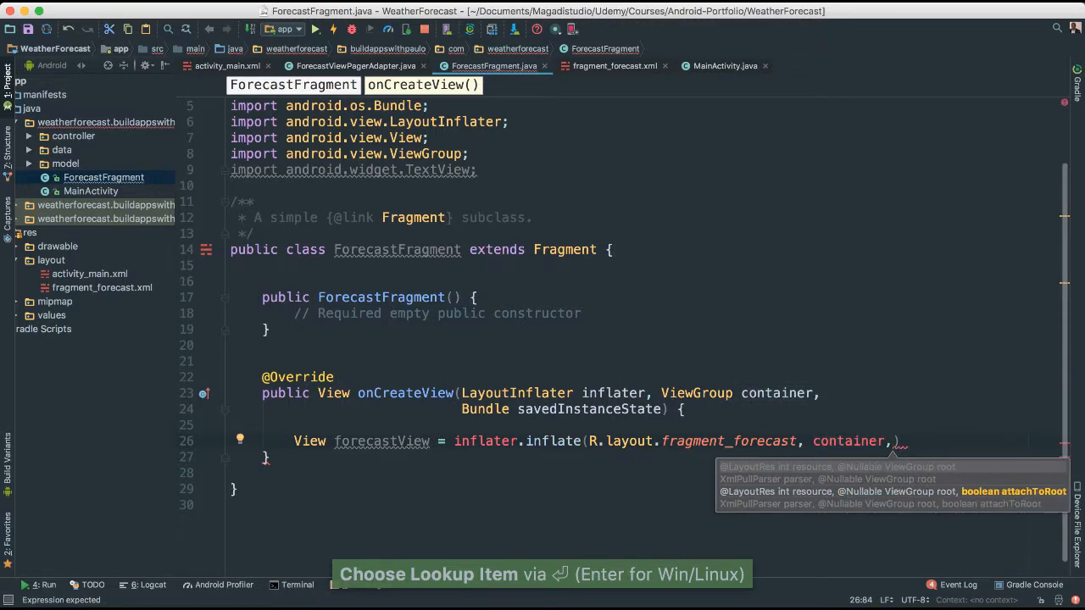
text(null)
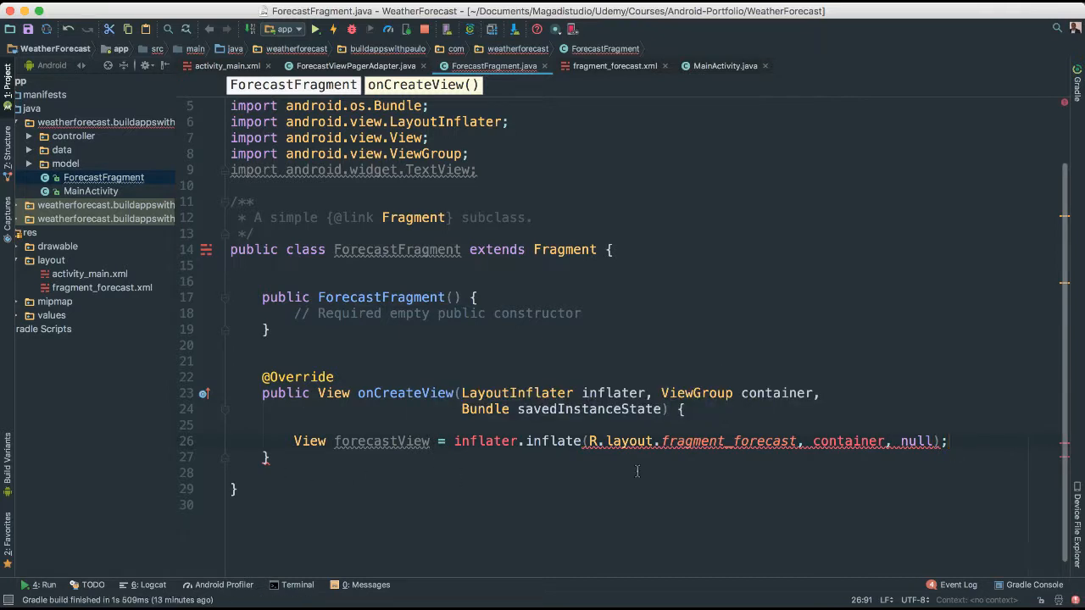
text(false)
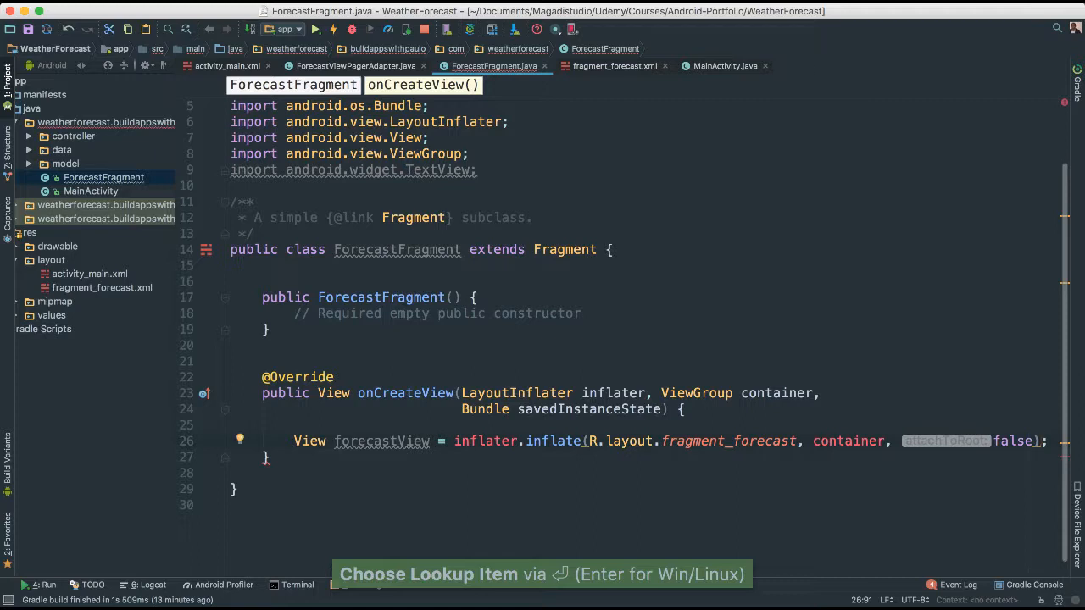
Step: Add return forecastView and reopen fragment_forecast.xml
key(enter)
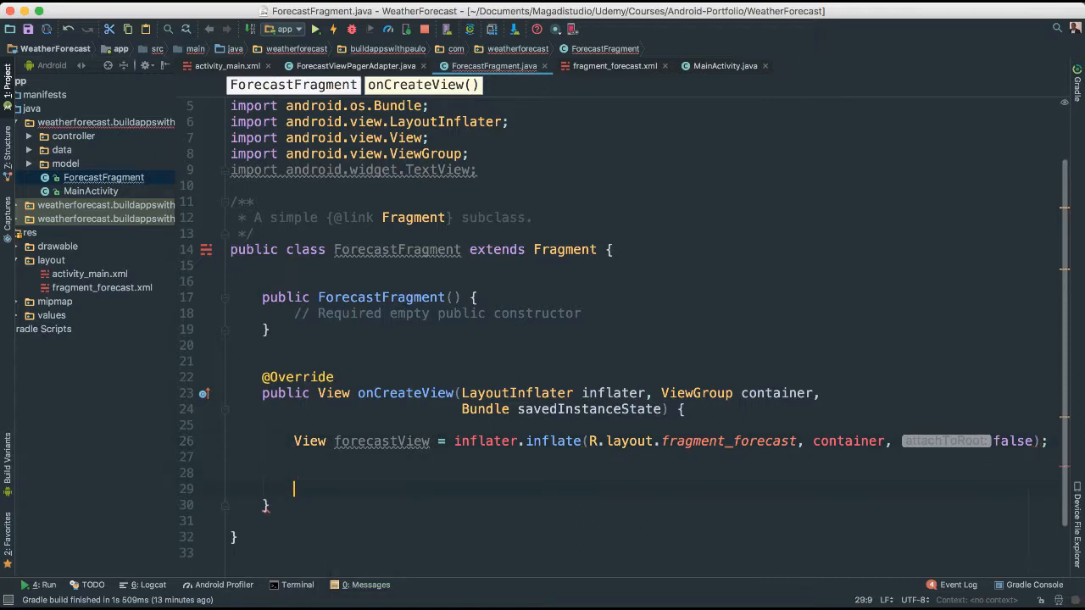
text(return forecastView;)
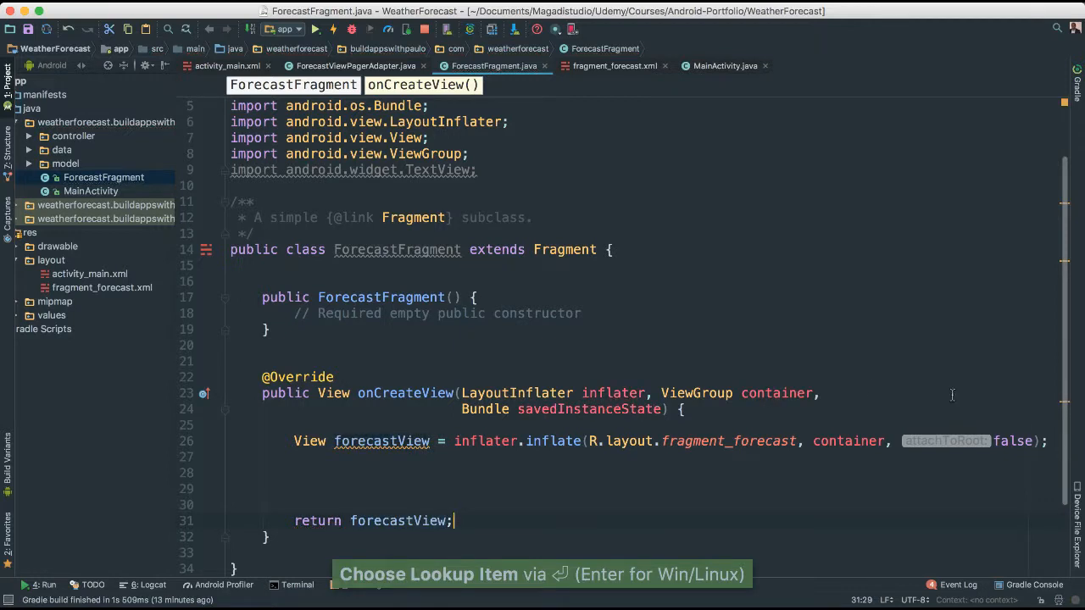
mouse_move(381, 441)
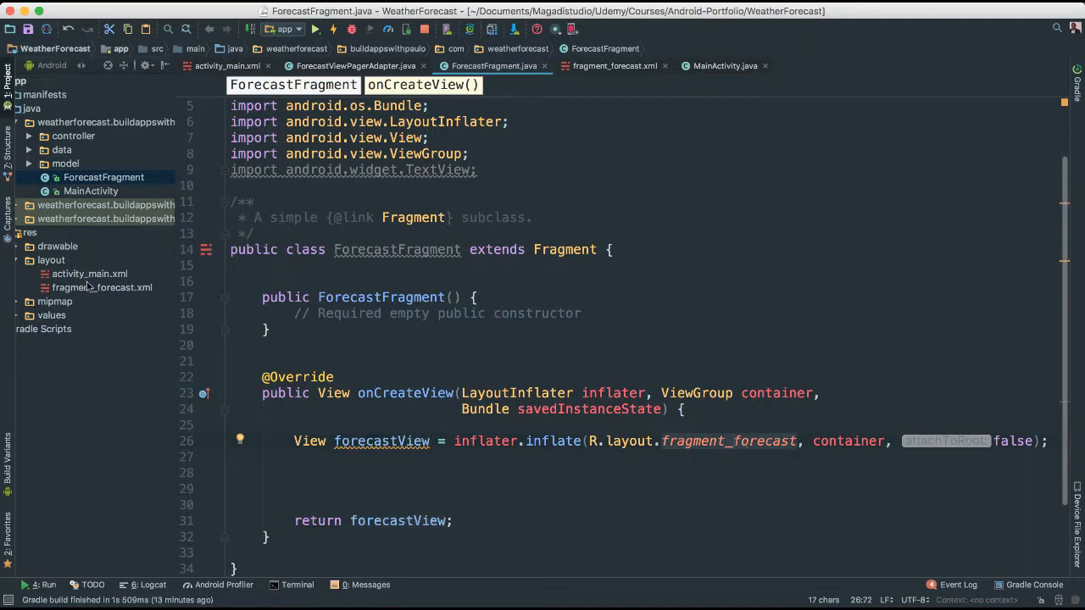
click(102, 287)
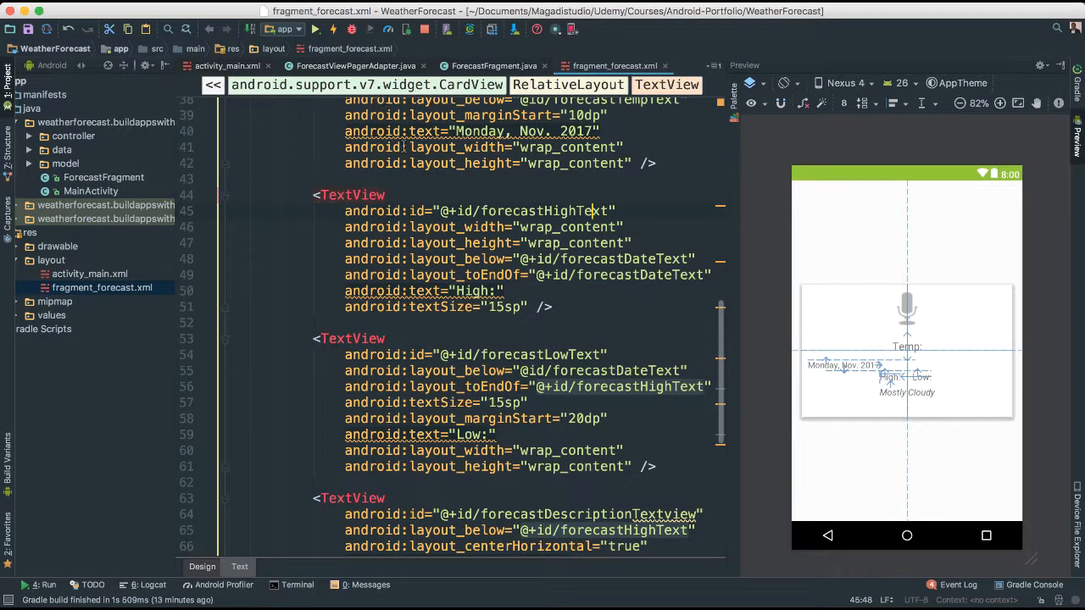
mouse_move(913, 315)
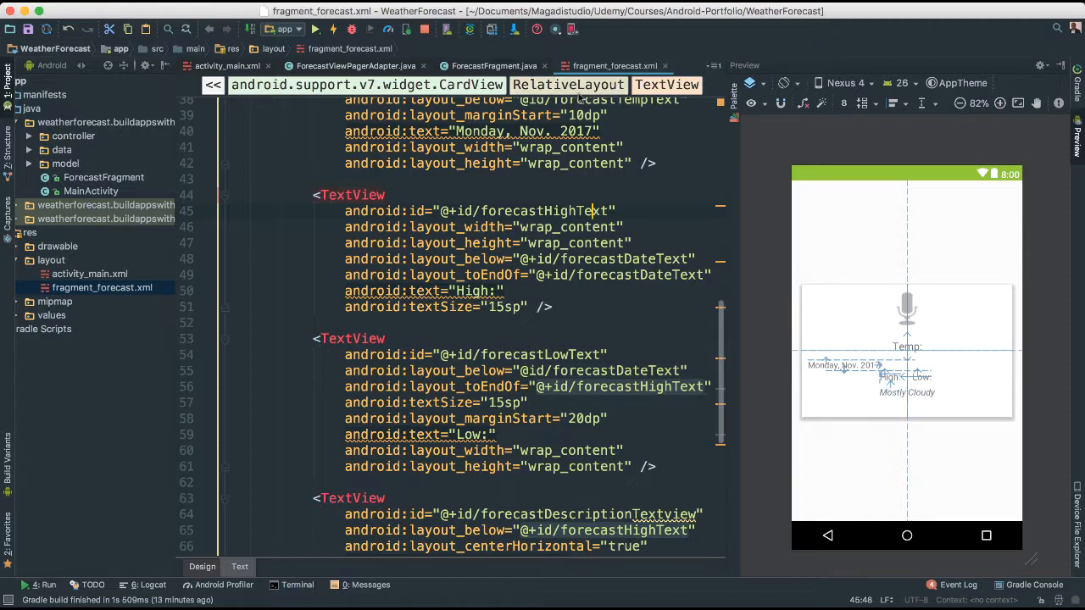
click(354, 65)
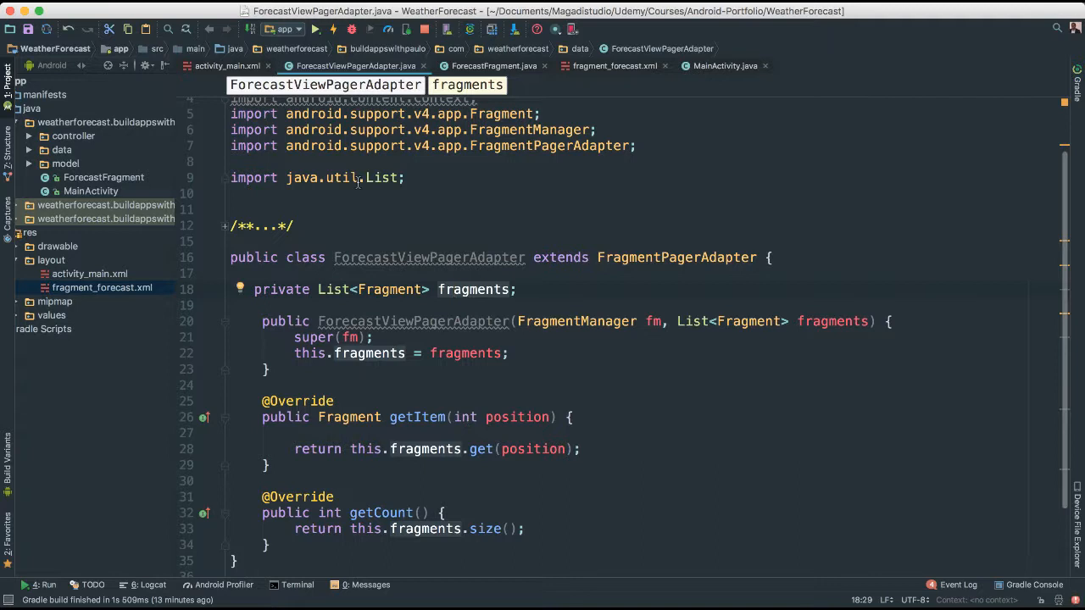
click(492, 65)
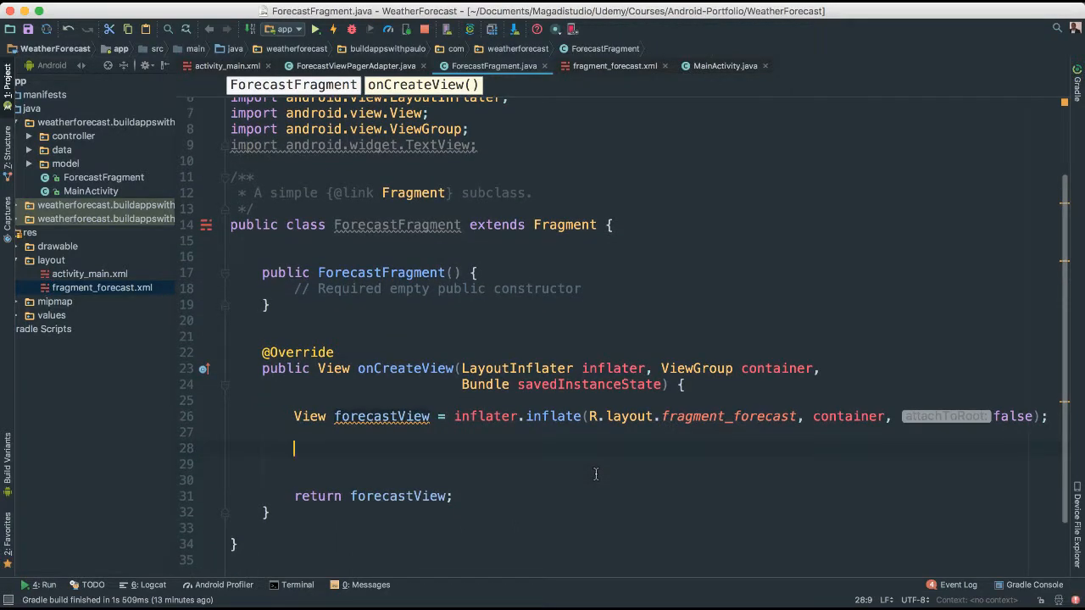